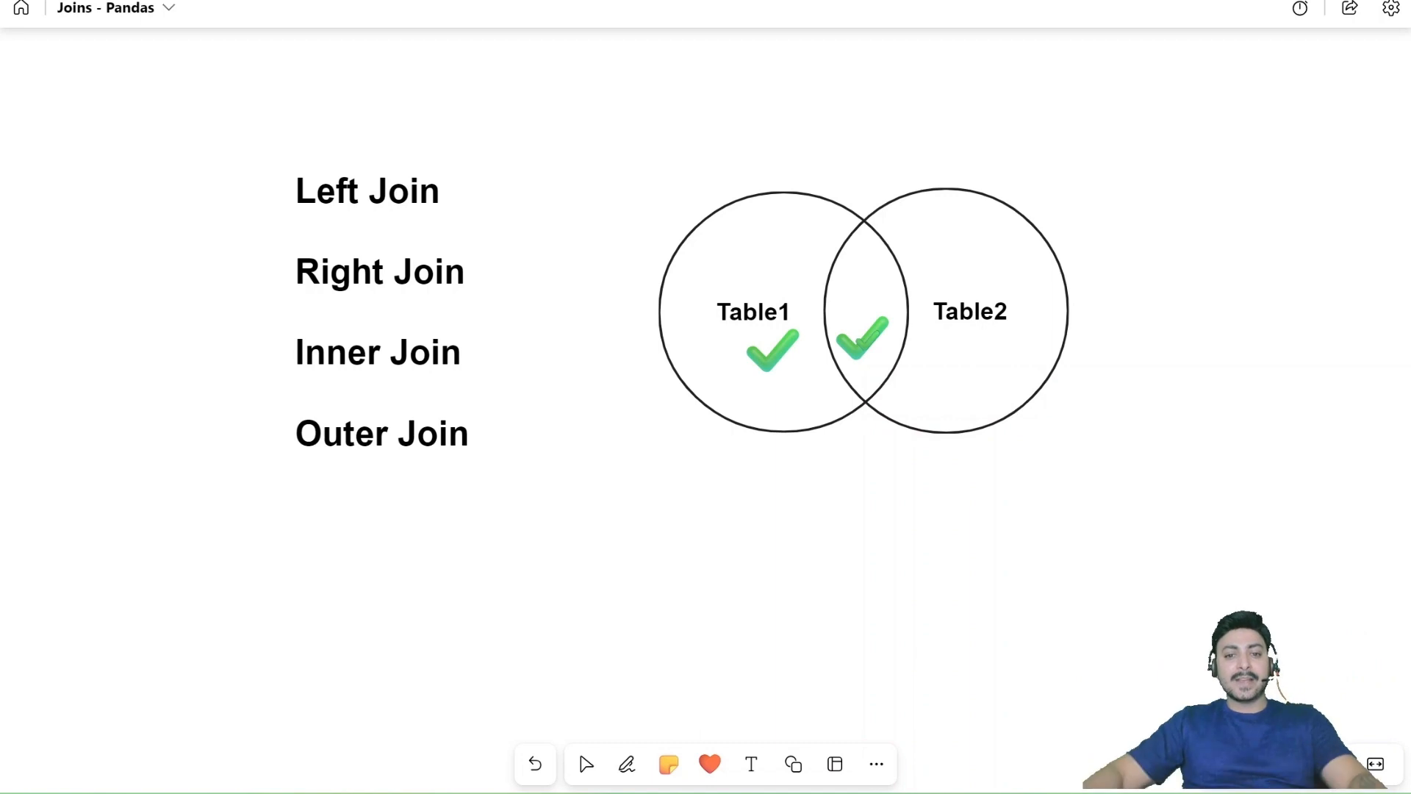
Stamp a cross on the Table1 circle and pick the tick reaction.
{"action": "left_click", "coordinate": [586, 764]}
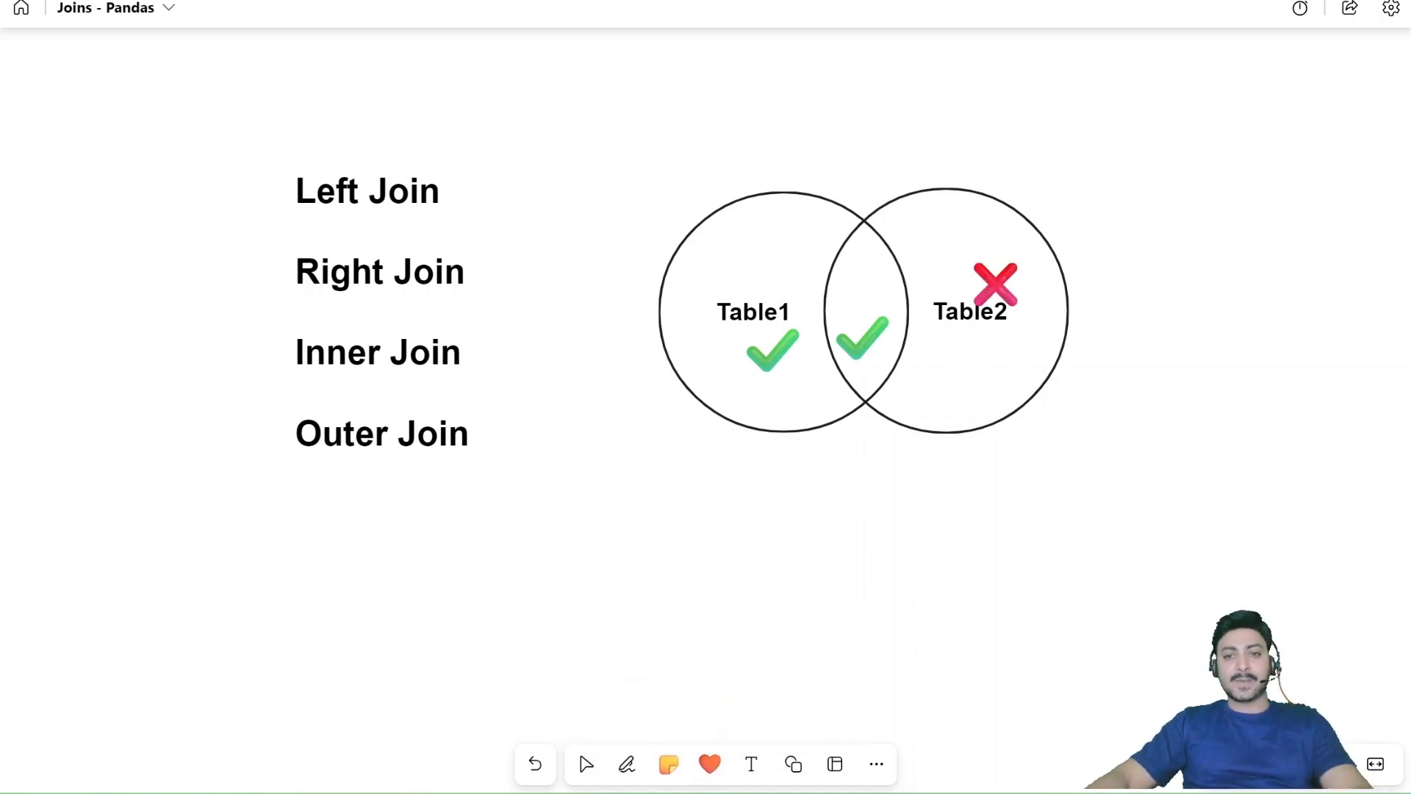
{"action": "left_click", "coordinate": [1007, 373]}
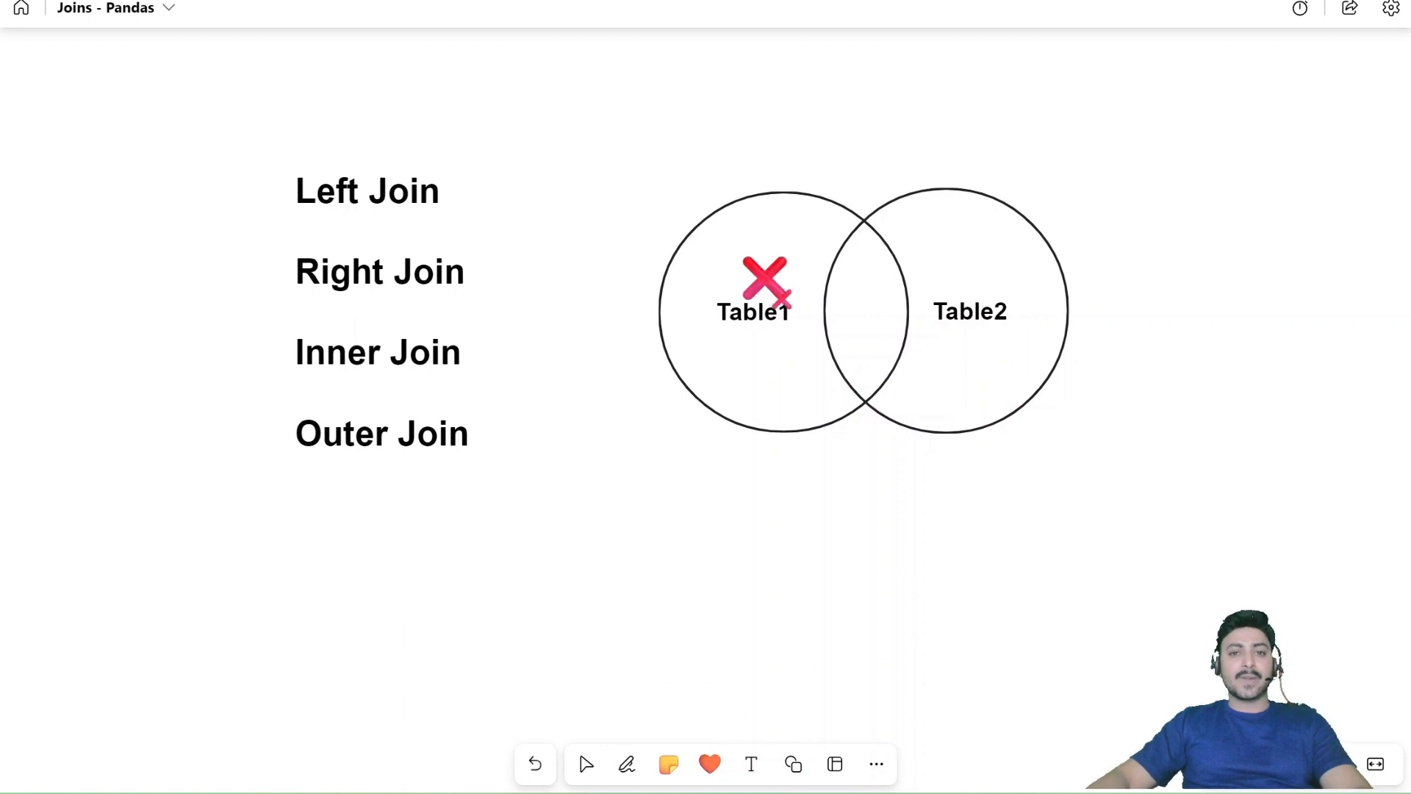
{"action": "left_click_drag", "start_coordinate": [765, 281], "coordinate": [793, 421]}
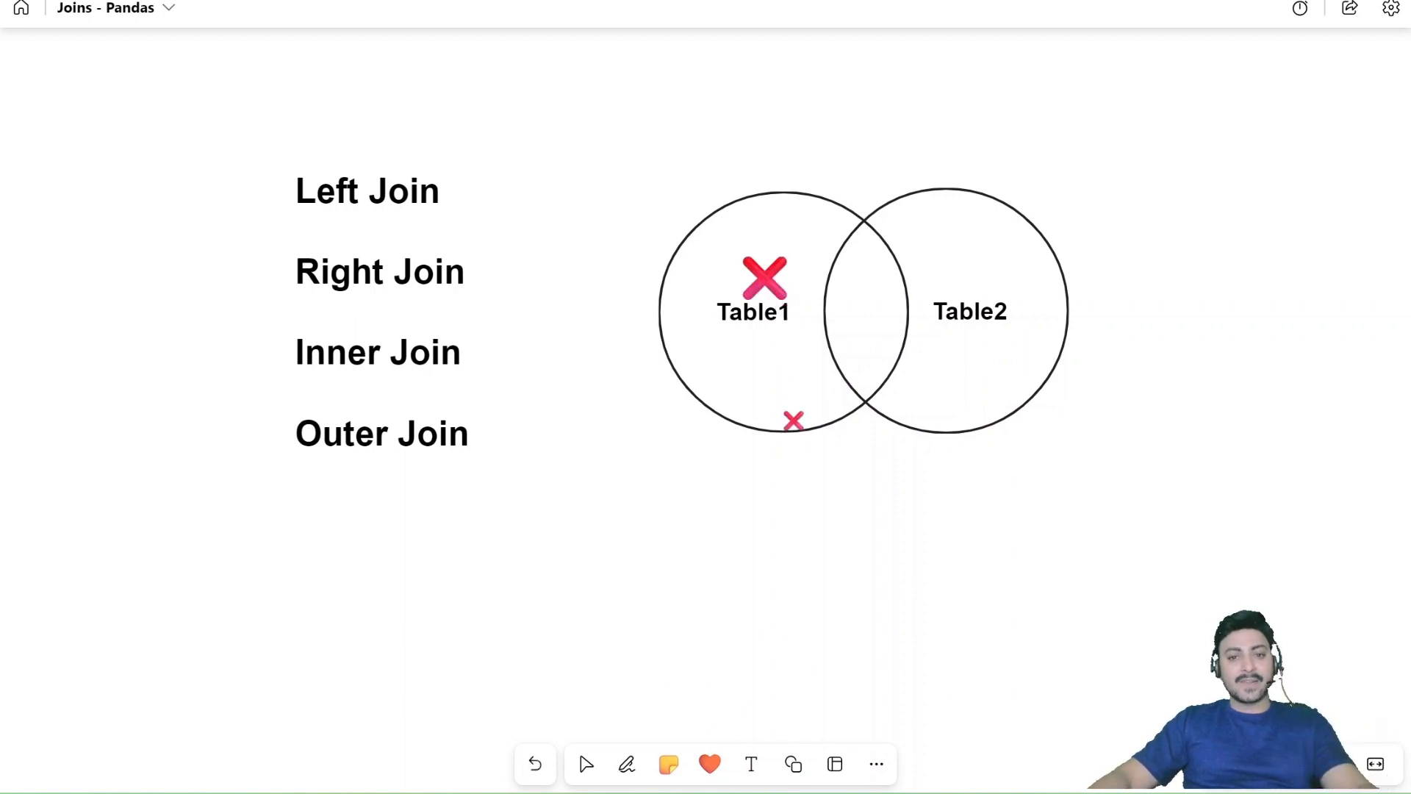
{"action": "left_click", "coordinate": [709, 763]}
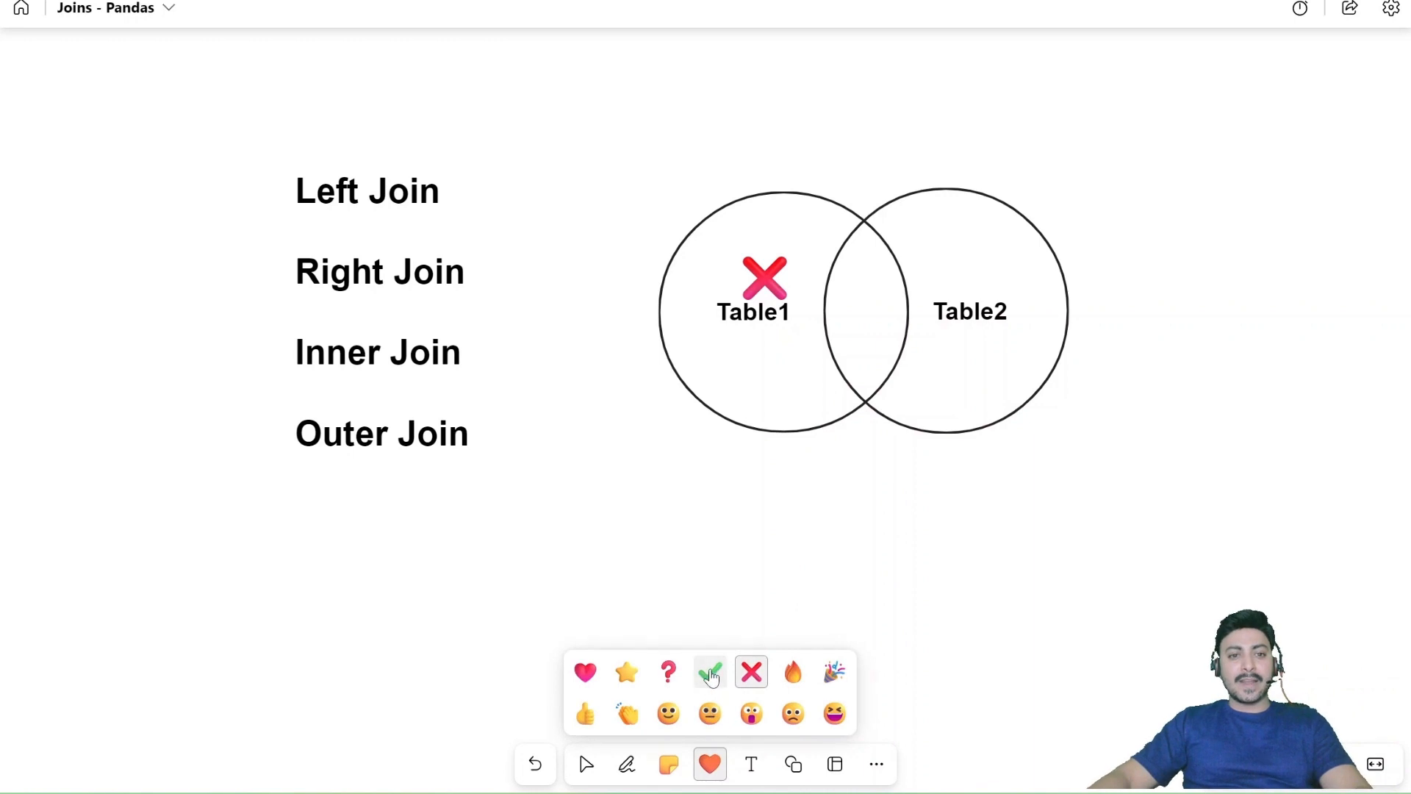
{"action": "left_click", "coordinate": [710, 673]}
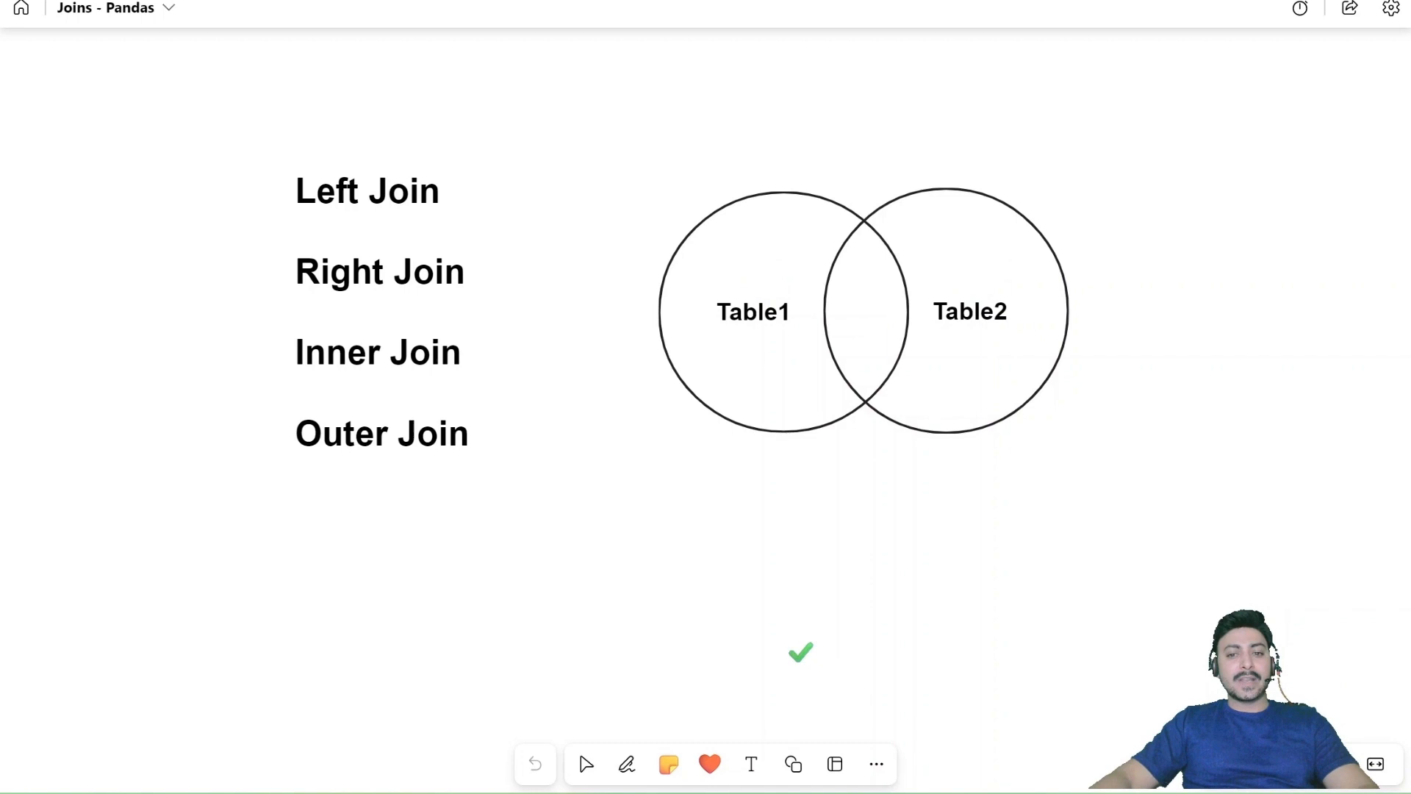
Stamp a tick on the overlap of the Table1 and Table2 circles.
{"action": "left_click", "coordinate": [710, 763]}
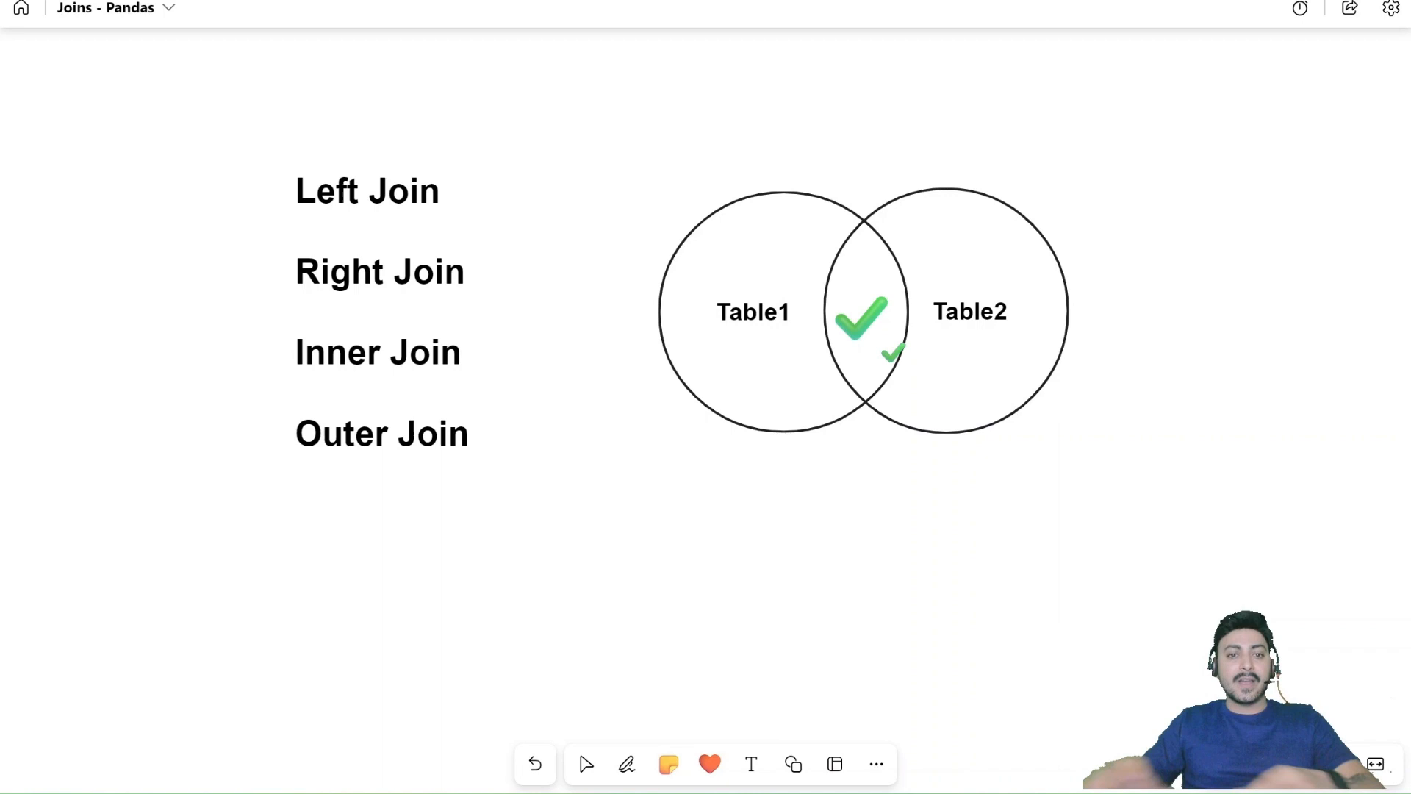
{"action": "left_click", "coordinate": [710, 763]}
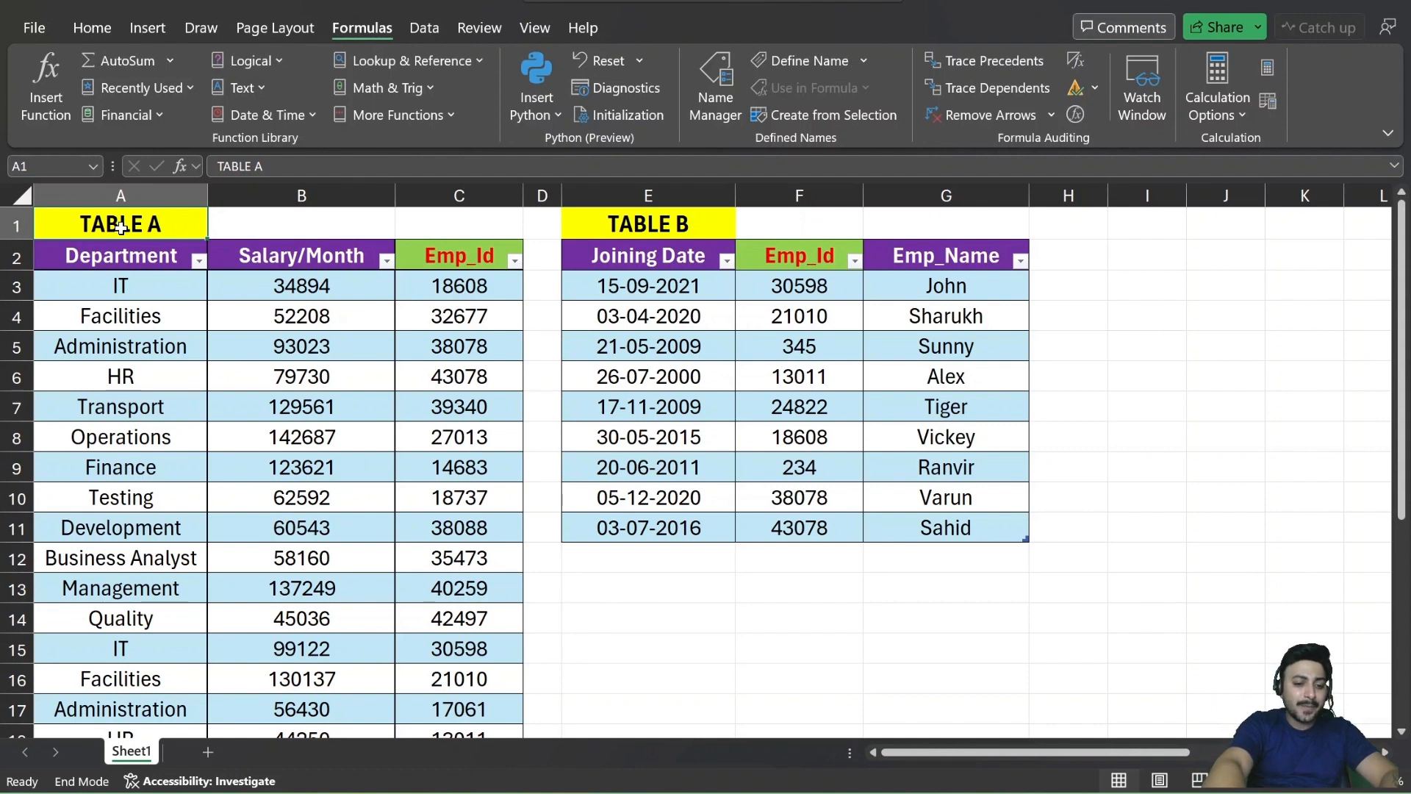
Check in Name Manager that the tables are named Data1 and Data2.
{"action": "left_click", "coordinate": [714, 85]}
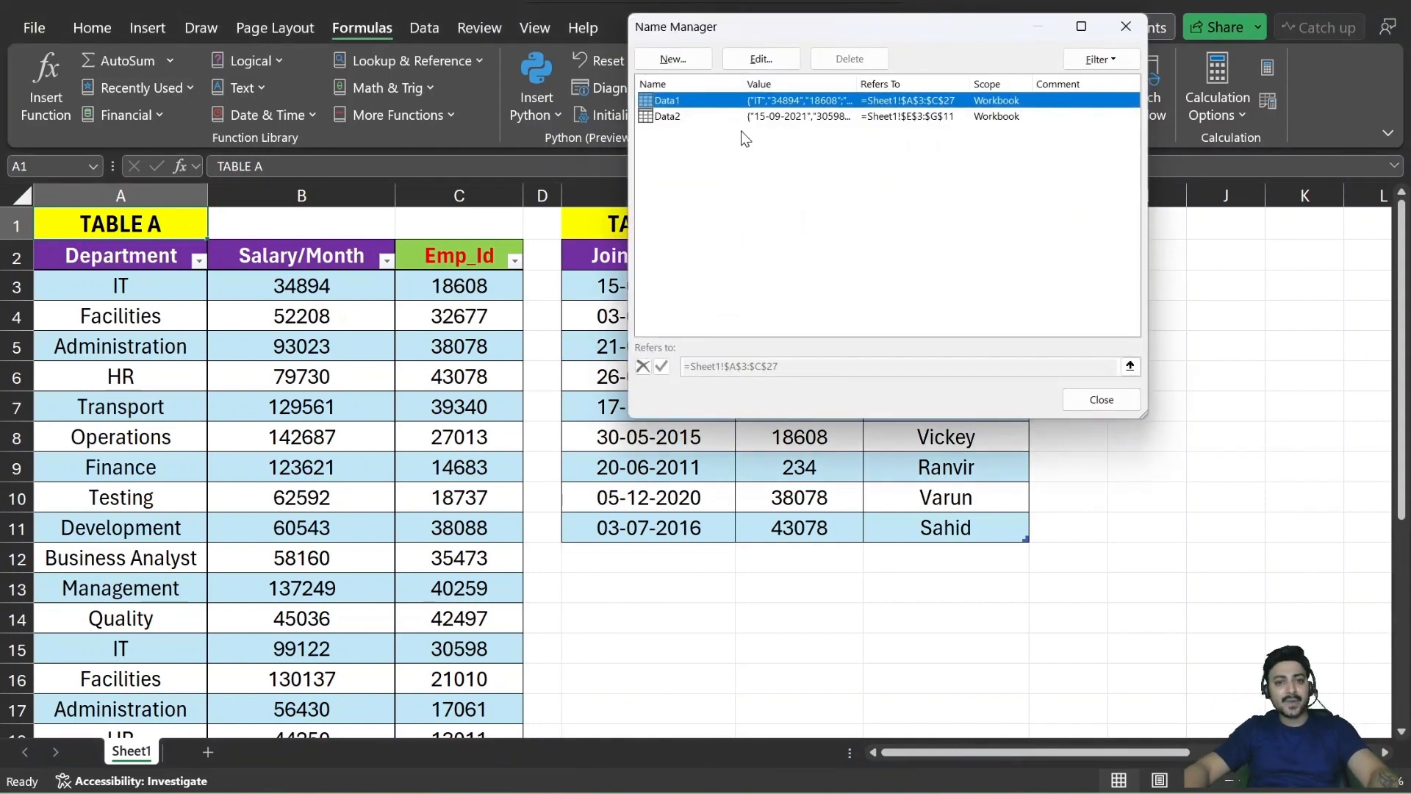
{"action": "left_click", "coordinate": [1102, 398]}
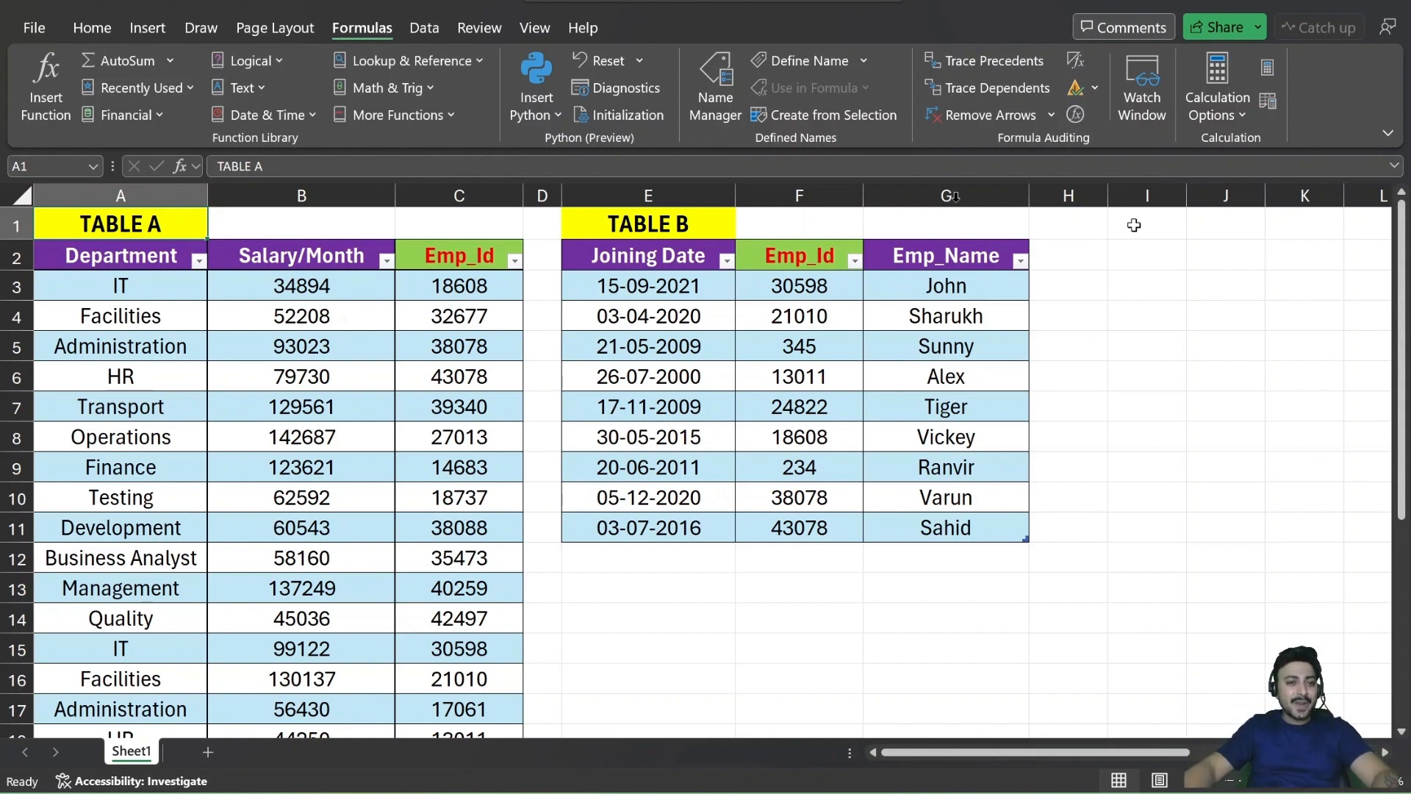
{"action": "mouse_move", "coordinate": [365, 281]}
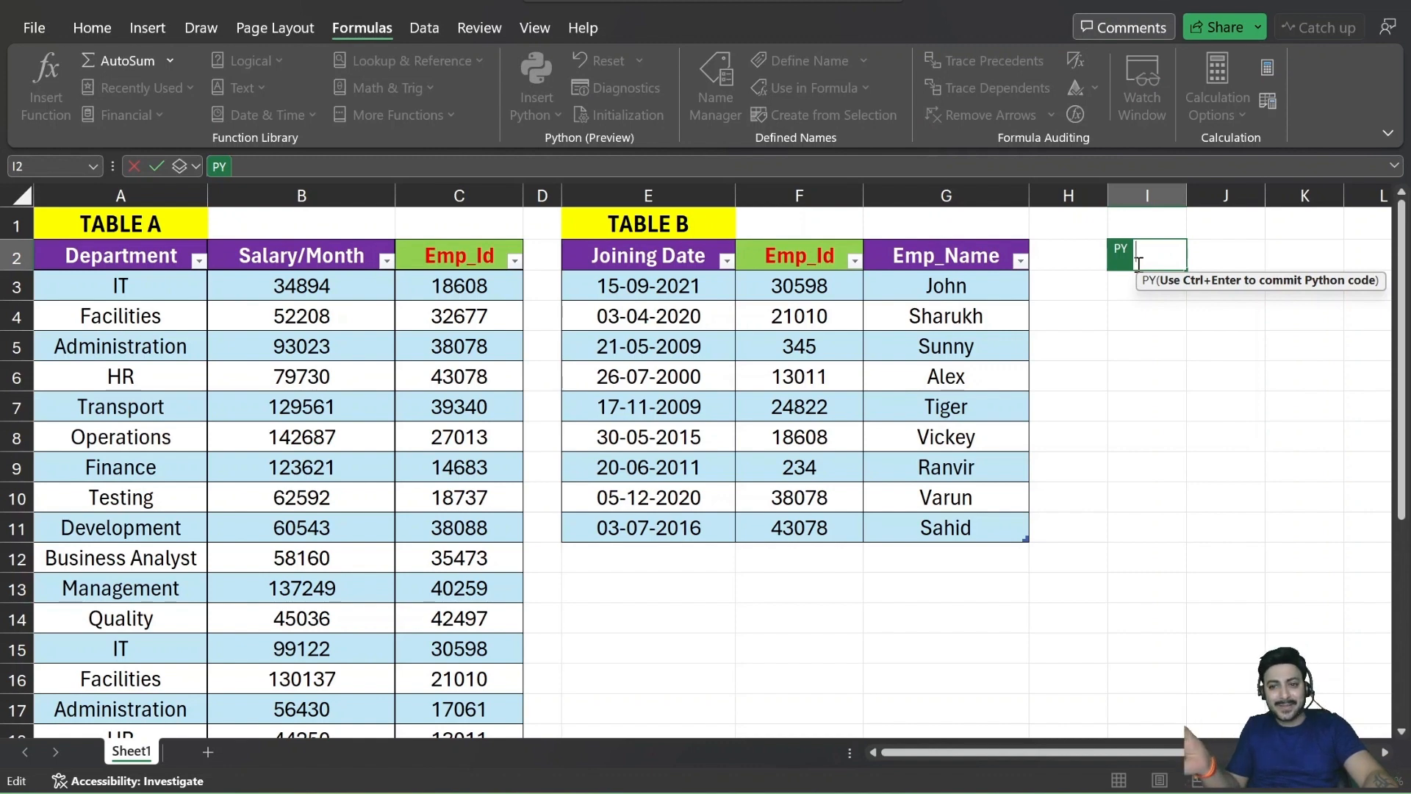
Load Data1 into df1 in cell I2 and output it as Excel values.
{"action": "left_click", "coordinate": [535, 85]}
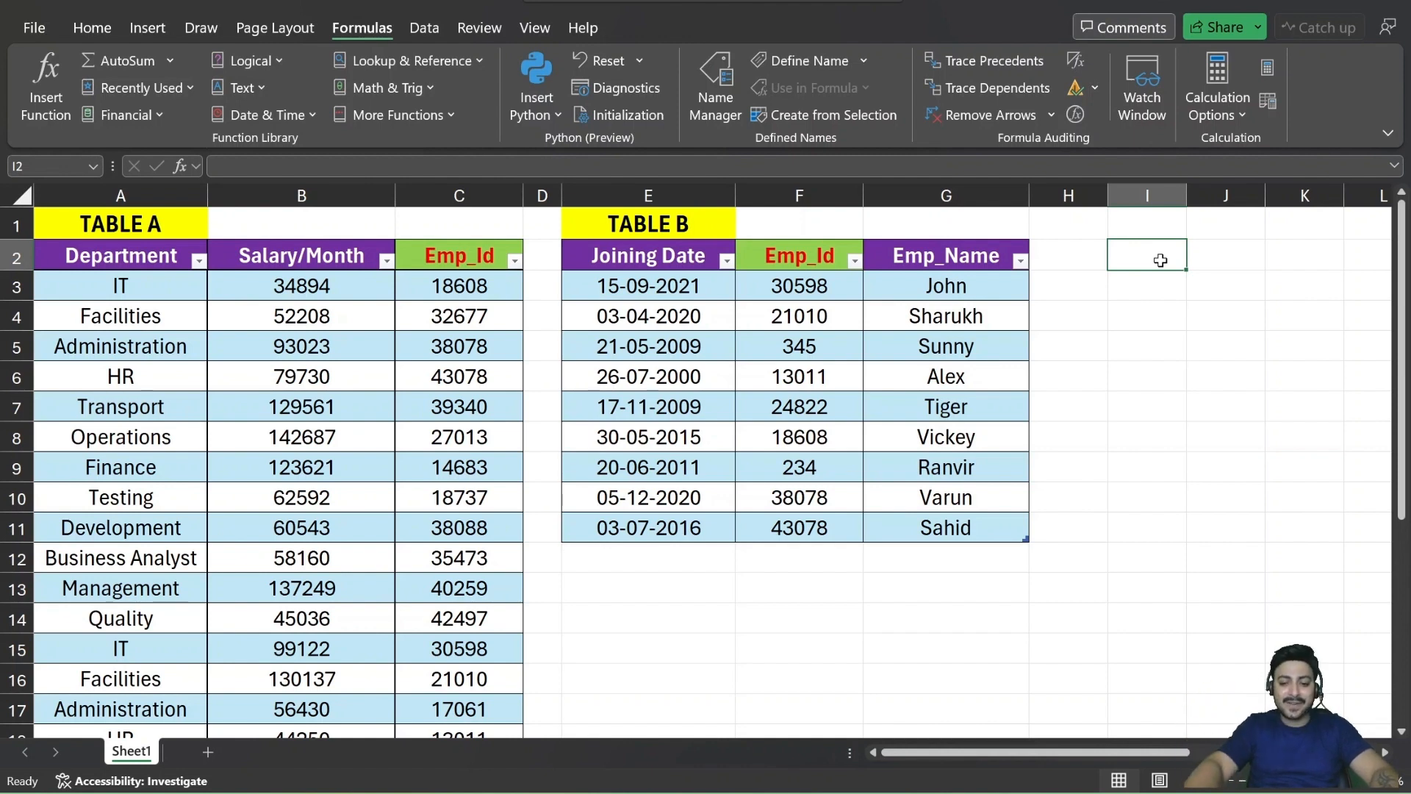
{"action": "key", "text": "ctrl+alt+shift+p"}
{"action": "type", "text": "df1 = xl(\"Data1[#All]\", headers=True)"}
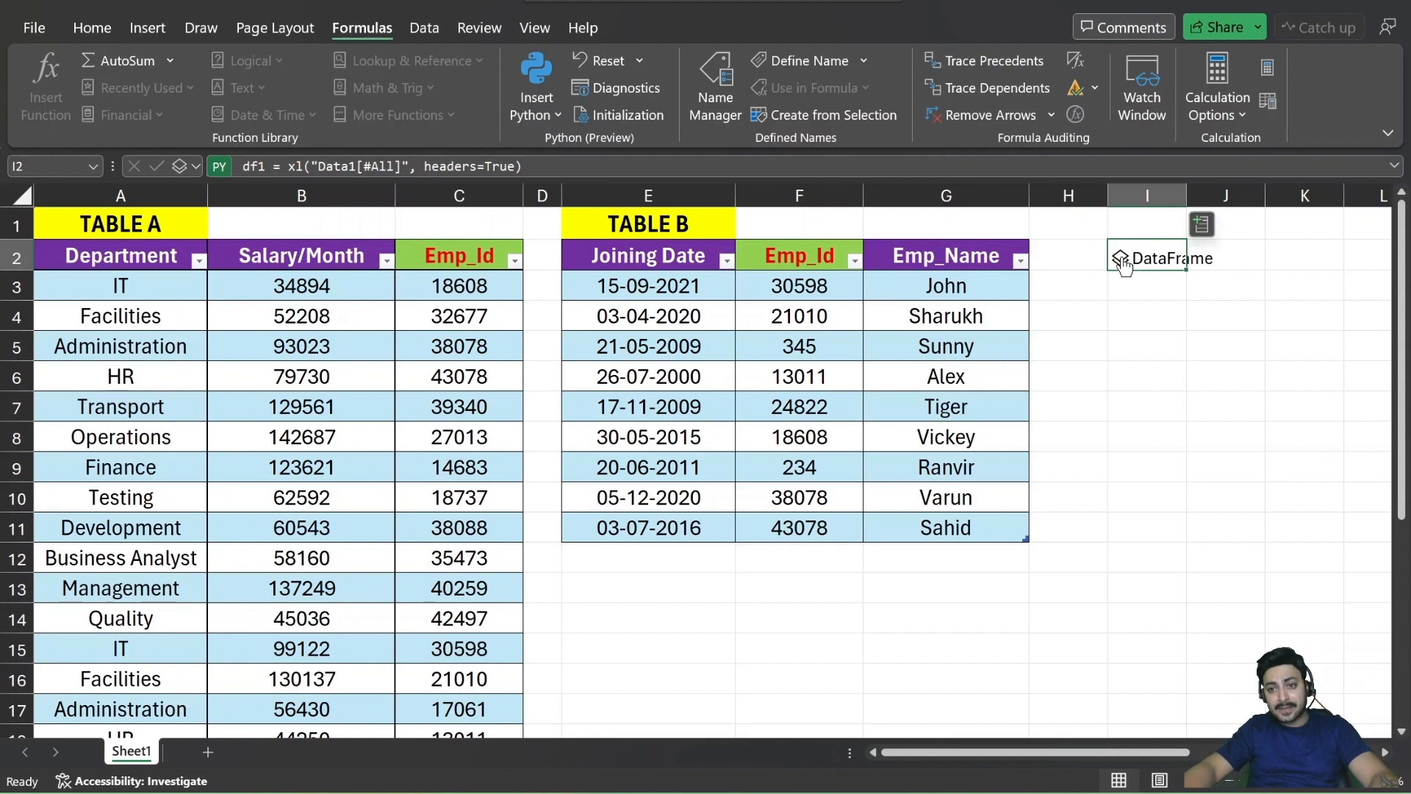
{"action": "left_click", "coordinate": [1121, 258]}
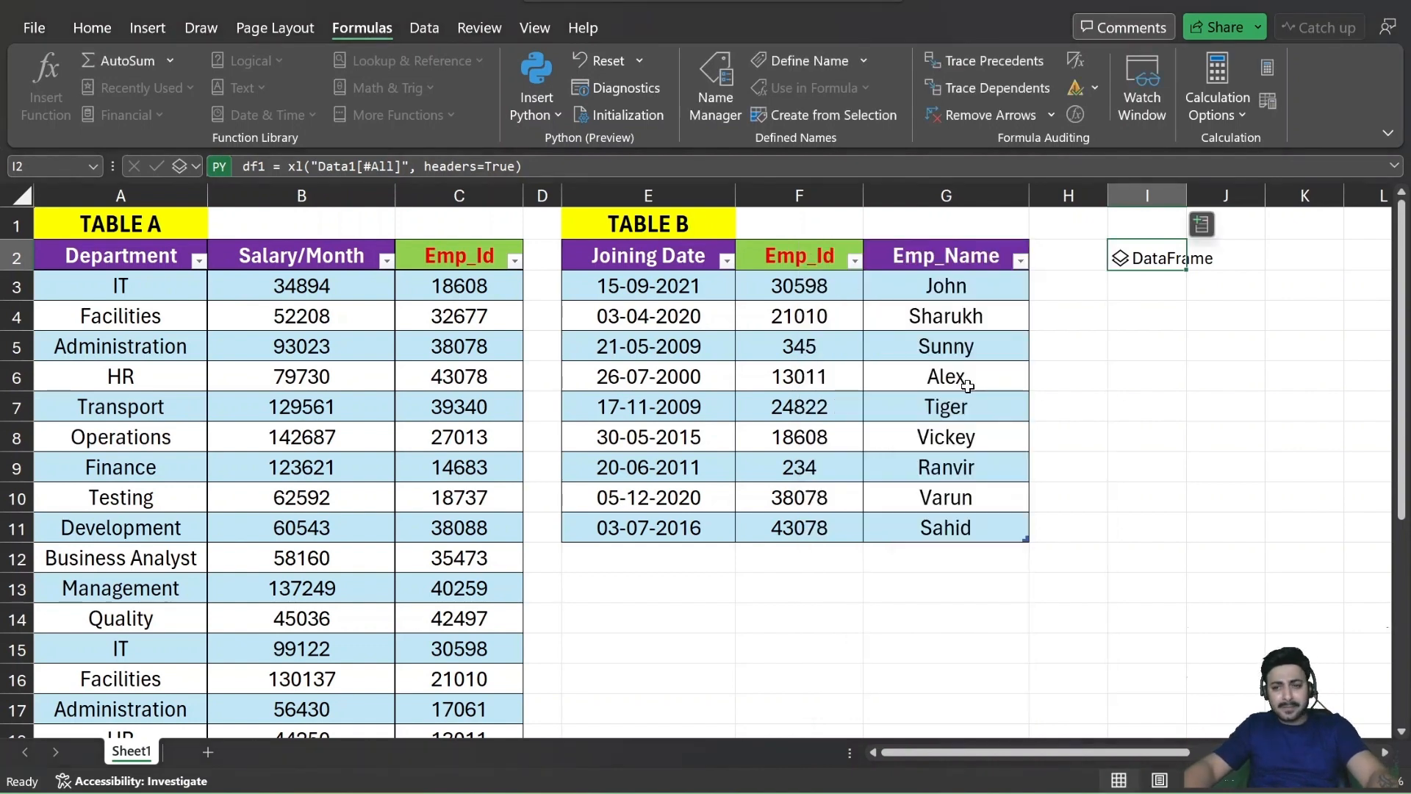
{"action": "mouse_move", "coordinate": [1250, 419]}
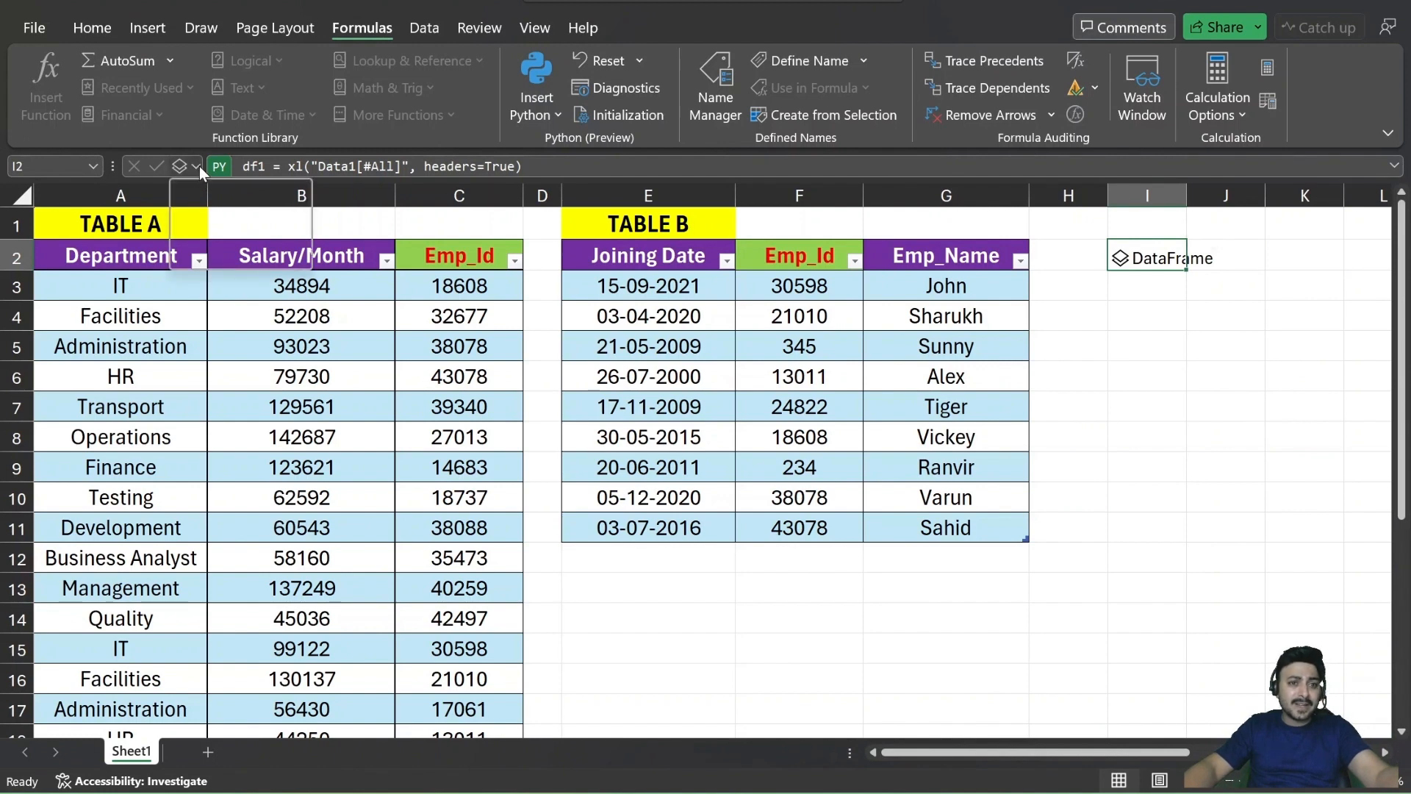
{"action": "left_click", "coordinate": [187, 167]}
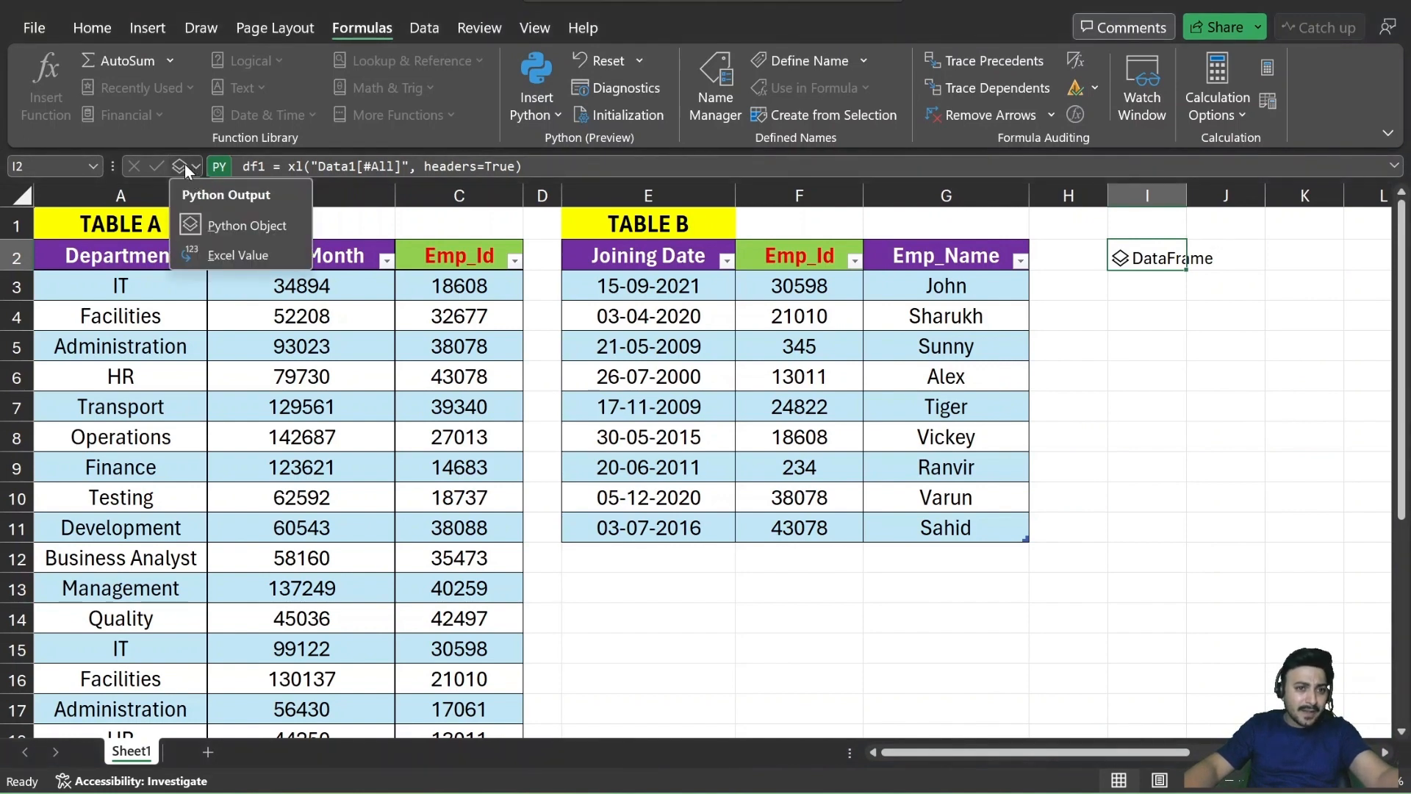
{"action": "left_click", "coordinate": [237, 255]}
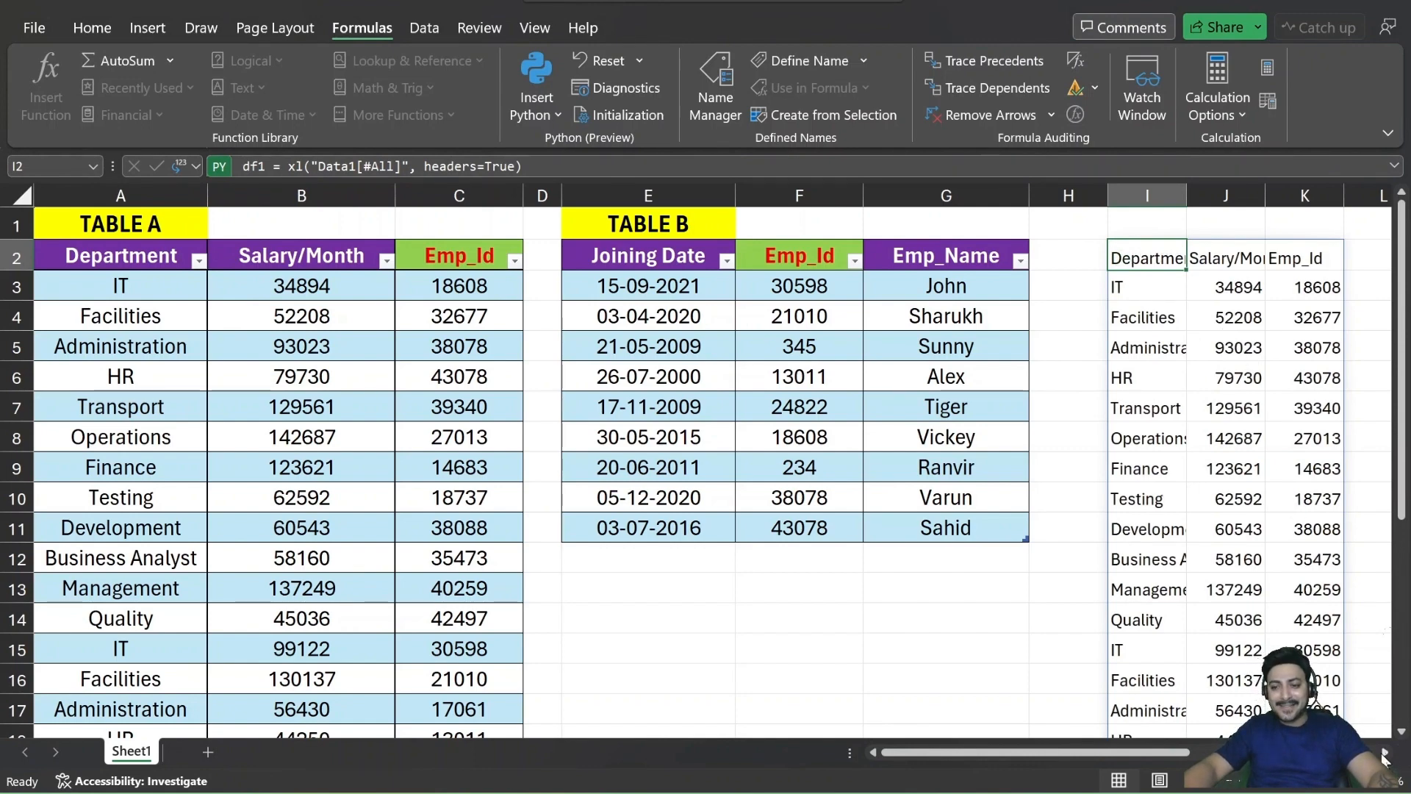
Start a =PY Python formula in cell M2 to load Data2 into df2.
{"action": "scroll", "scroll_direction": "right", "scroll_amount": 3}
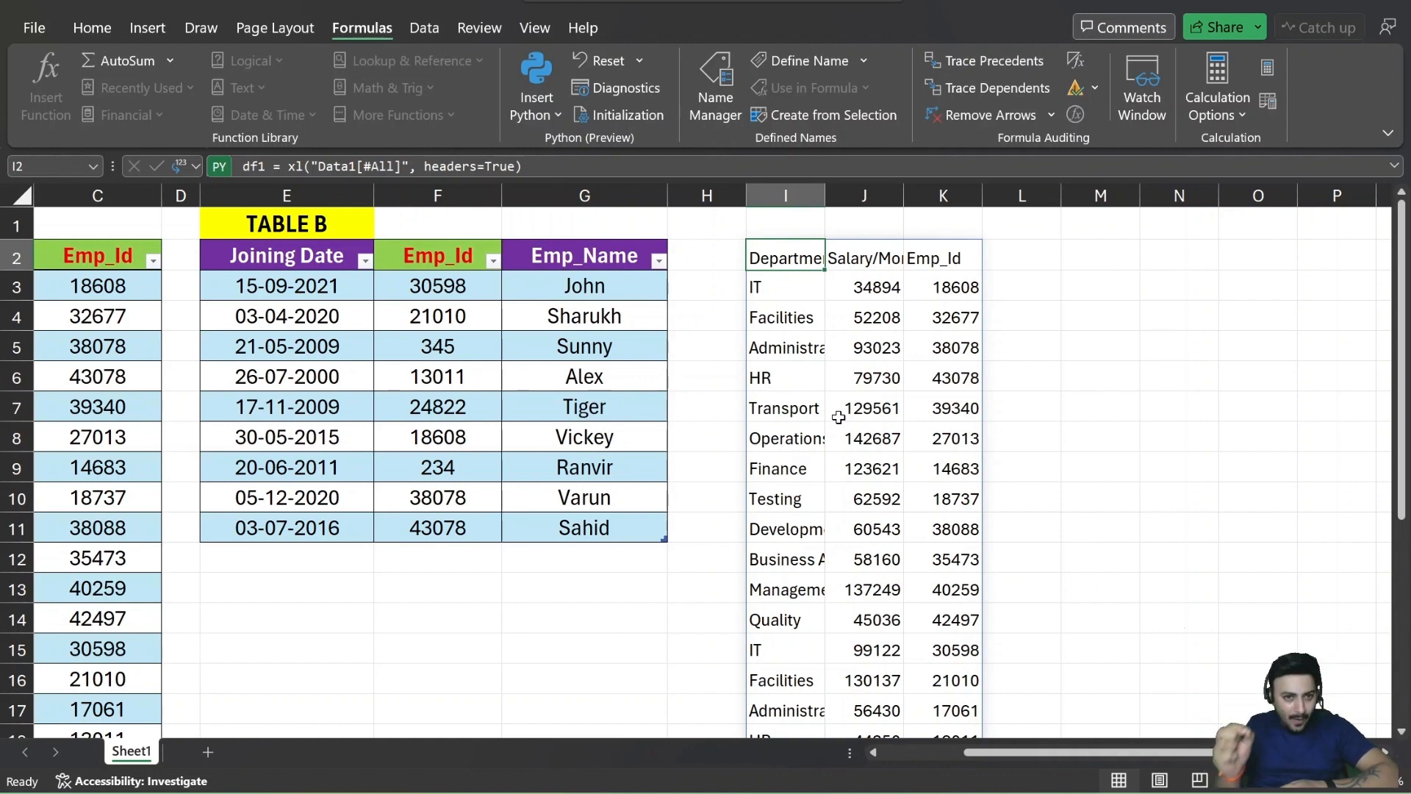
{"action": "left_click", "coordinate": [1099, 257]}
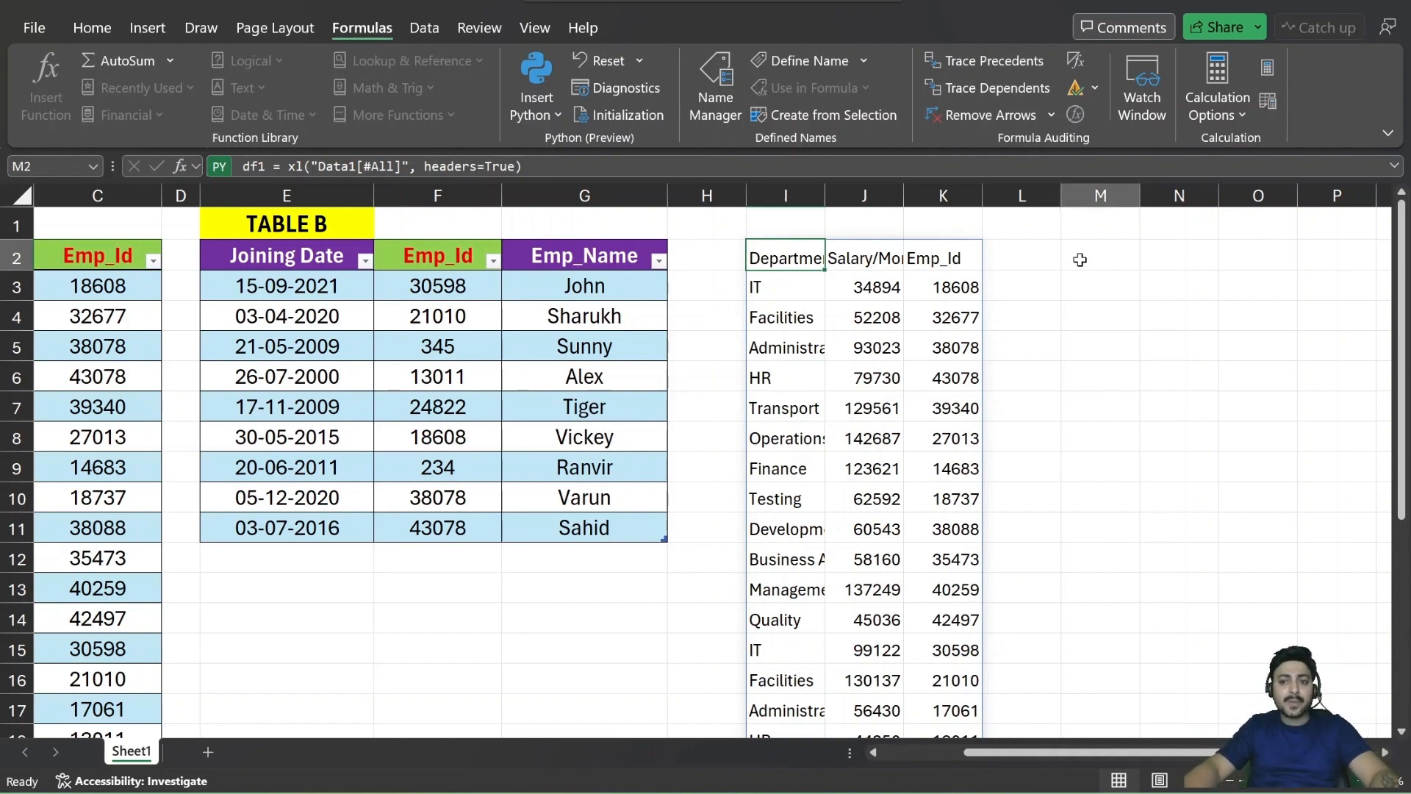
{"action": "left_click", "coordinate": [1100, 255]}
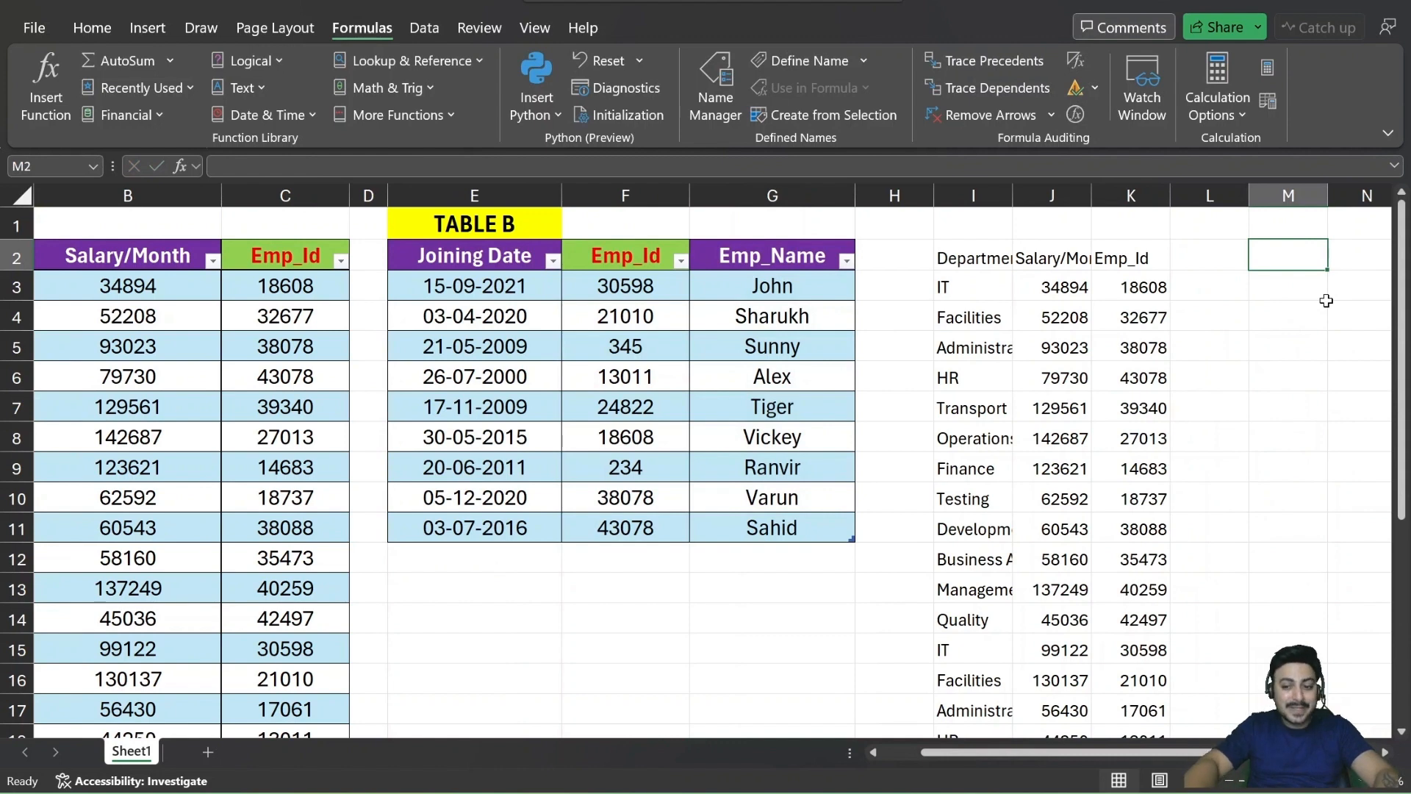
{"action": "type", "text": "=p"}
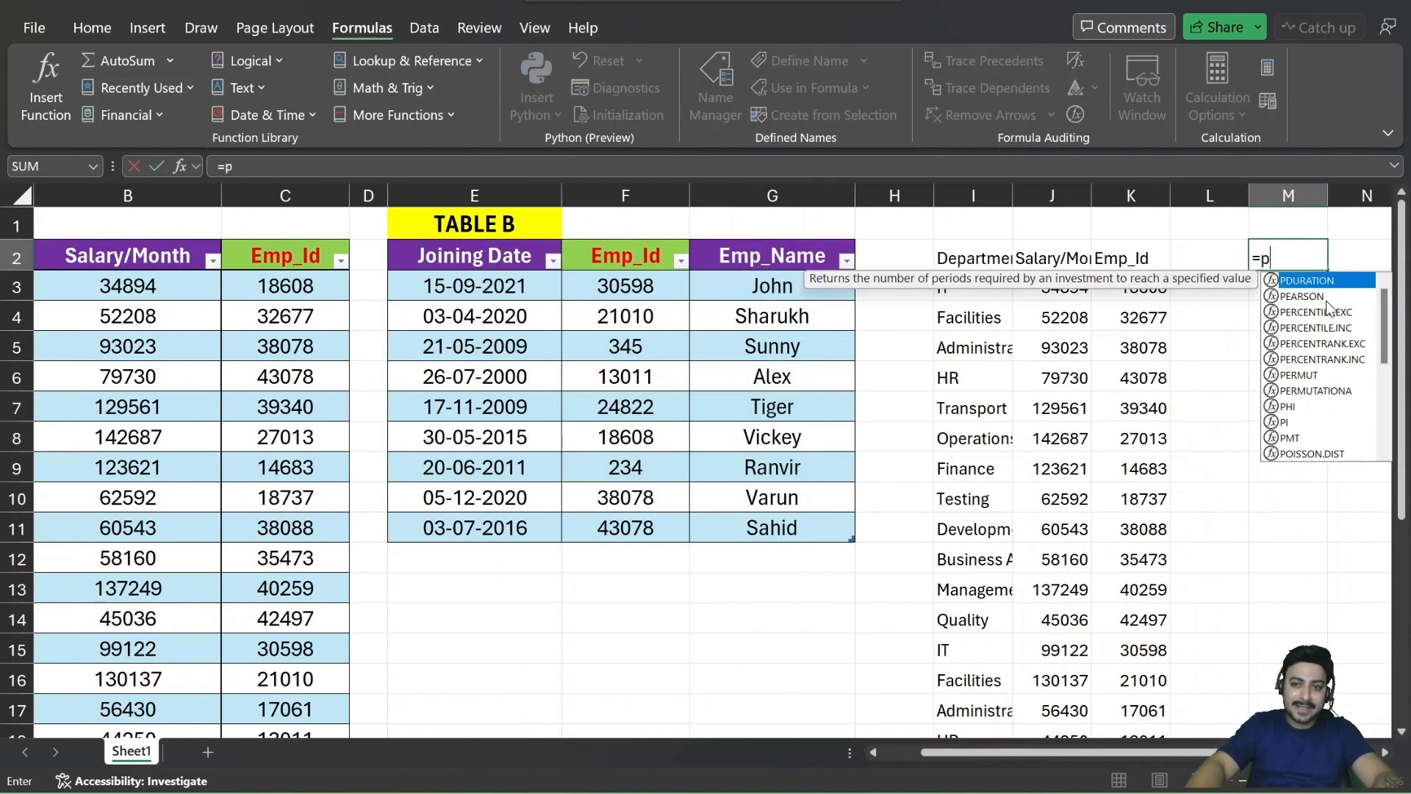
{"action": "type", "text": "y"}
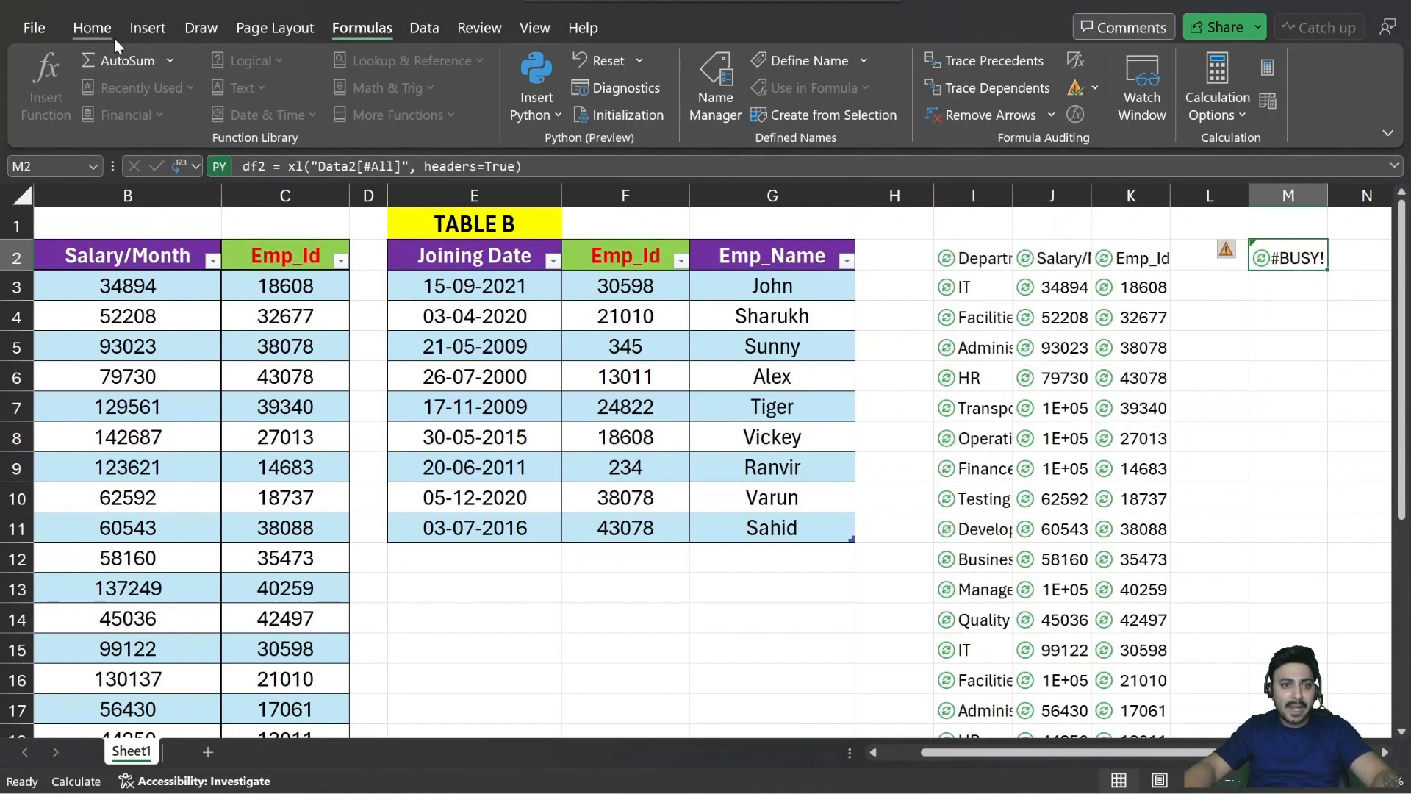
Label the spilled outputs 'df1' in I1 and 'df2' in M1.
{"action": "left_click", "coordinate": [92, 27]}
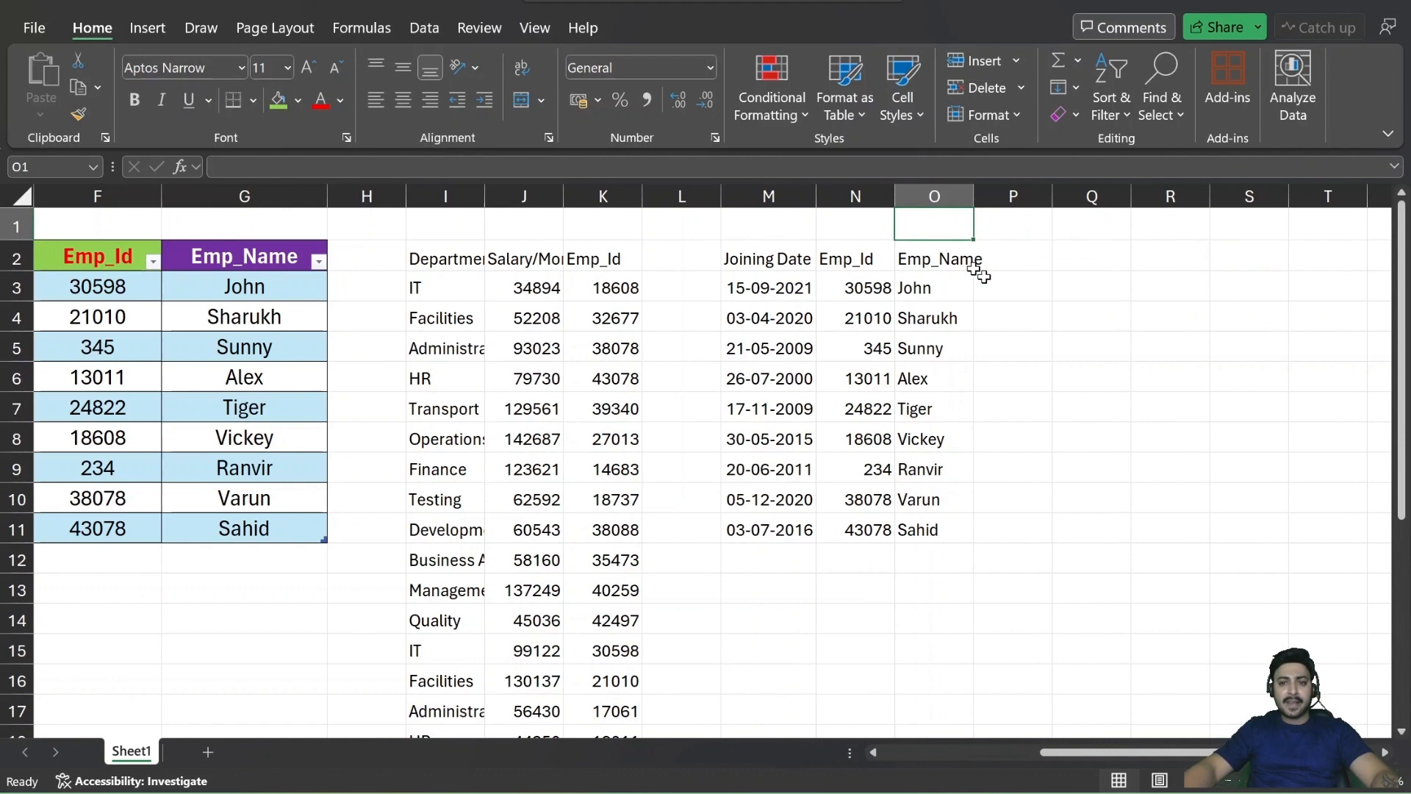
{"action": "type", "text": "df1"}
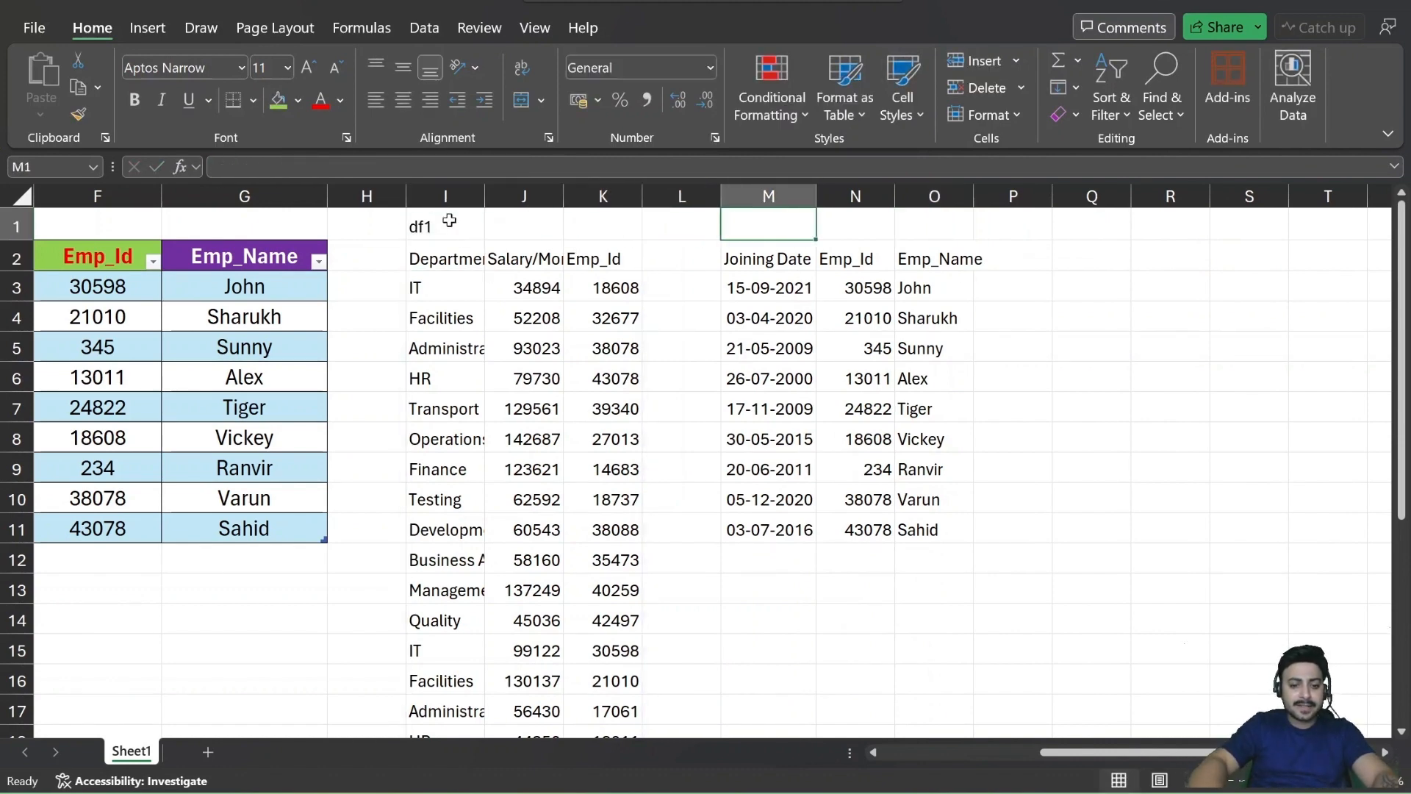
{"action": "type", "text": "df2"}
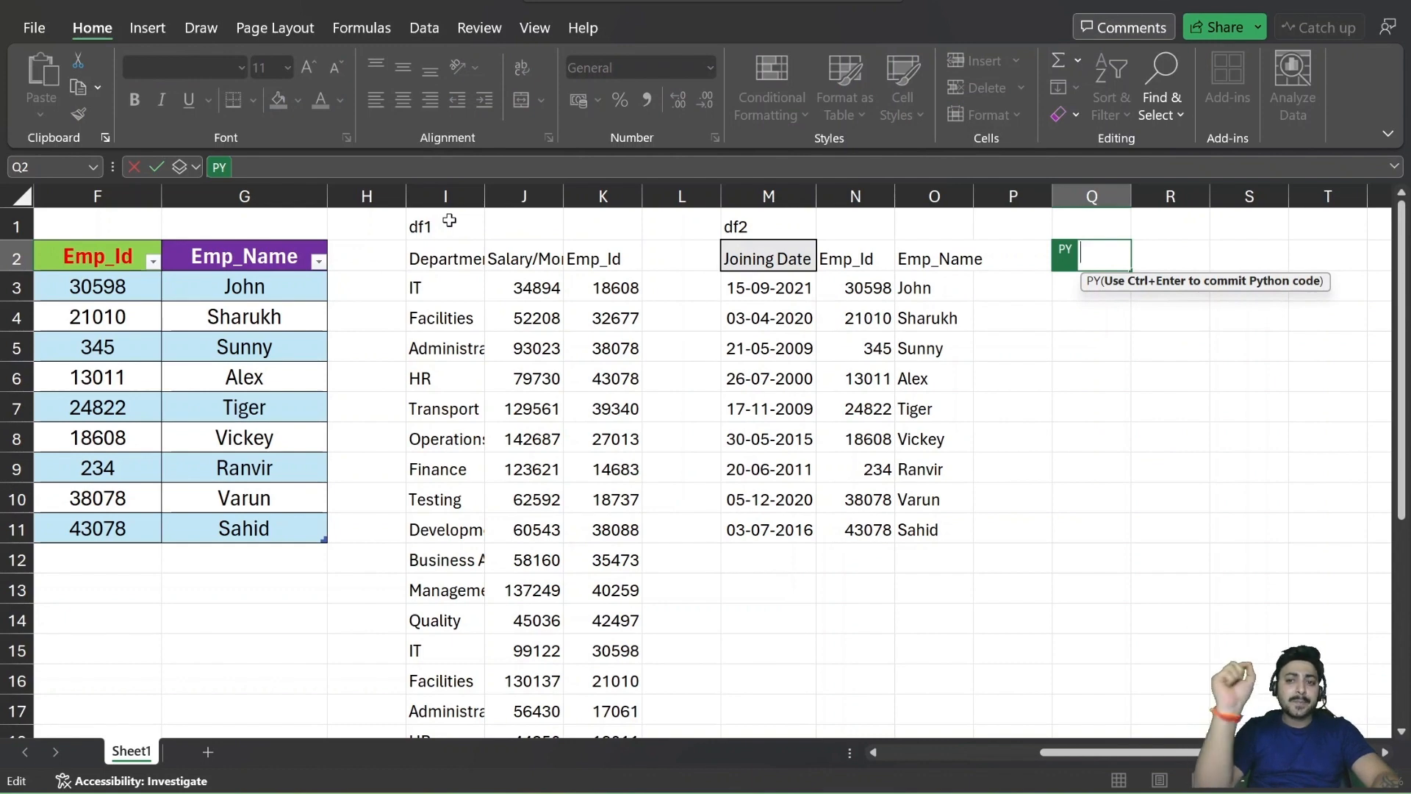
Write pd.merge(df1,df2,on='Emp_Id',how='inner') in Q2's Python cell.
{"action": "type", "text": "pd."}
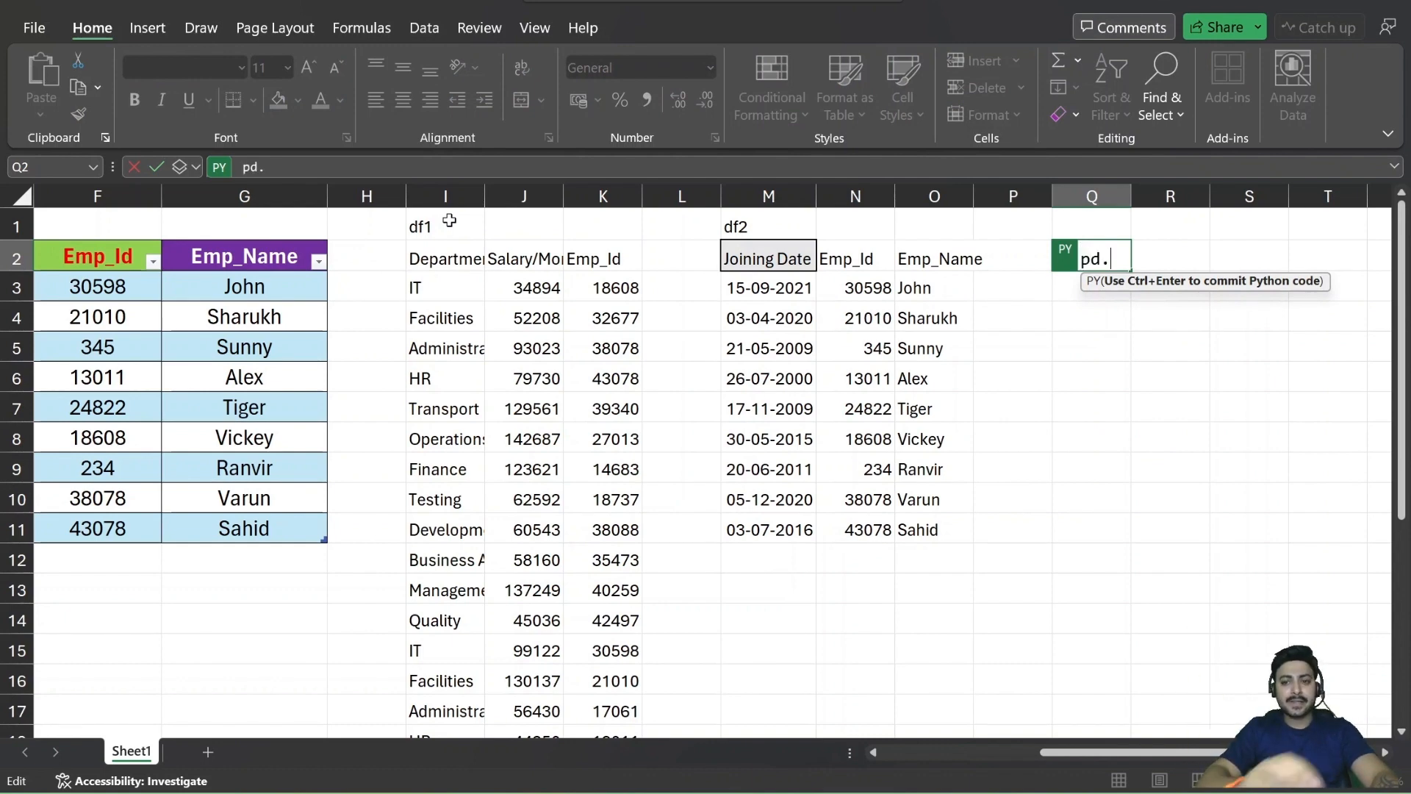
{"action": "type", "text": "merge"}
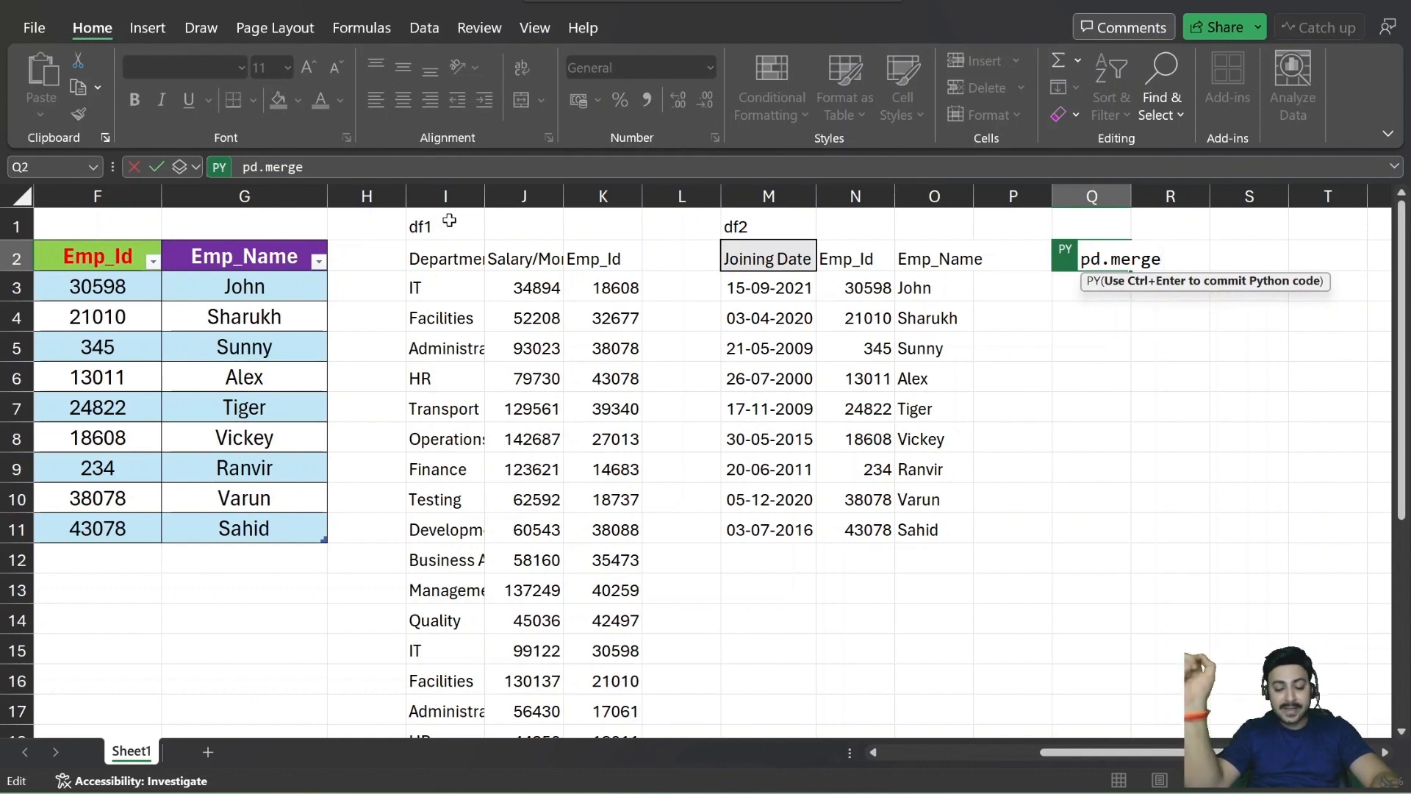
{"action": "type", "text": "(df1,df2,"}
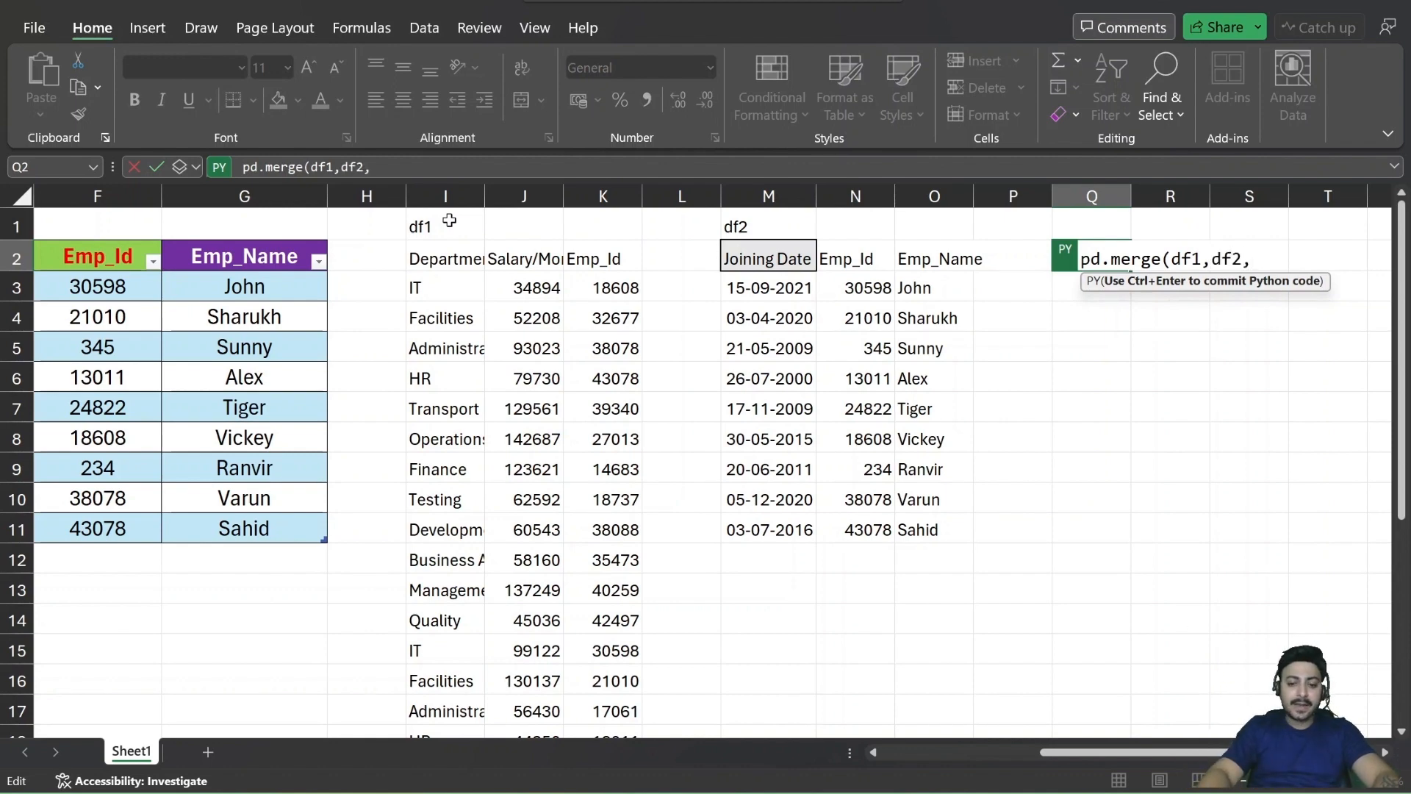
{"action": "type", "text": "on="}
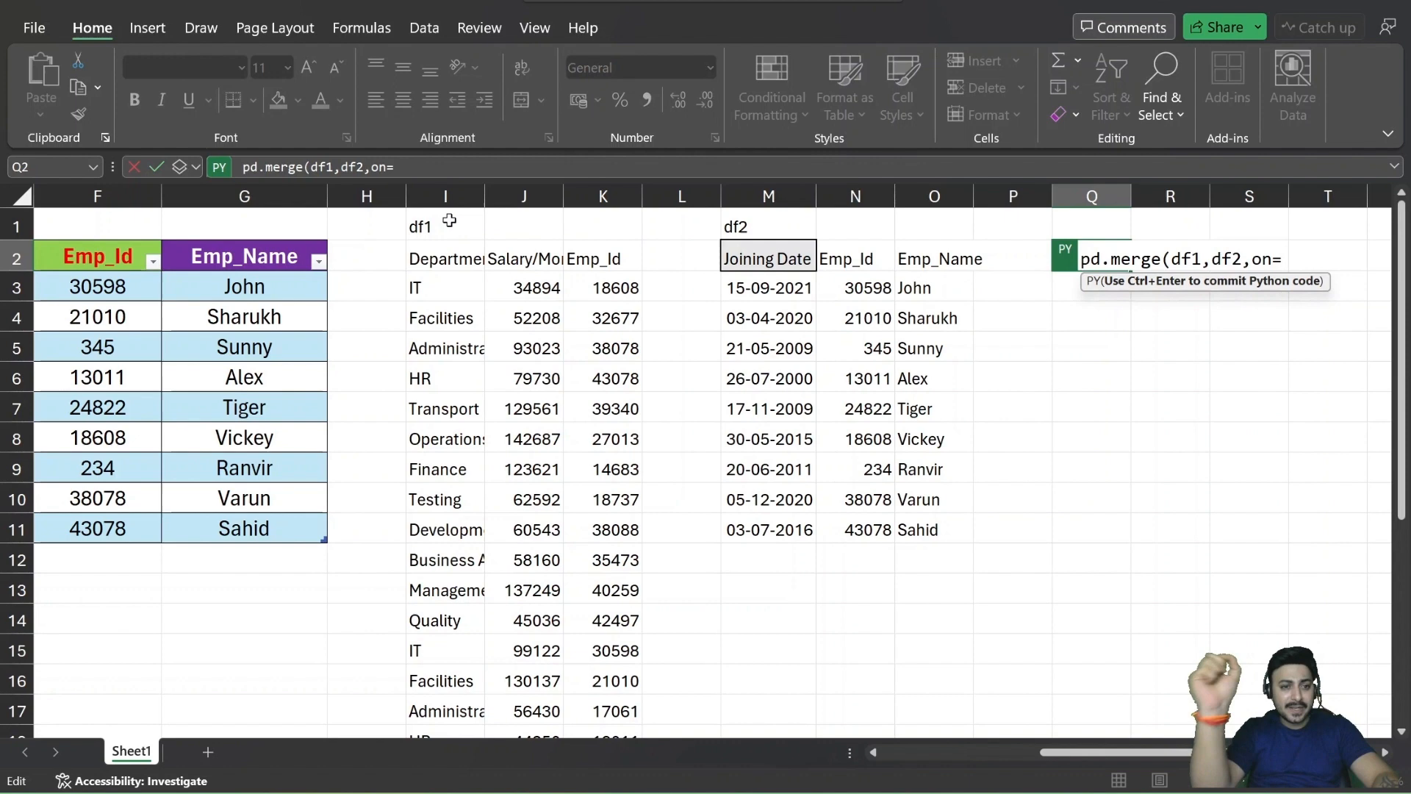
{"action": "type", "text": "'"}
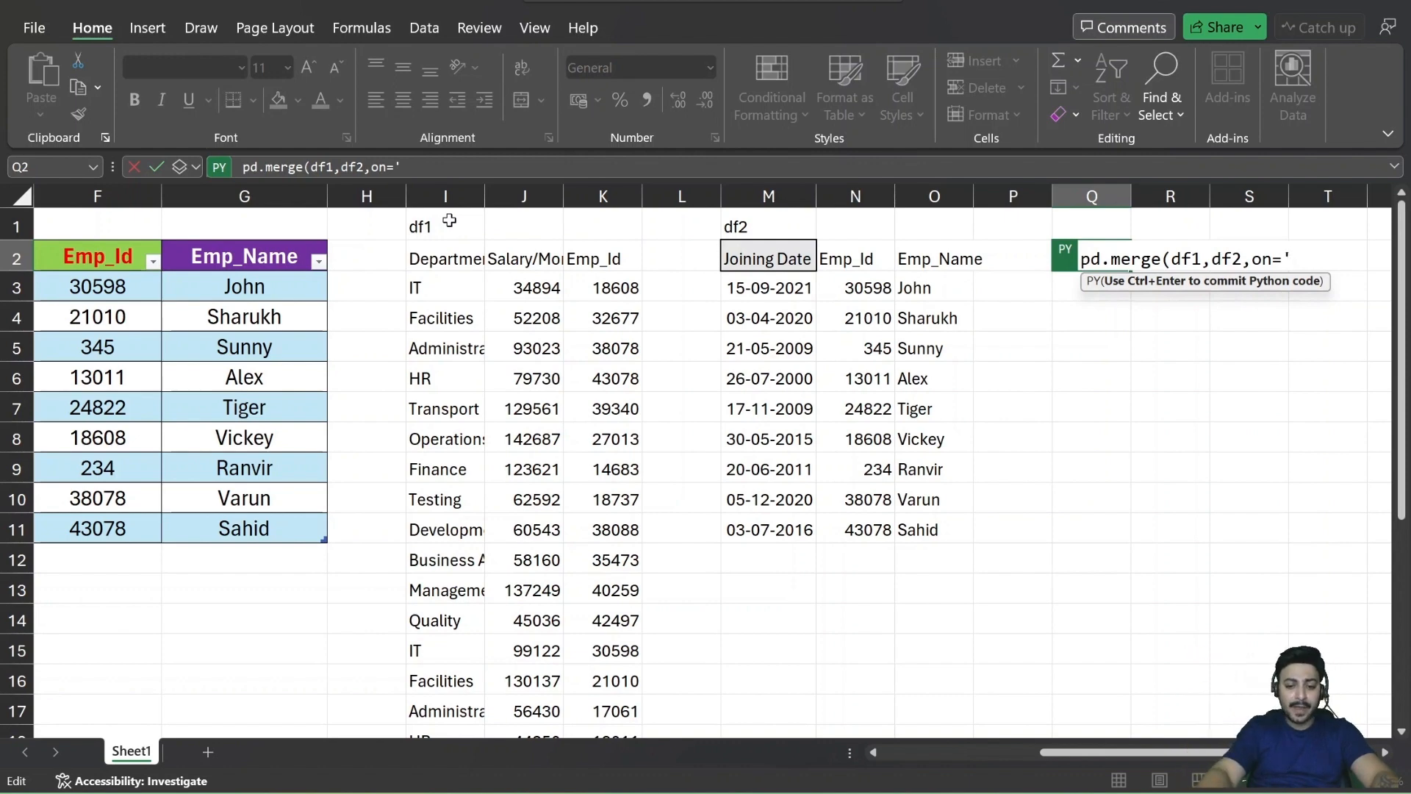
{"action": "type", "text": "Emp_"}
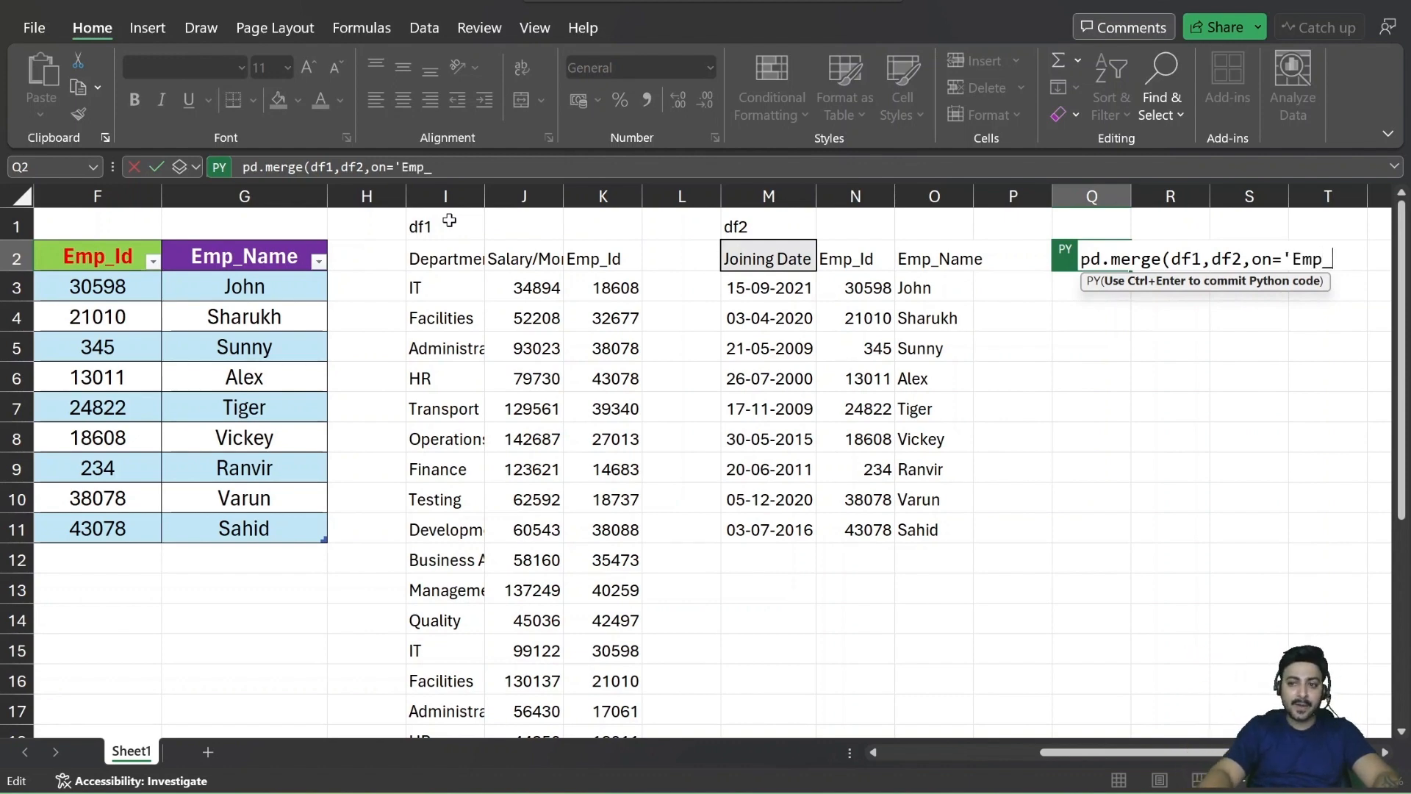
{"action": "type", "text": "Id"}
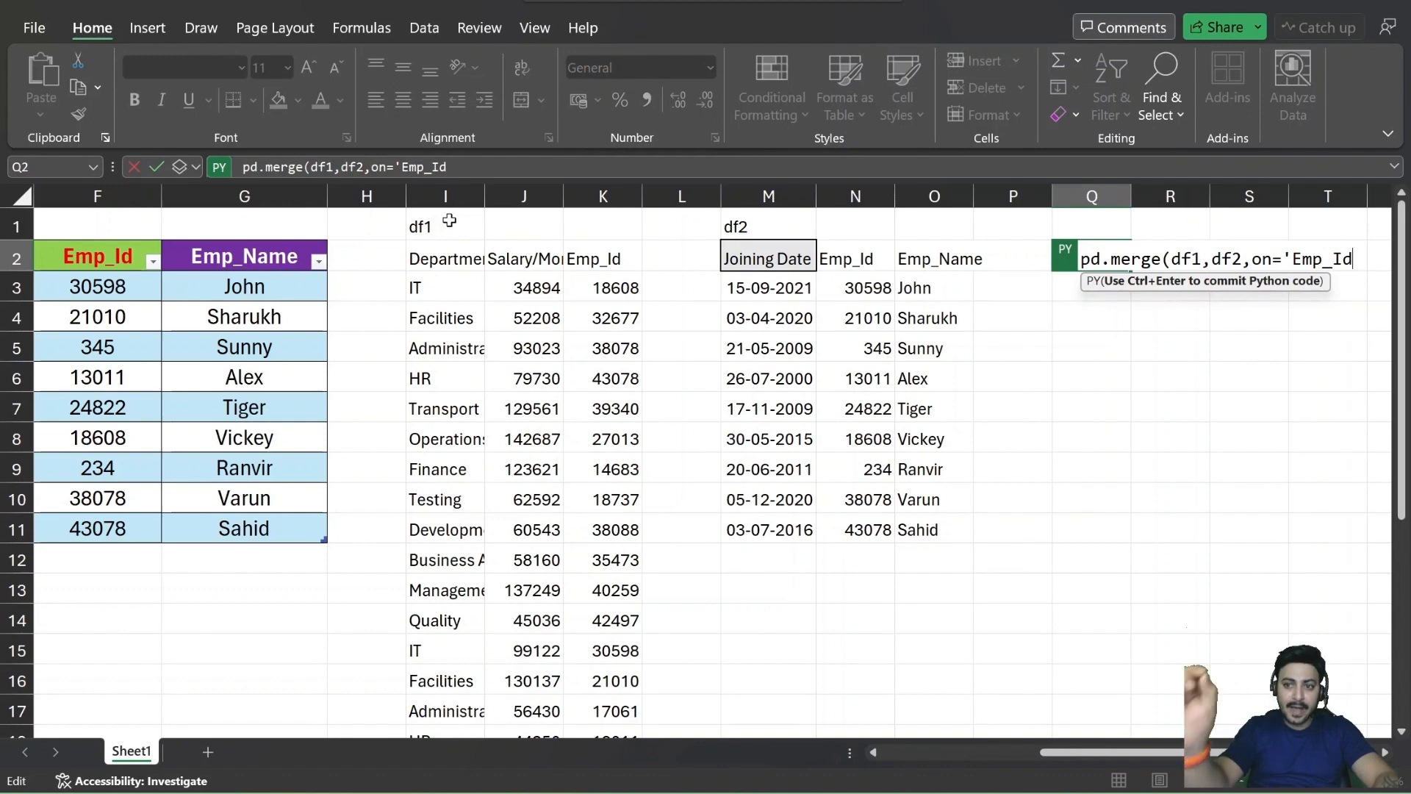
{"action": "type", "text": ","}
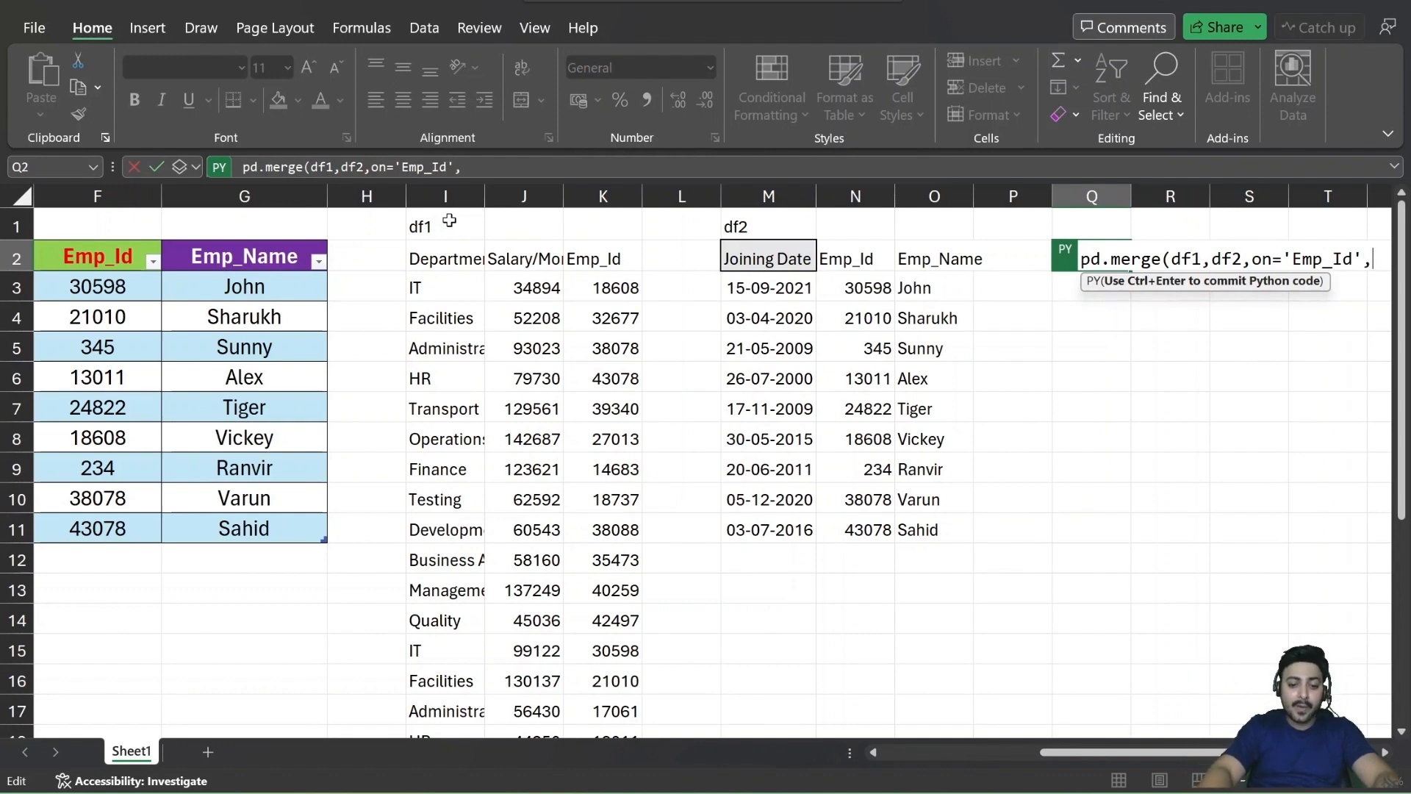
{"action": "type", "text": "how"}
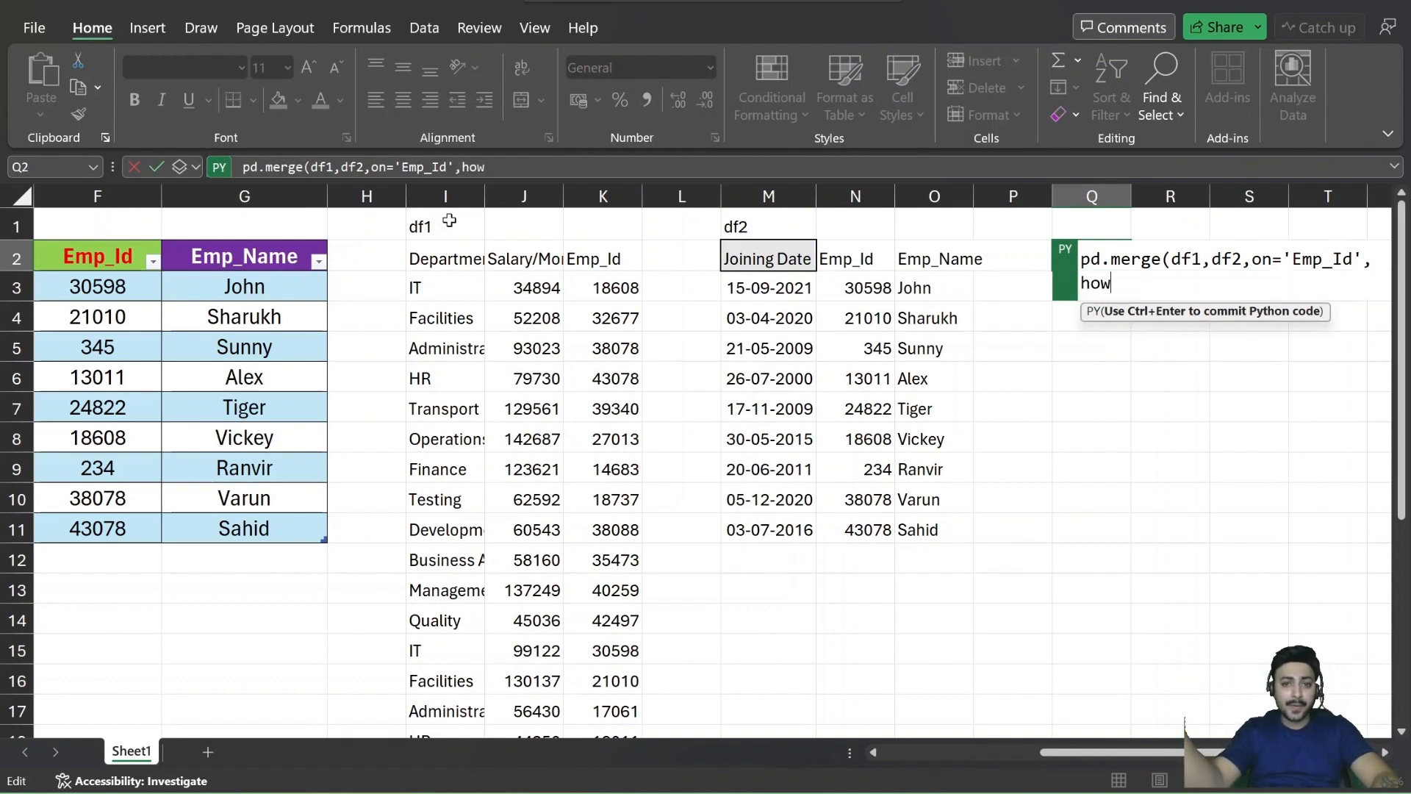
{"action": "type", "text": "="}
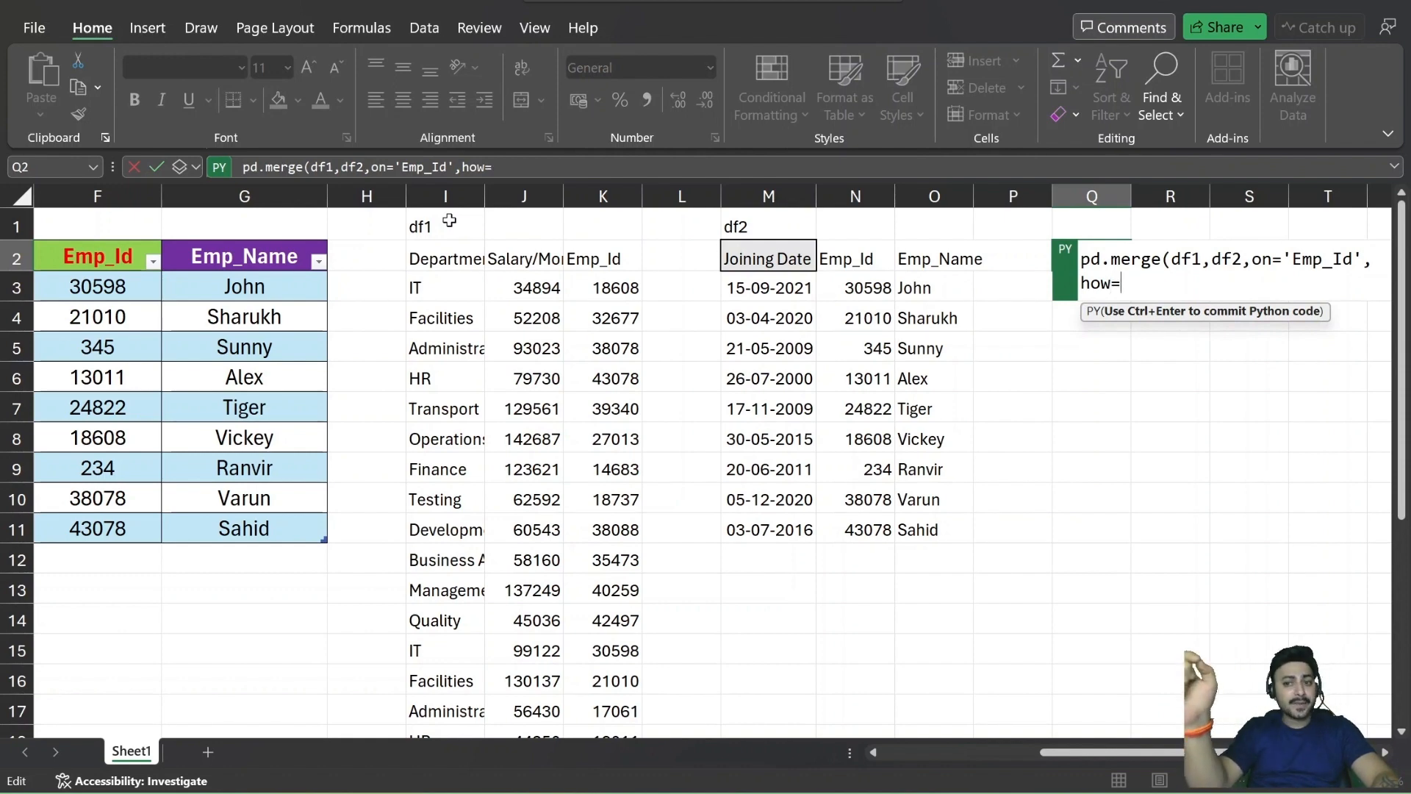
{"action": "type", "text": "'"}
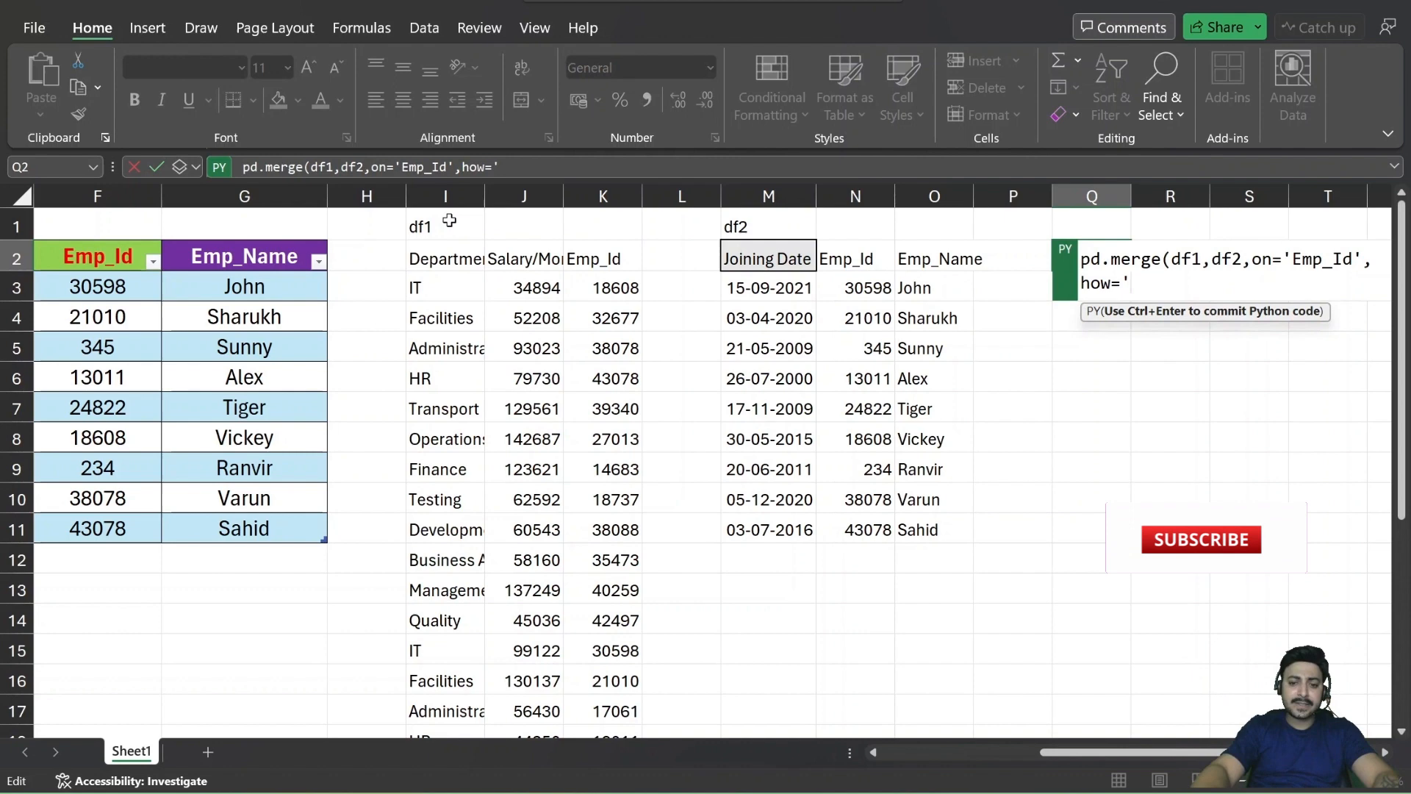
{"action": "type", "text": "inner"}
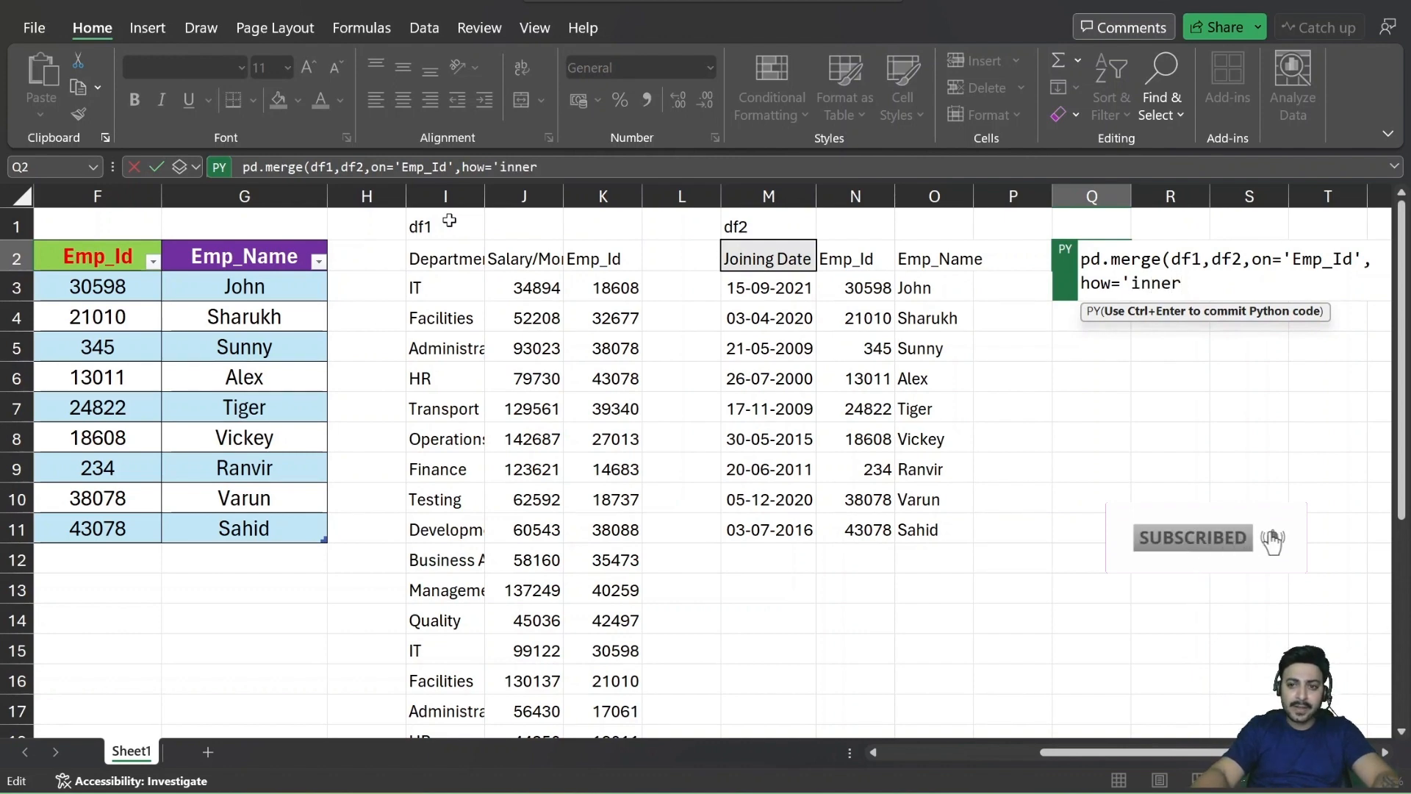
{"action": "type", "text": ")"}
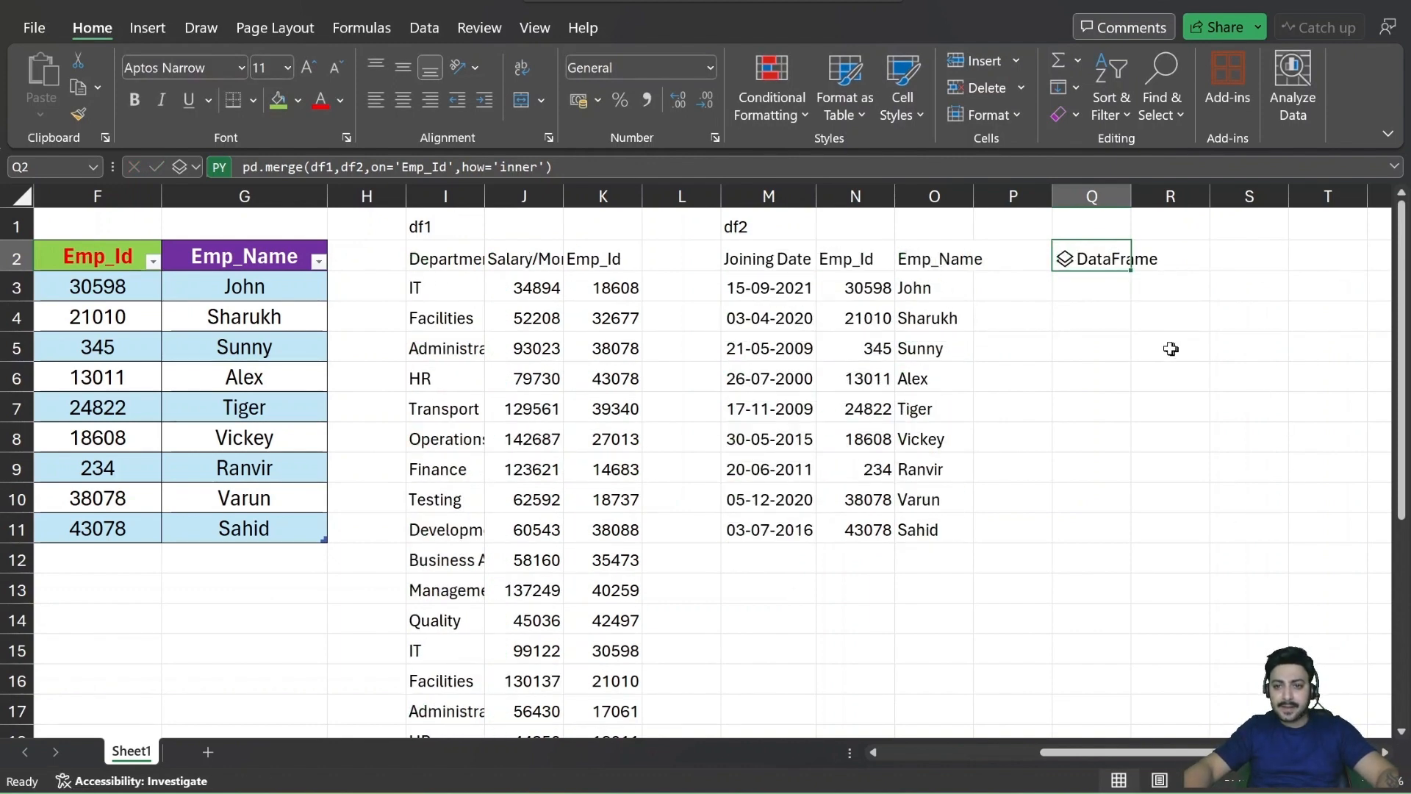
Output the inner-join result as Excel values and bold its header row.
{"action": "left_click", "coordinate": [1092, 258]}
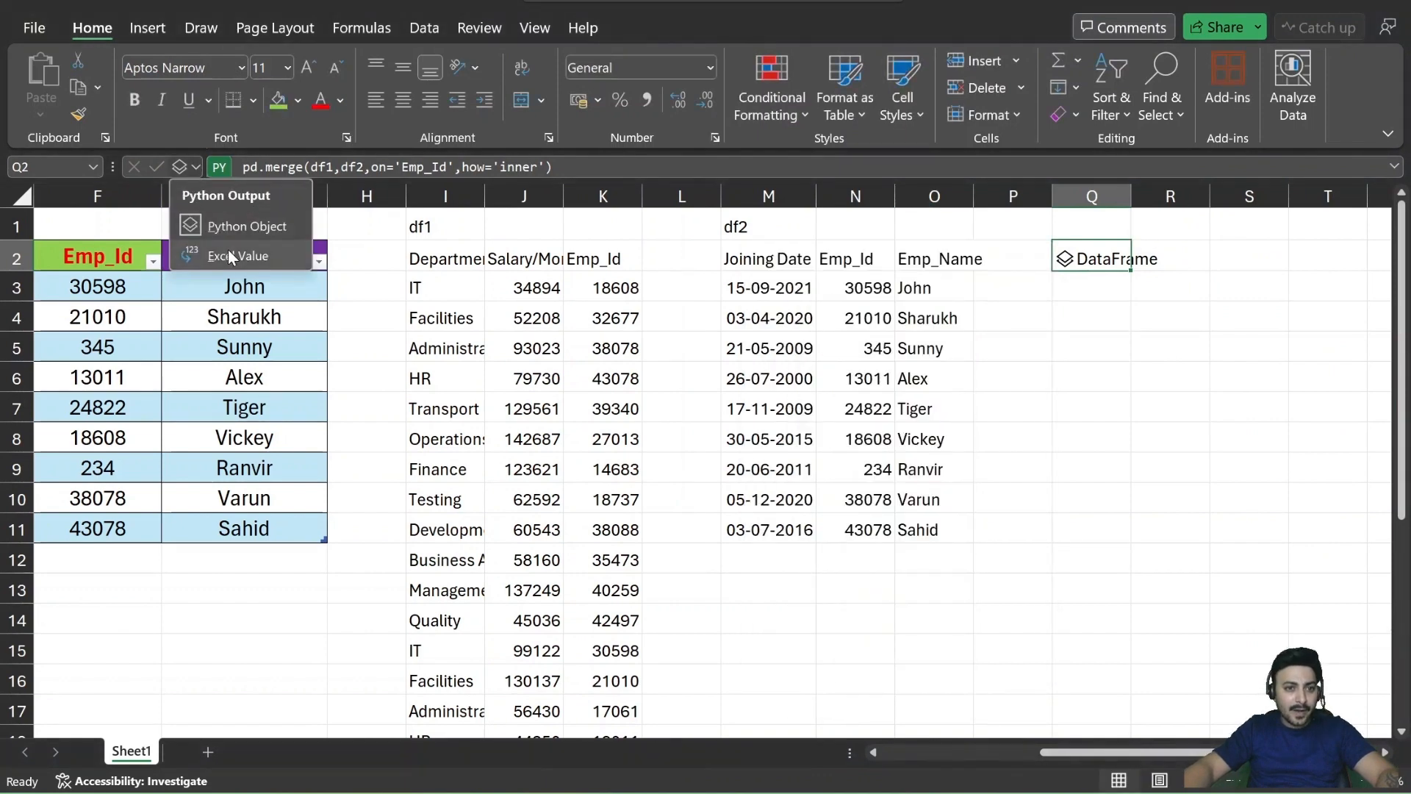
{"action": "left_click", "coordinate": [237, 256]}
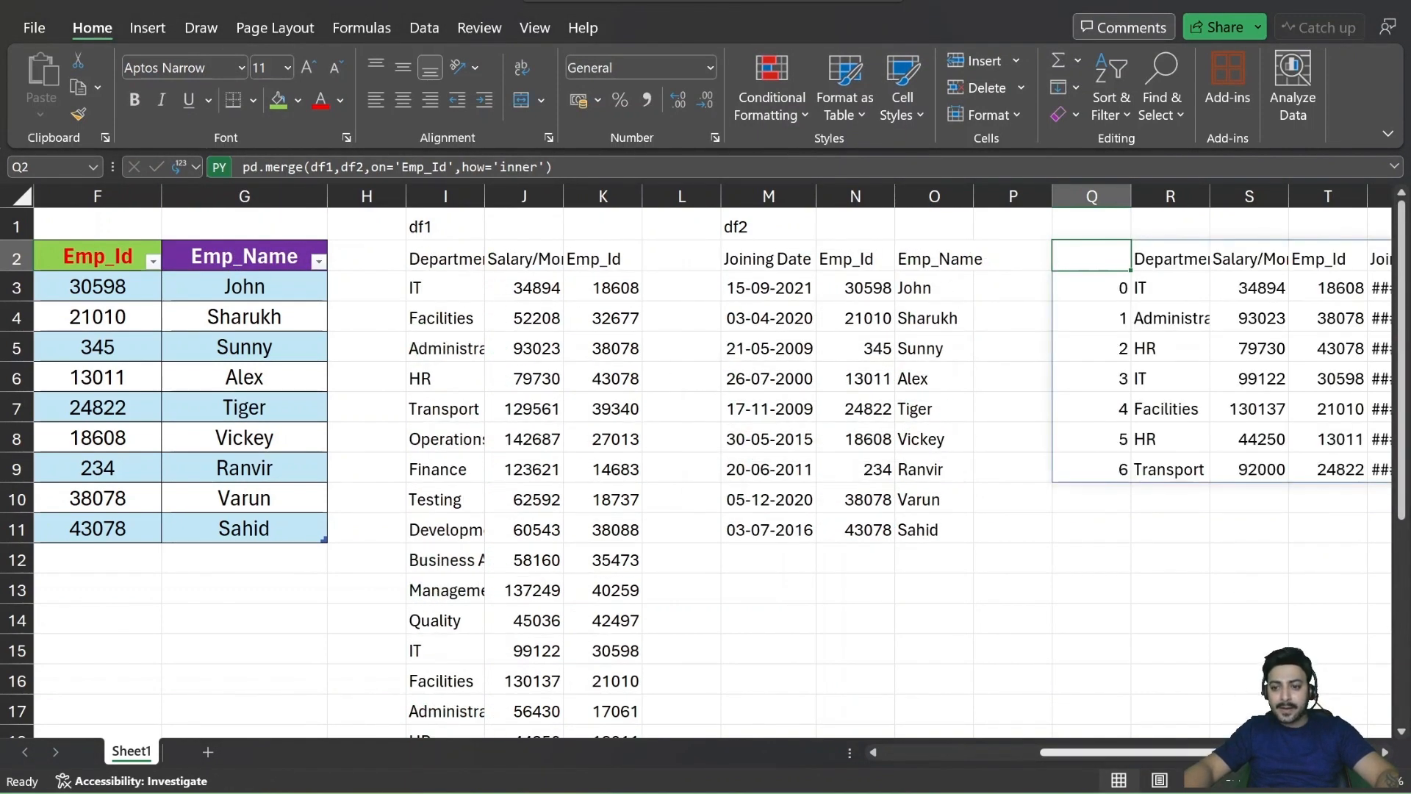
{"action": "scroll", "scroll_direction": "right", "scroll_amount": 3}
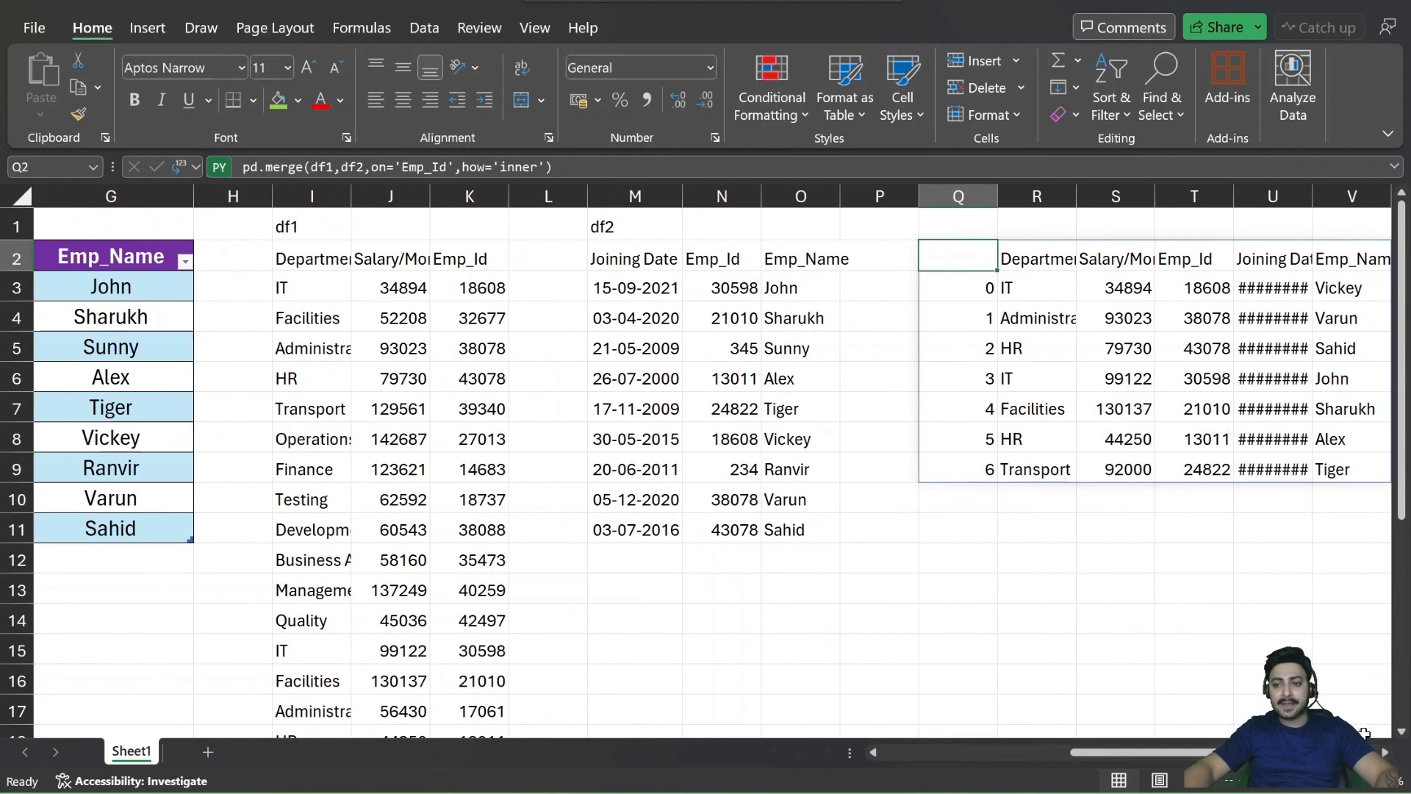
{"action": "scroll", "scroll_direction": "right", "scroll_amount": 3}
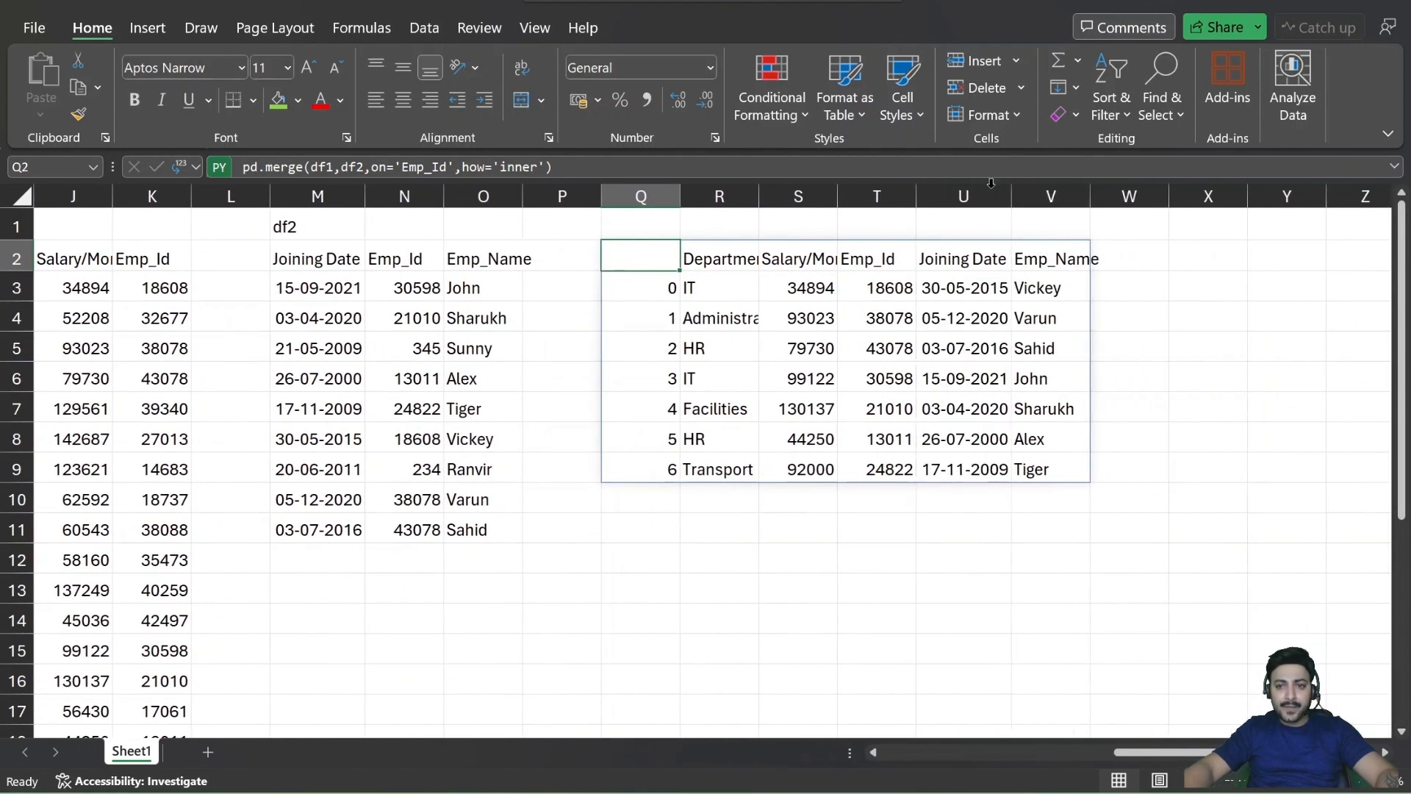
{"action": "left_click", "coordinate": [719, 258]}
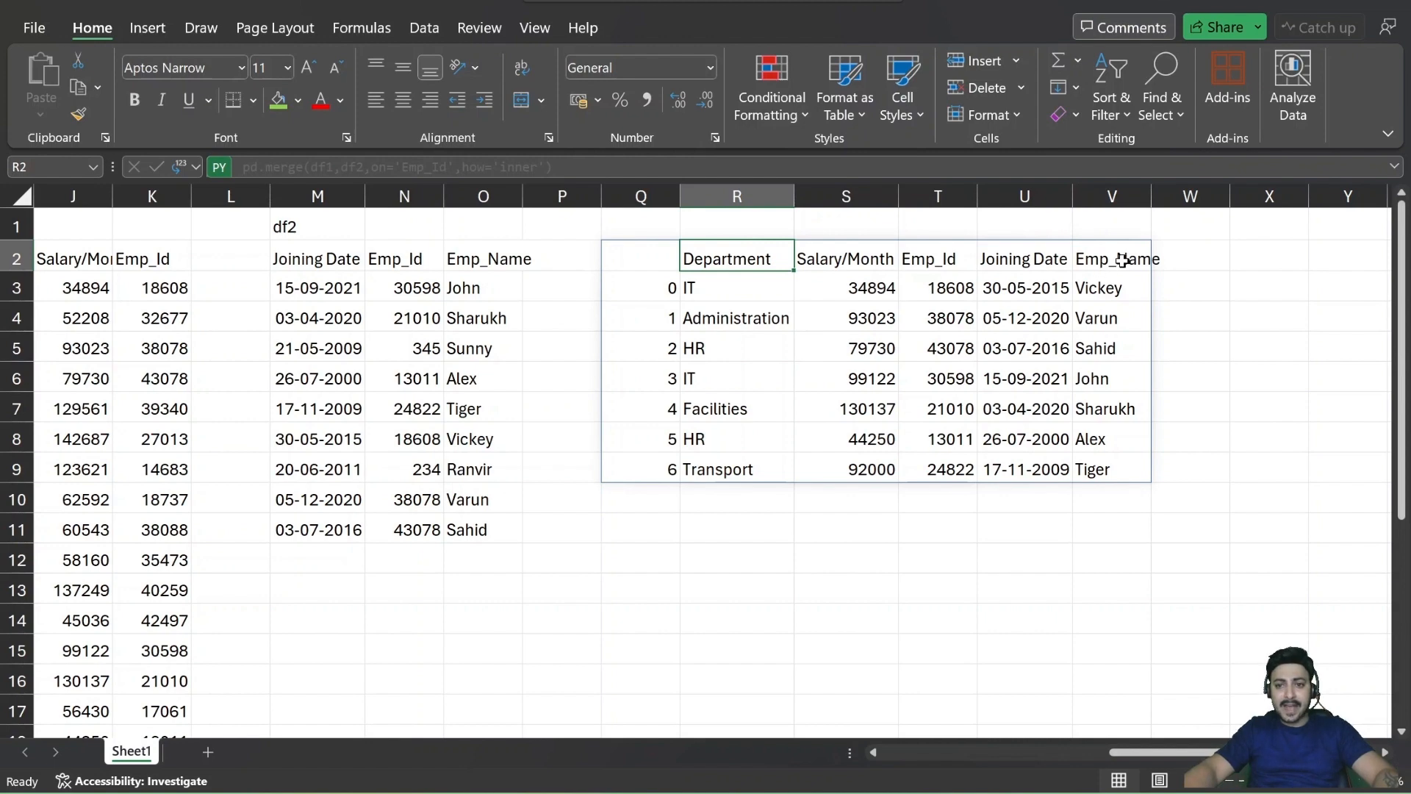
{"action": "left_click", "coordinate": [1023, 258]}
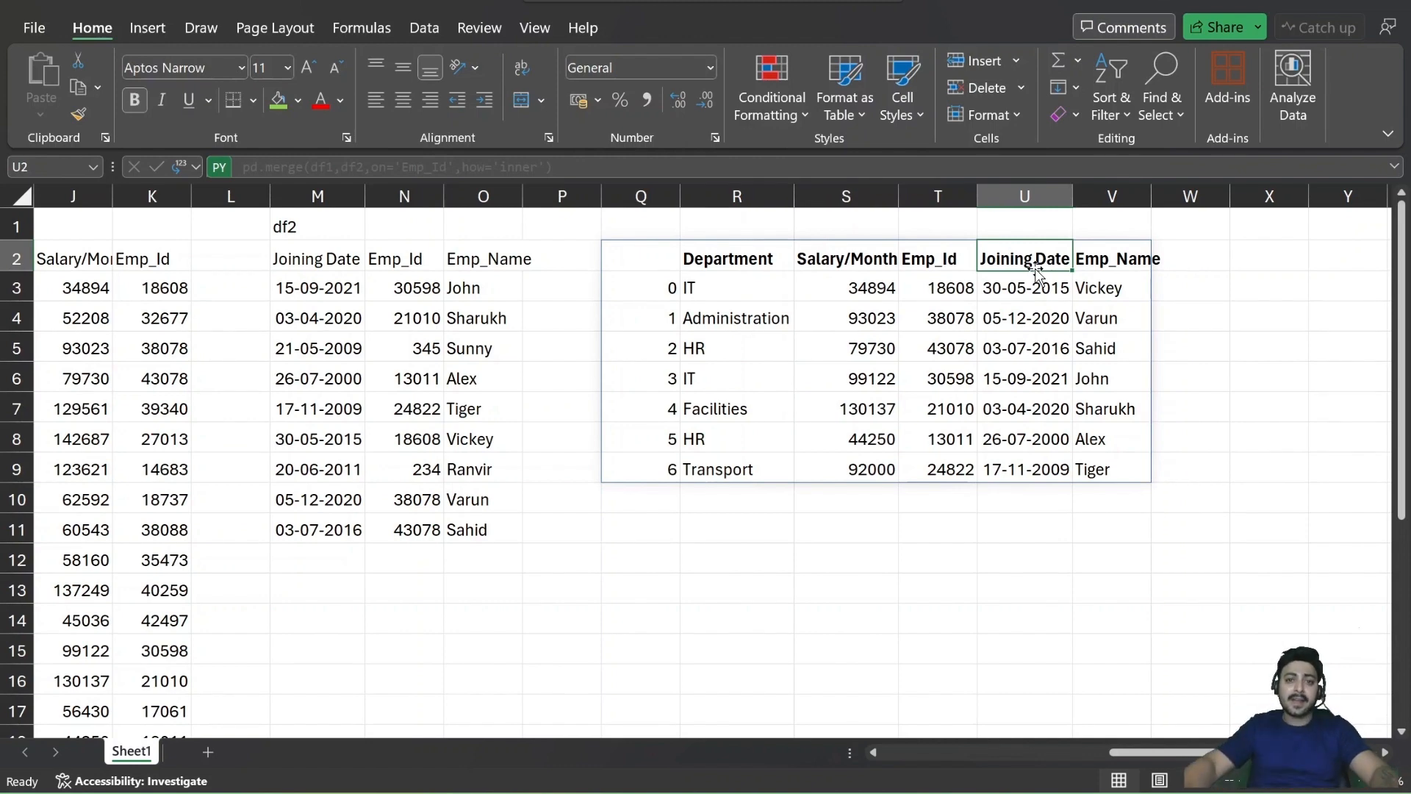
{"action": "left_click", "coordinate": [641, 258]}
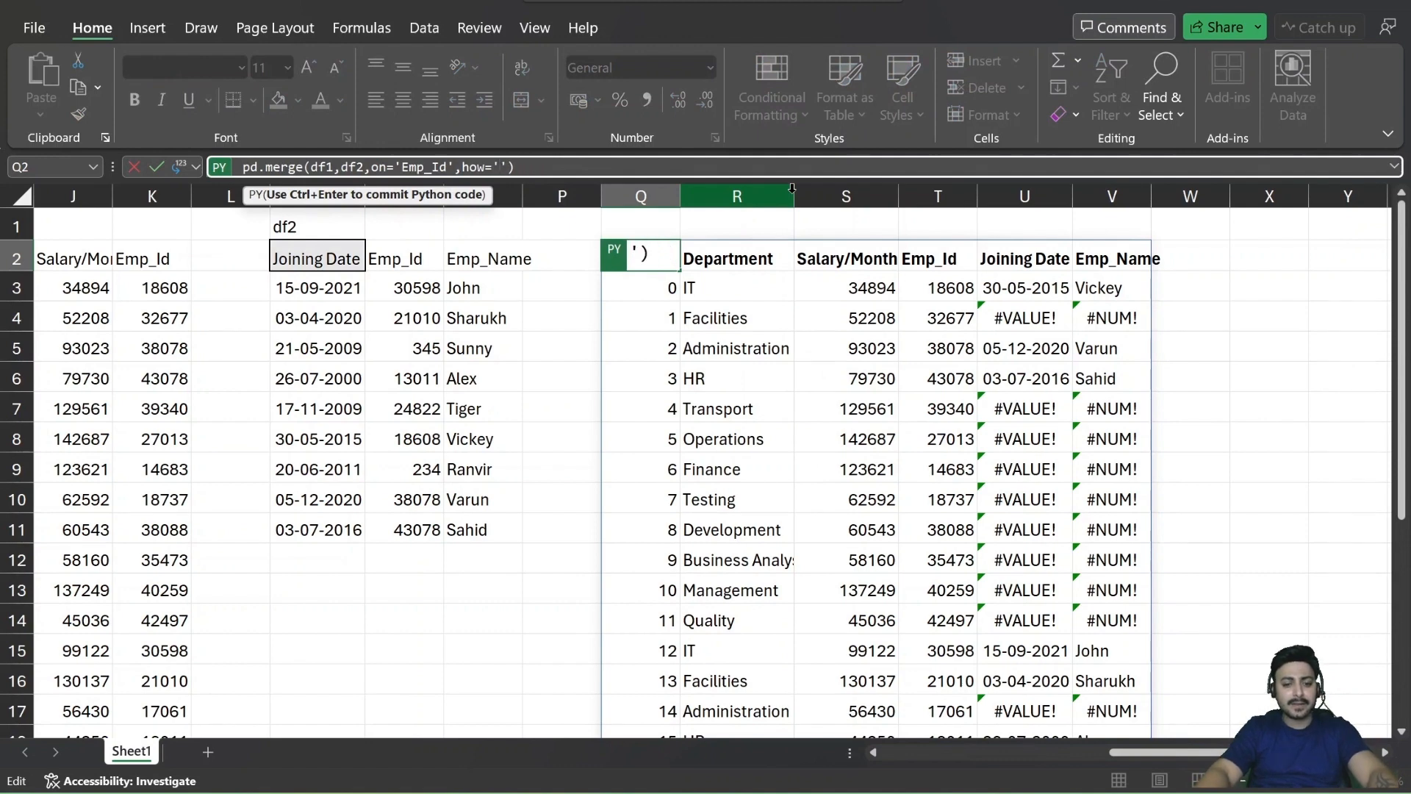
Change the join to how='right' and inspect the nine-row result.
{"action": "type", "text": "right"}
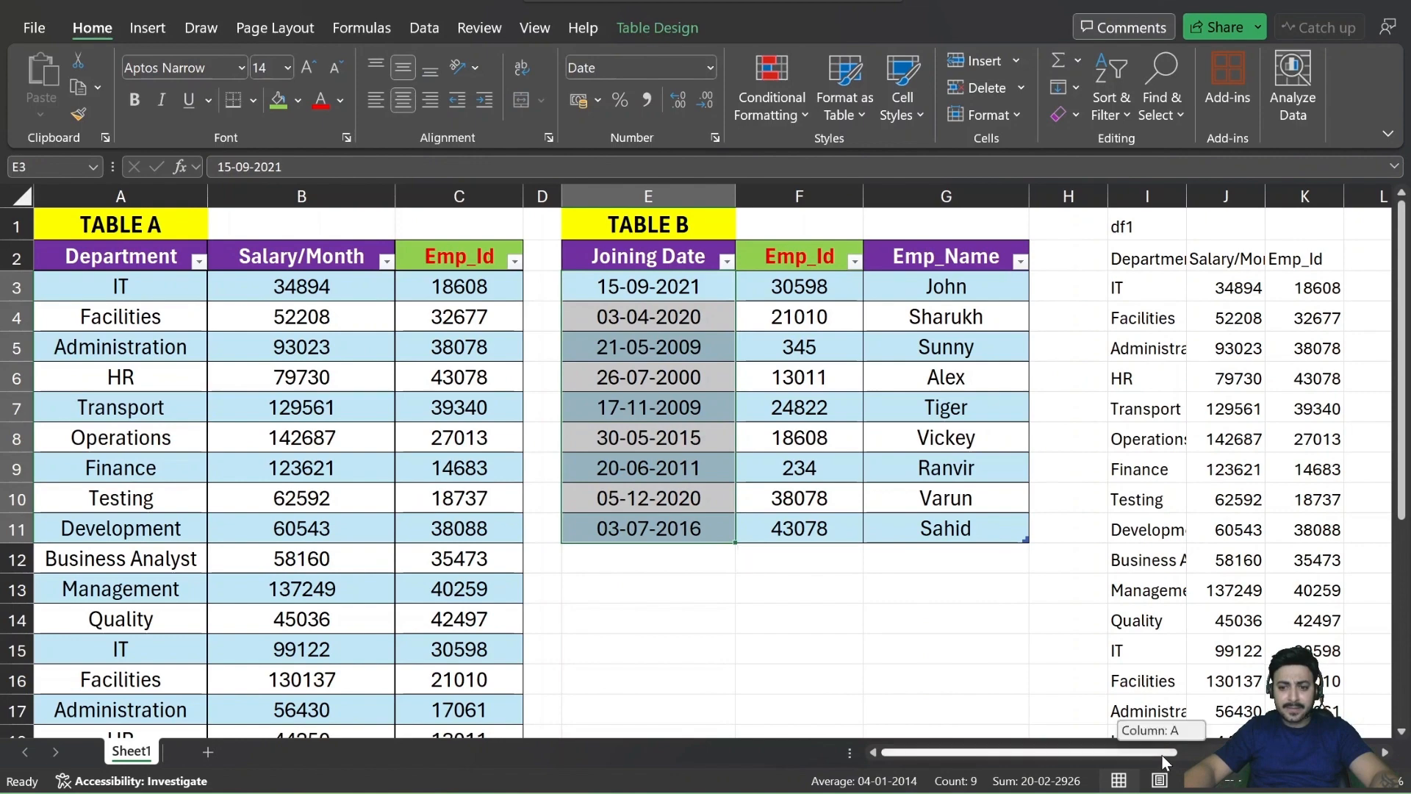
{"action": "scroll", "scroll_direction": "right", "scroll_amount": 3}
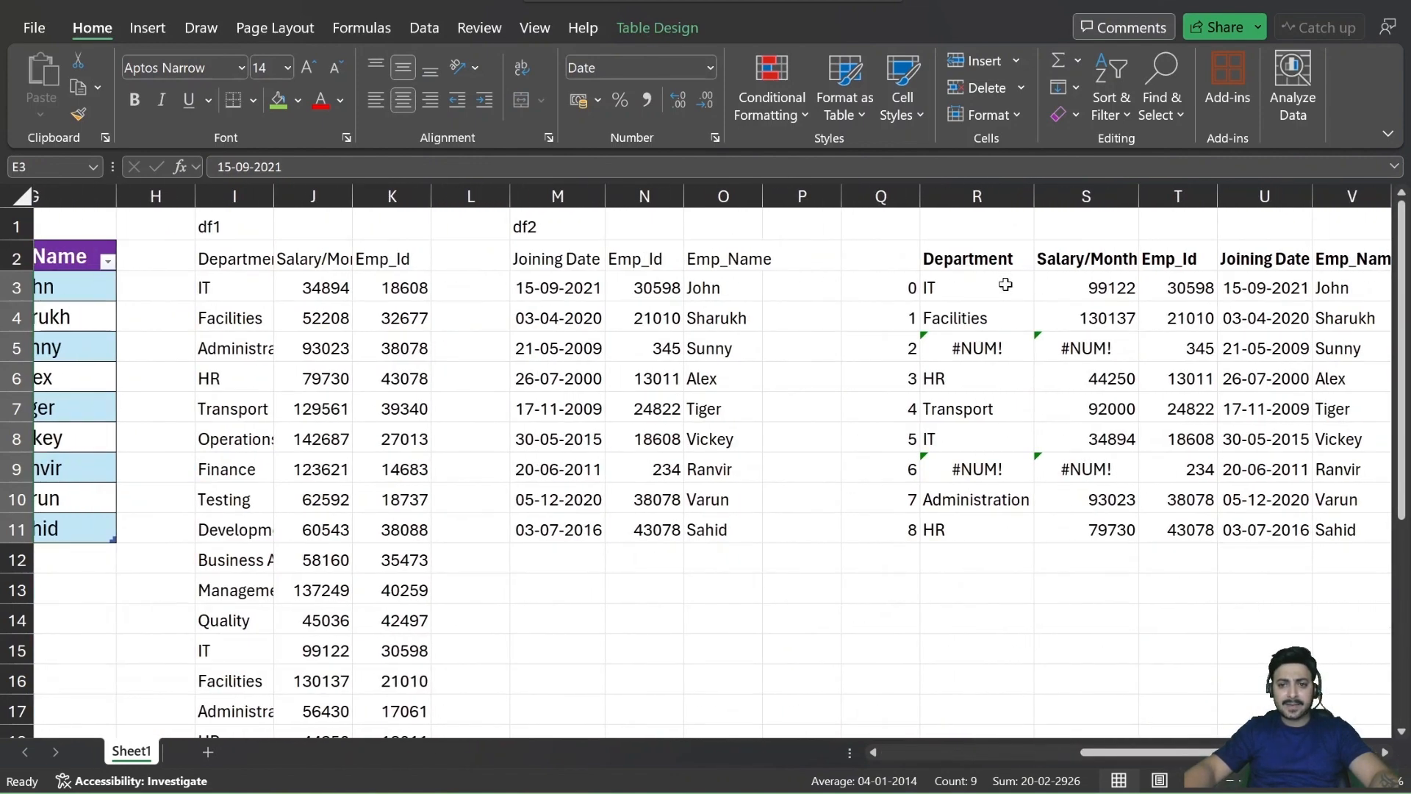
{"action": "left_click", "coordinate": [1110, 287]}
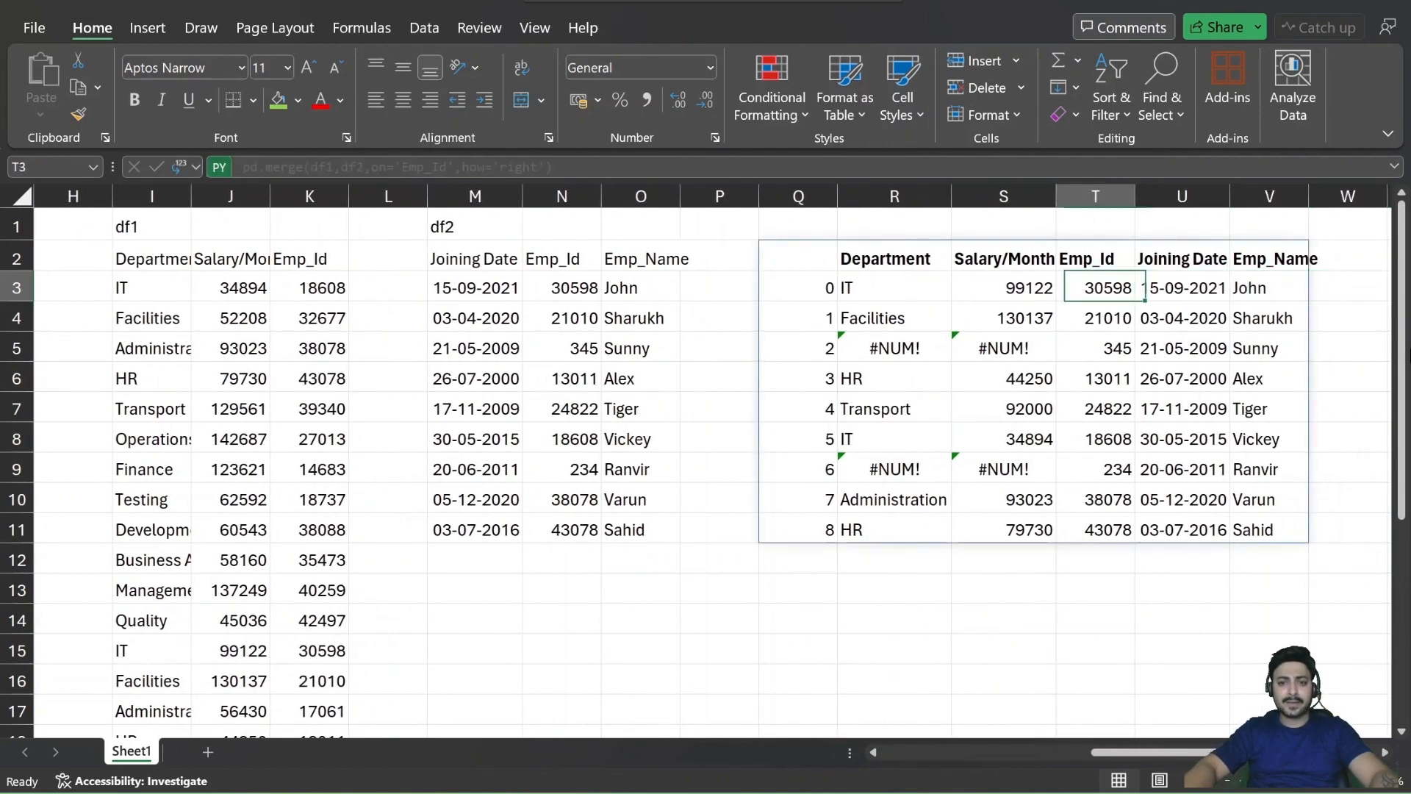
{"action": "left_click", "coordinate": [894, 258]}
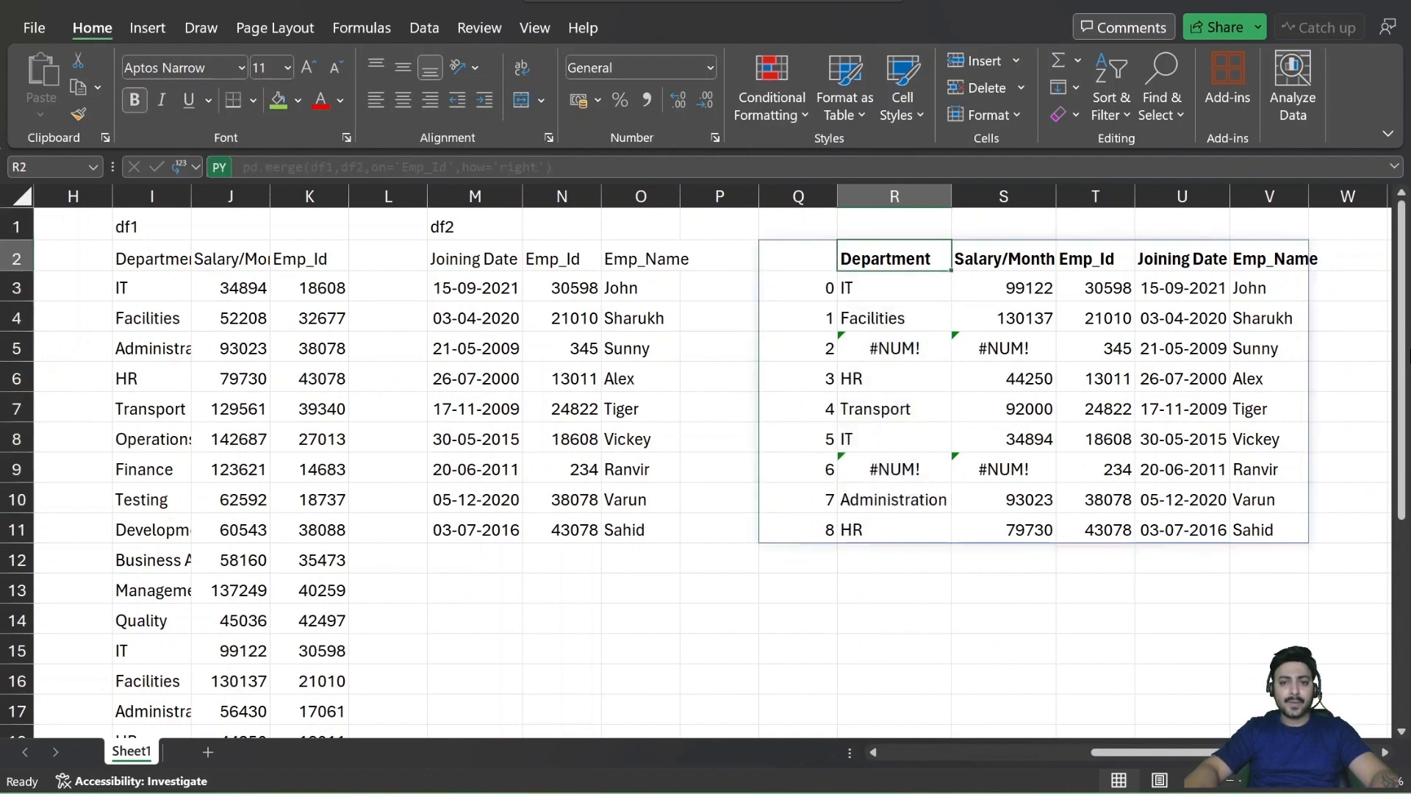
{"action": "left_click", "coordinate": [797, 258]}
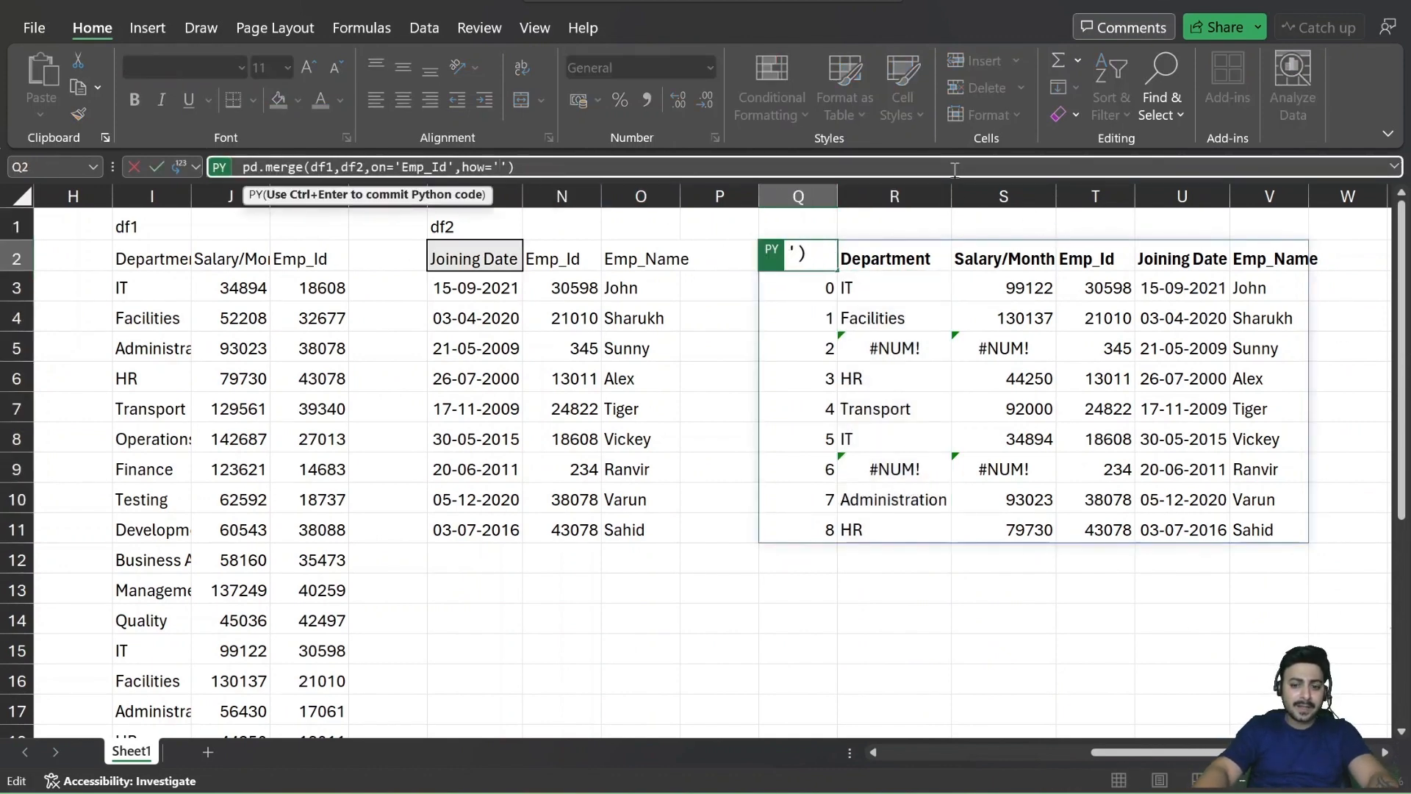
Set how='outer' and review the merged rows from both tables.
{"action": "type", "text": "outer"}
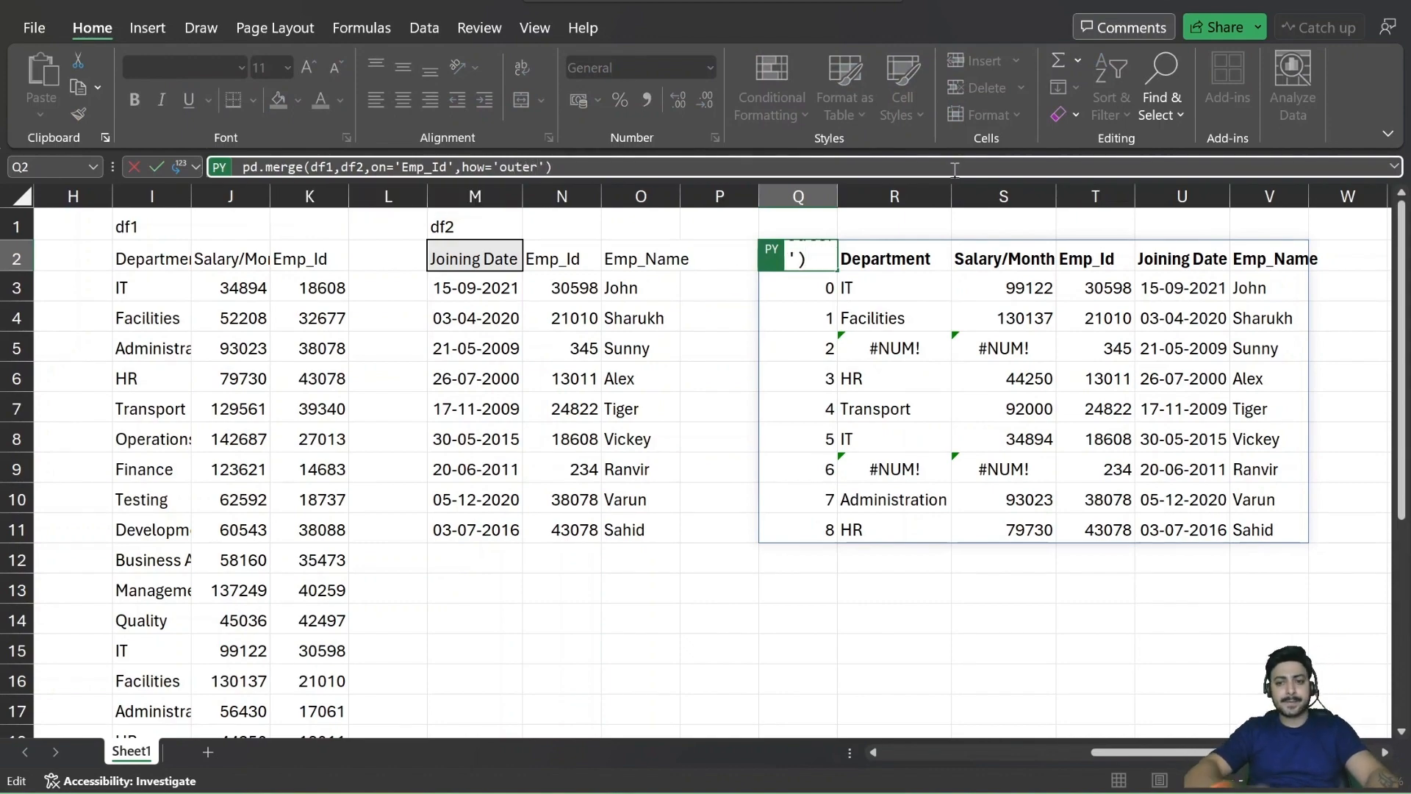
{"action": "scroll", "scroll_direction": "down", "scroll_amount": 3}
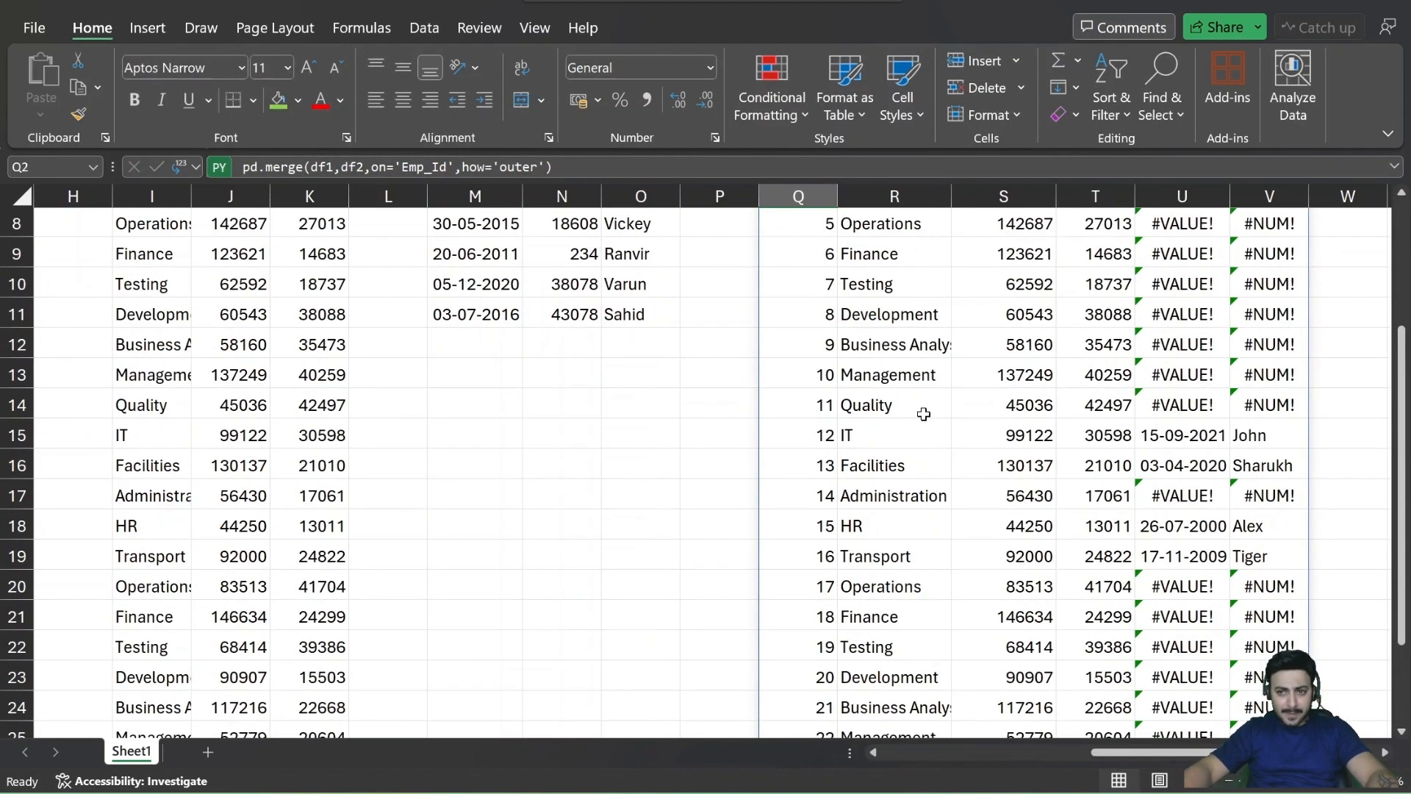
{"action": "scroll", "scroll_direction": "down", "scroll_amount": 3}
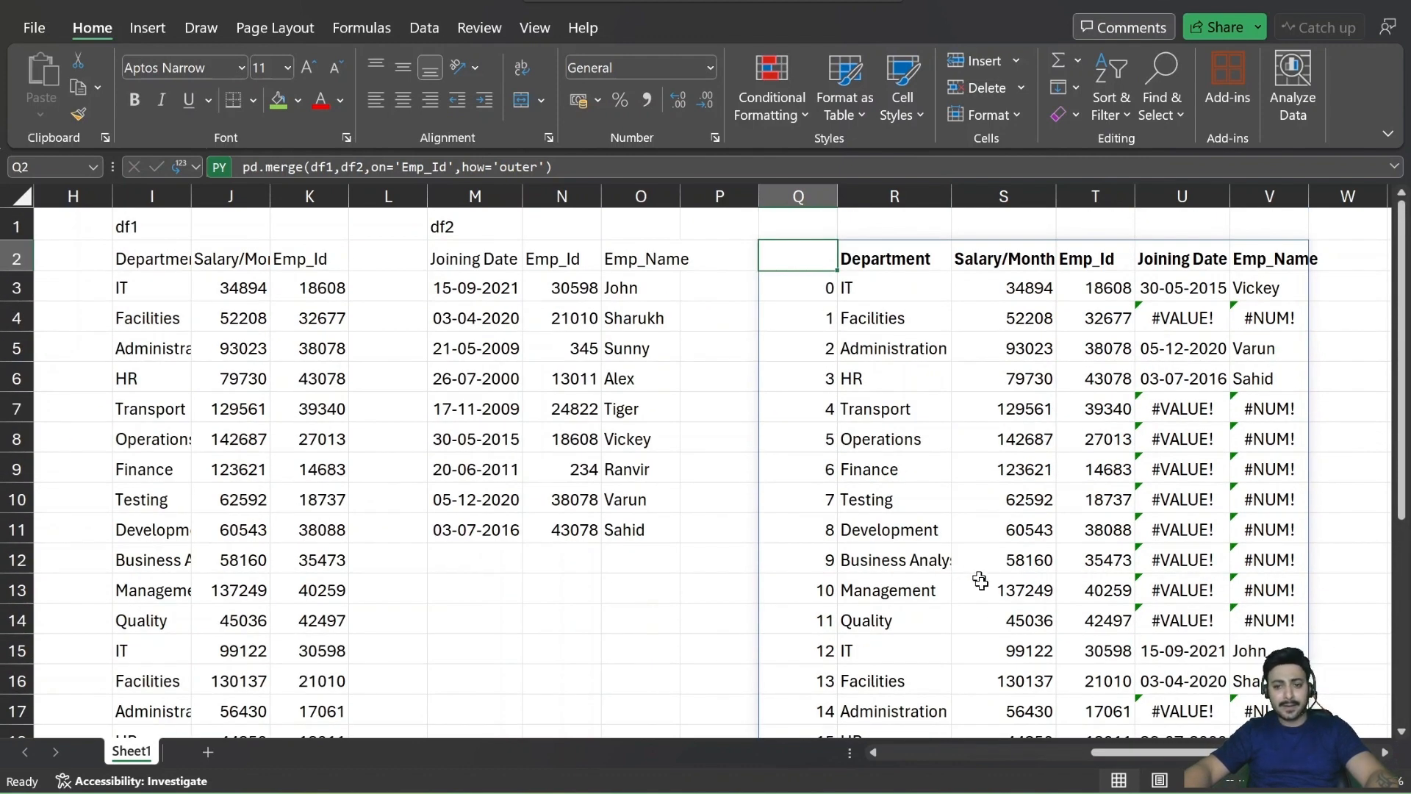
{"action": "mouse_move", "coordinate": [1120, 694]}
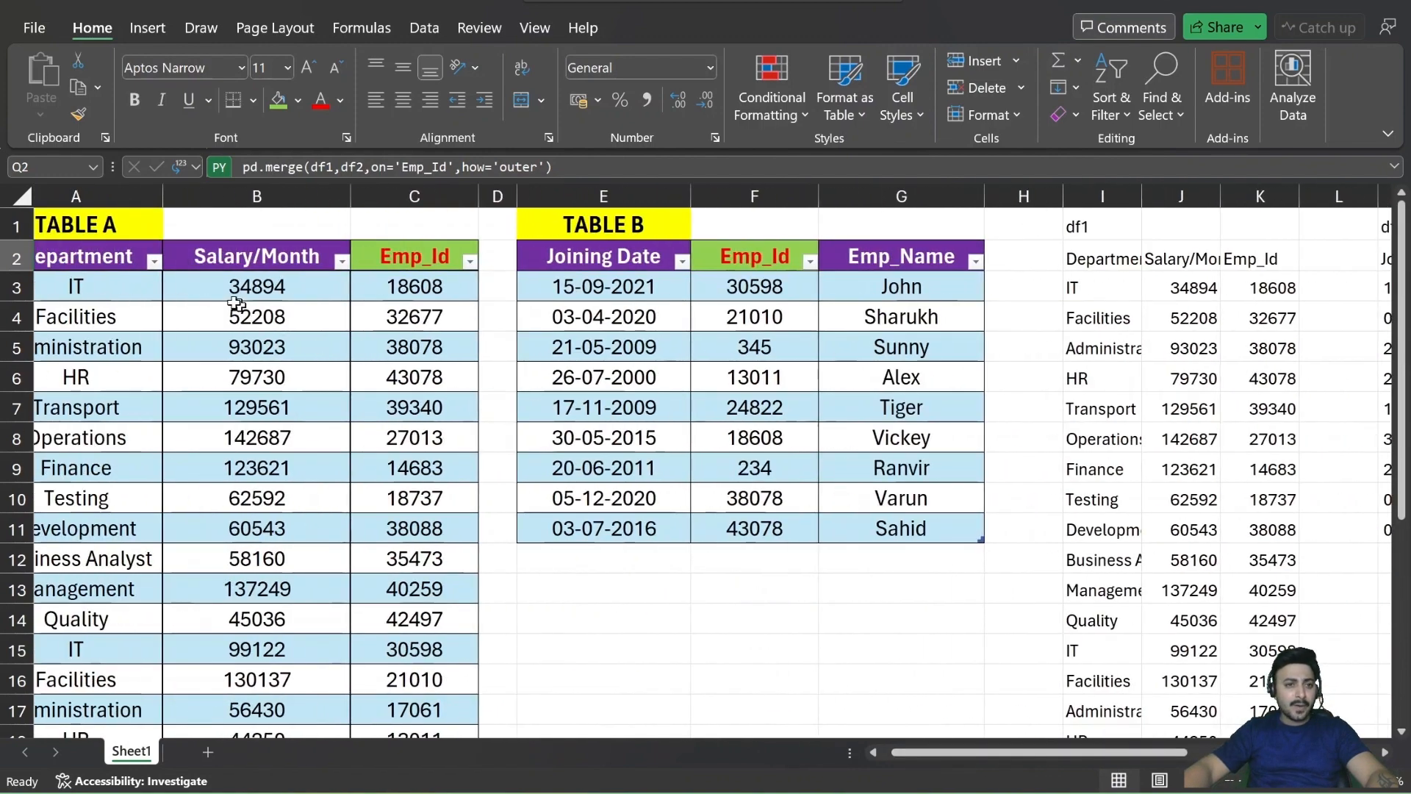
{"action": "scroll", "scroll_direction": "right", "scroll_amount": 3}
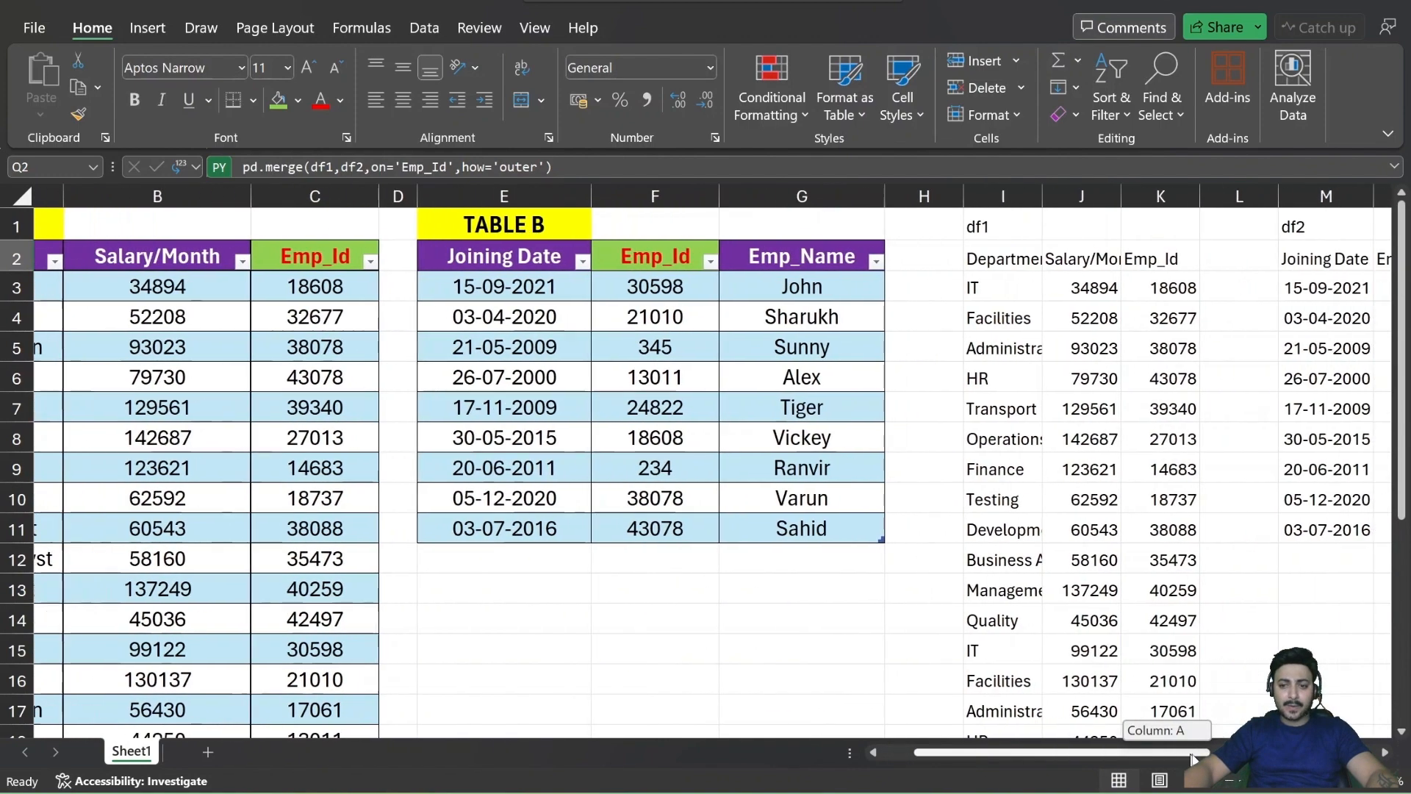
{"action": "scroll", "scroll_direction": "right", "scroll_amount": 3}
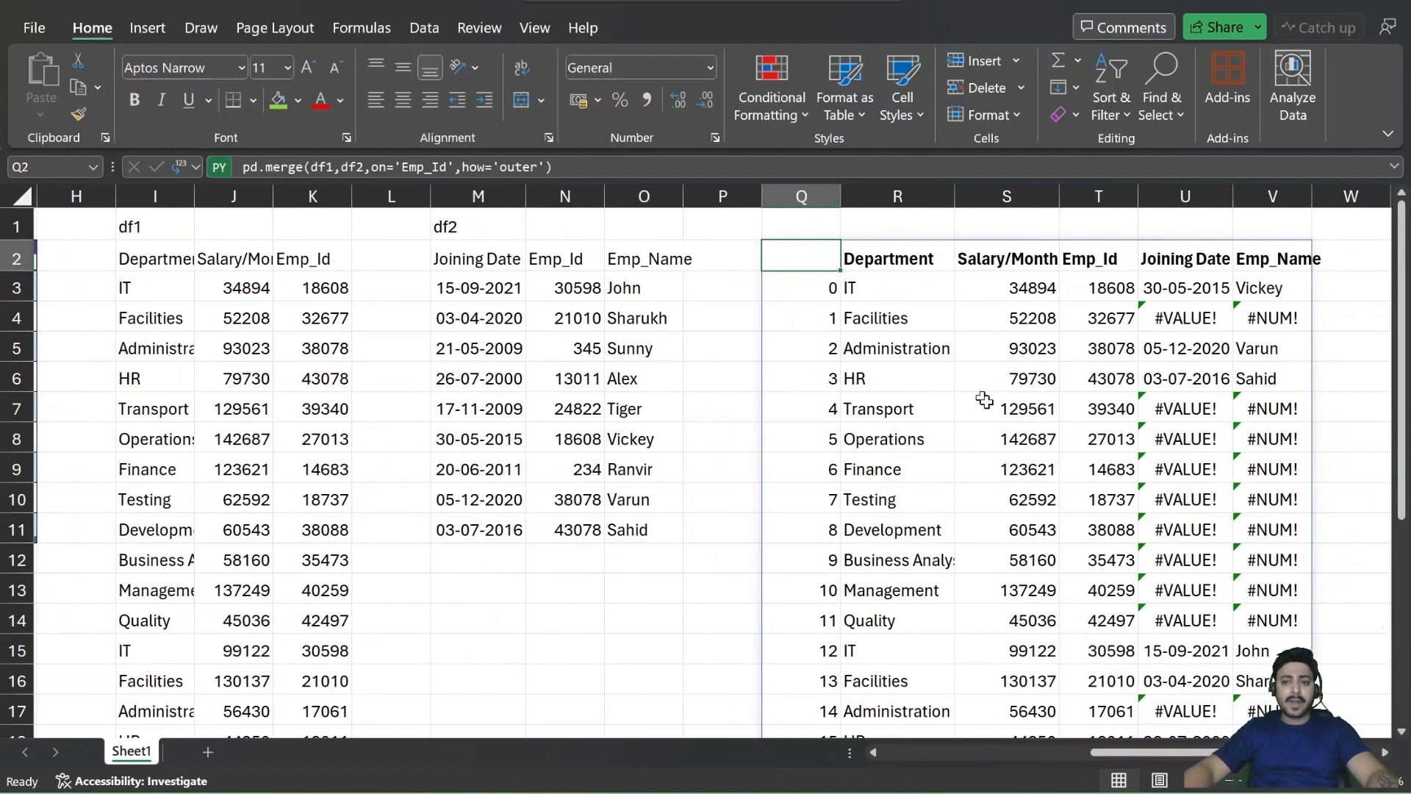
{"action": "mouse_move", "coordinate": [1197, 428]}
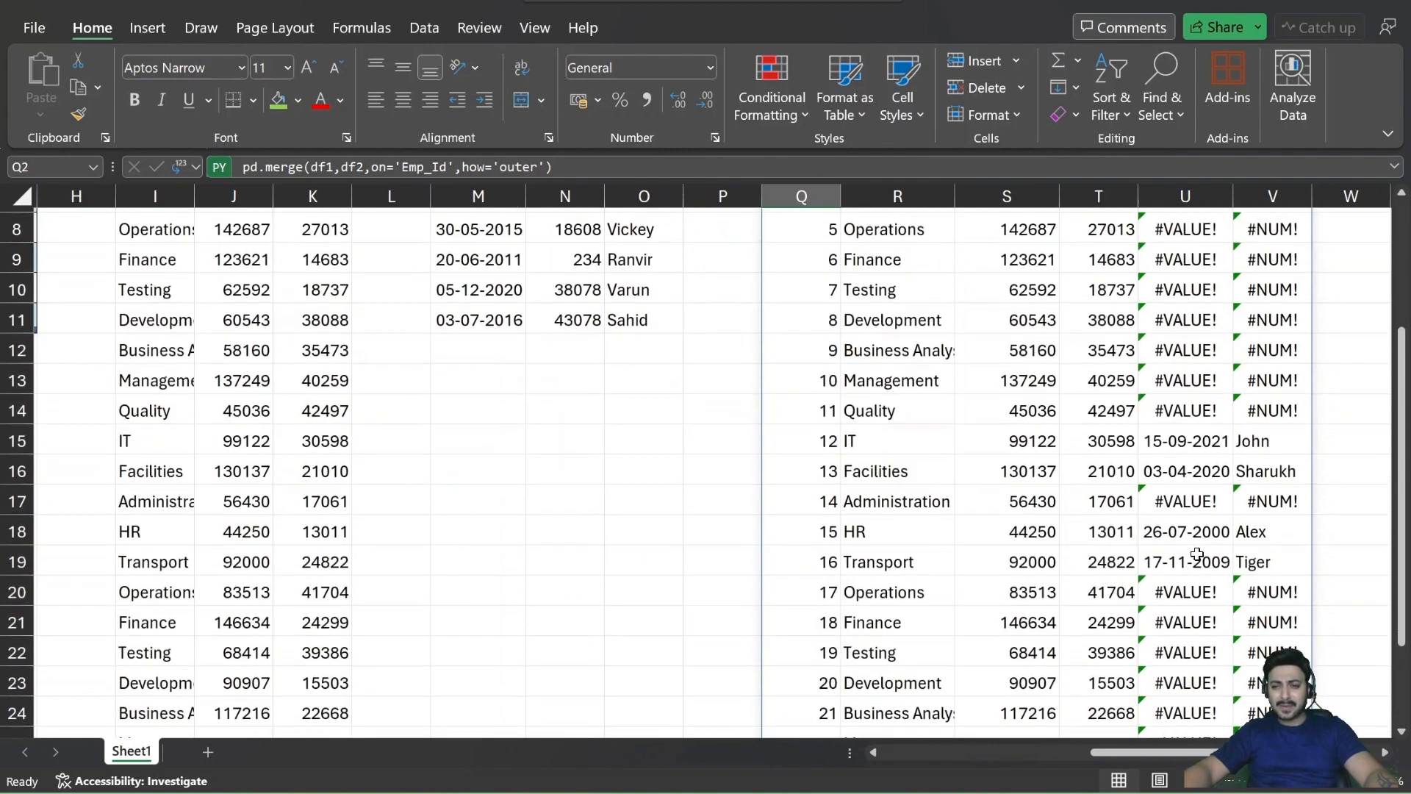
{"action": "scroll", "scroll_direction": "down", "scroll_amount": 3}
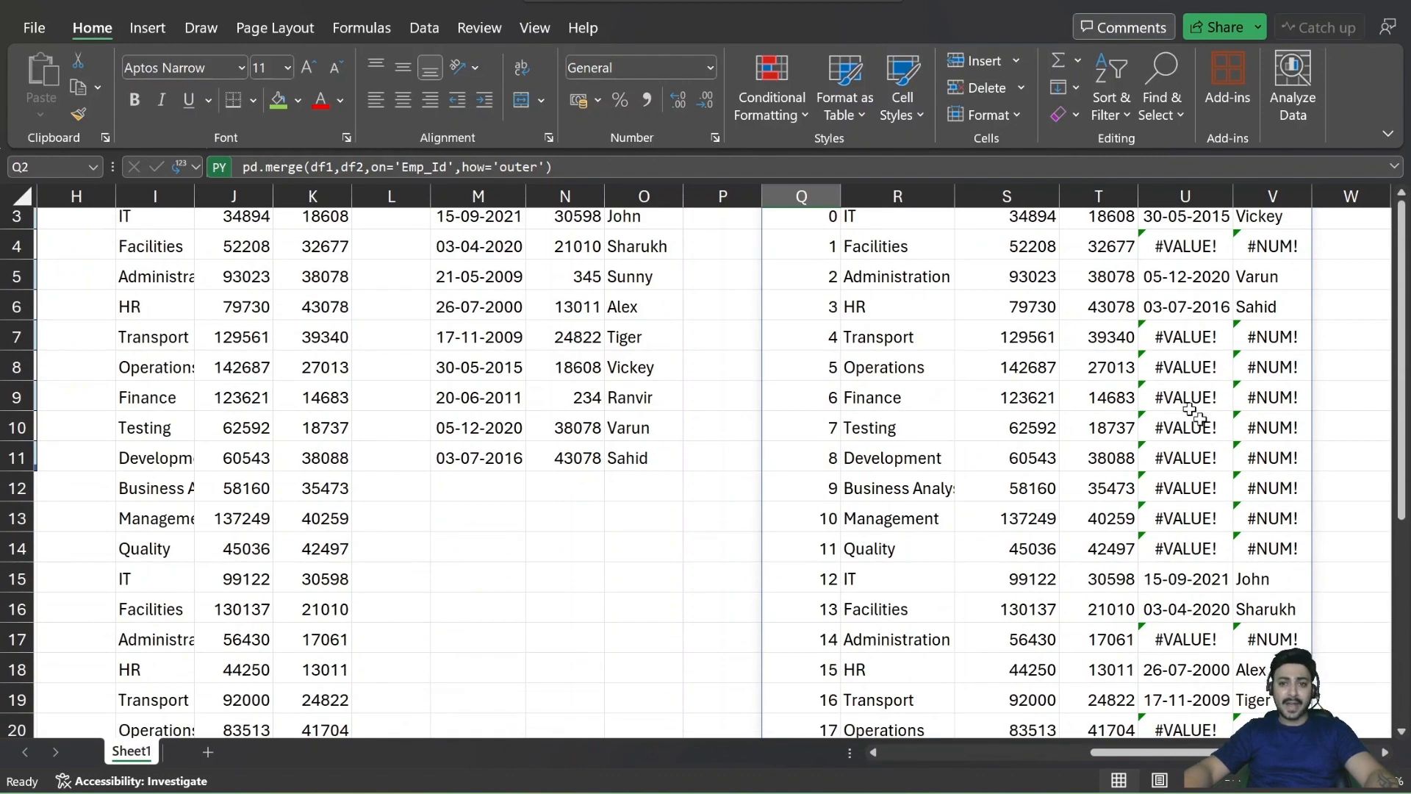
{"action": "left_click", "coordinate": [801, 306]}
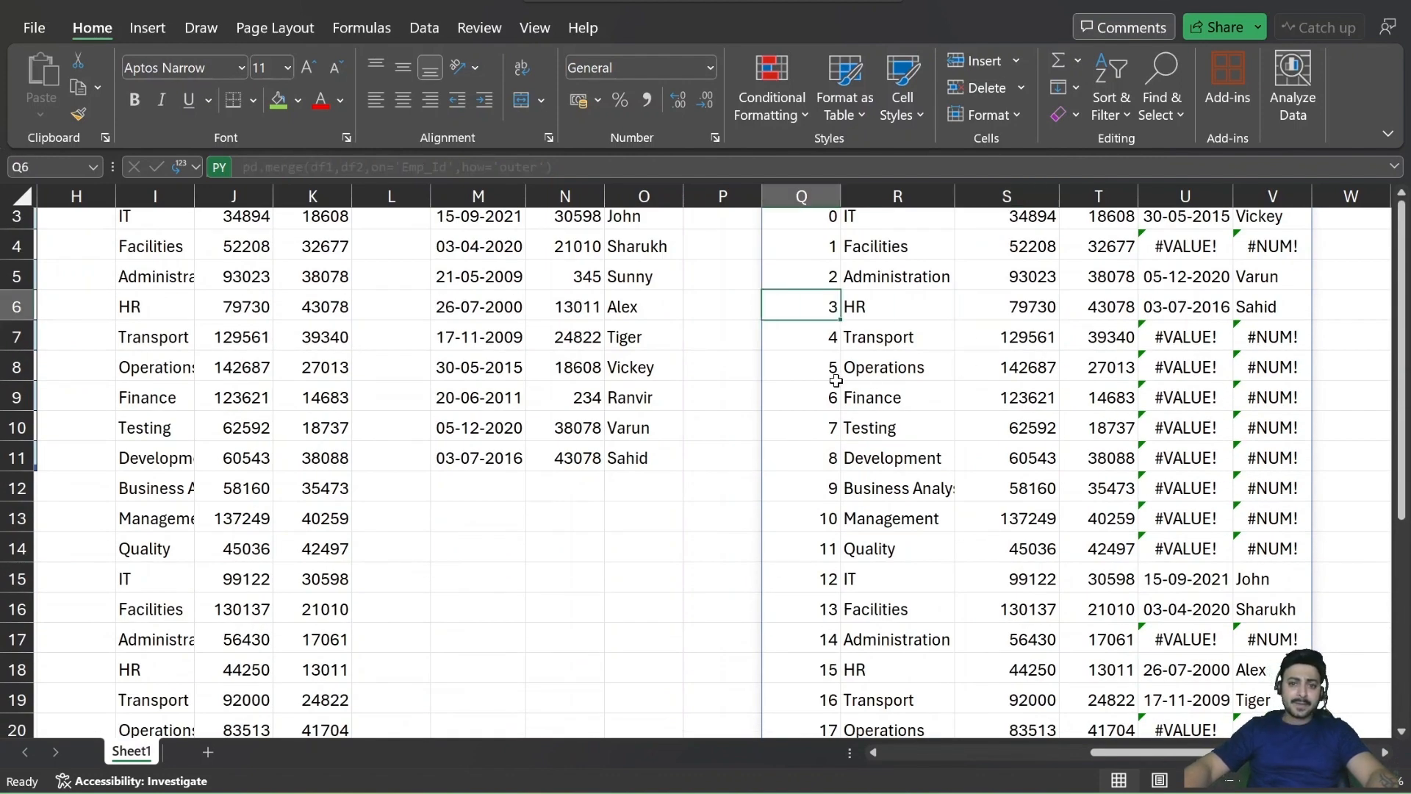
{"action": "left_click", "coordinate": [800, 245]}
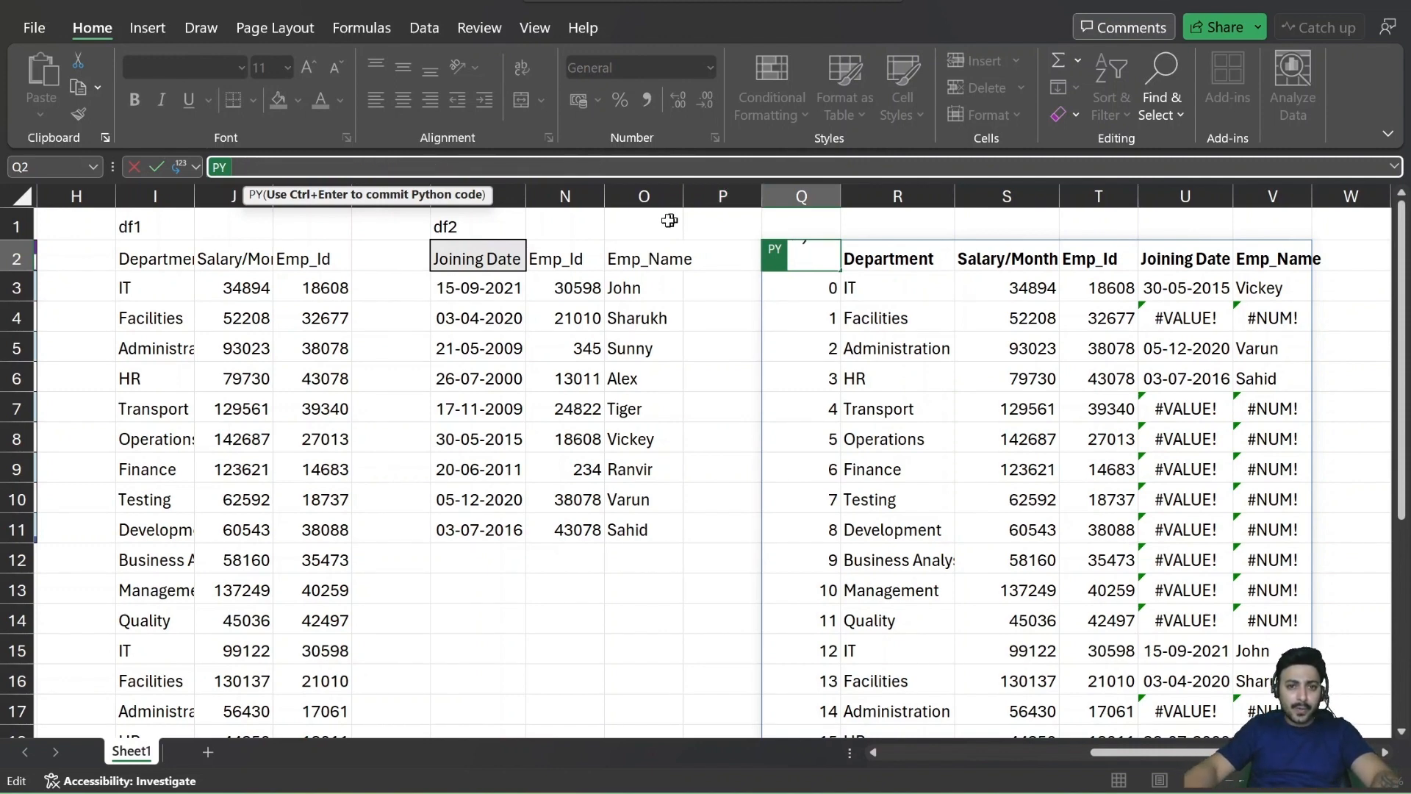
Store the outer merge as df3, then add df3 = df3.dropna(how='any').
{"action": "type", "text": "df3 = pd.merge(df1,df2,on='Emp_Id',how='outer')"}
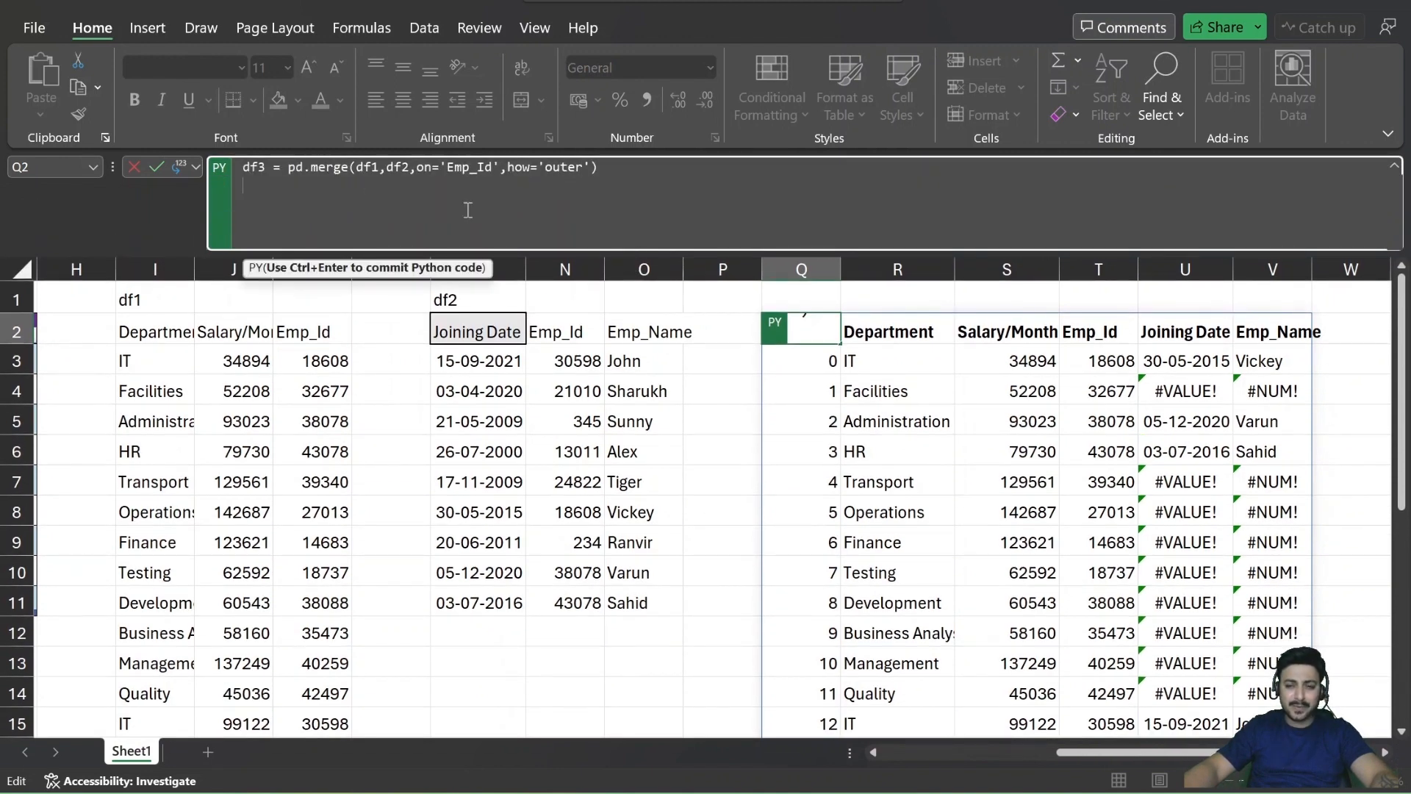
{"action": "mouse_move", "coordinate": [474, 207]}
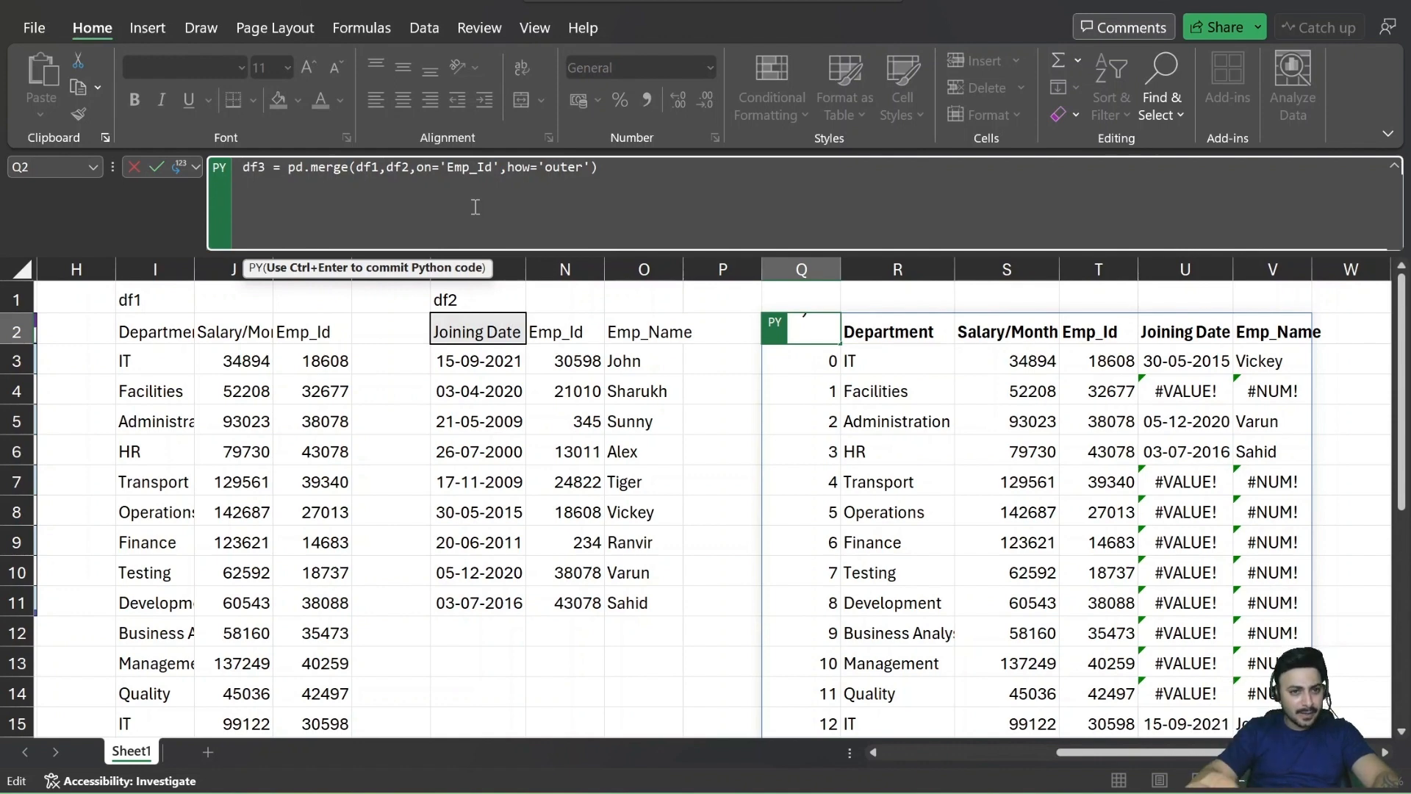
{"action": "type", "text": "df3.d"}
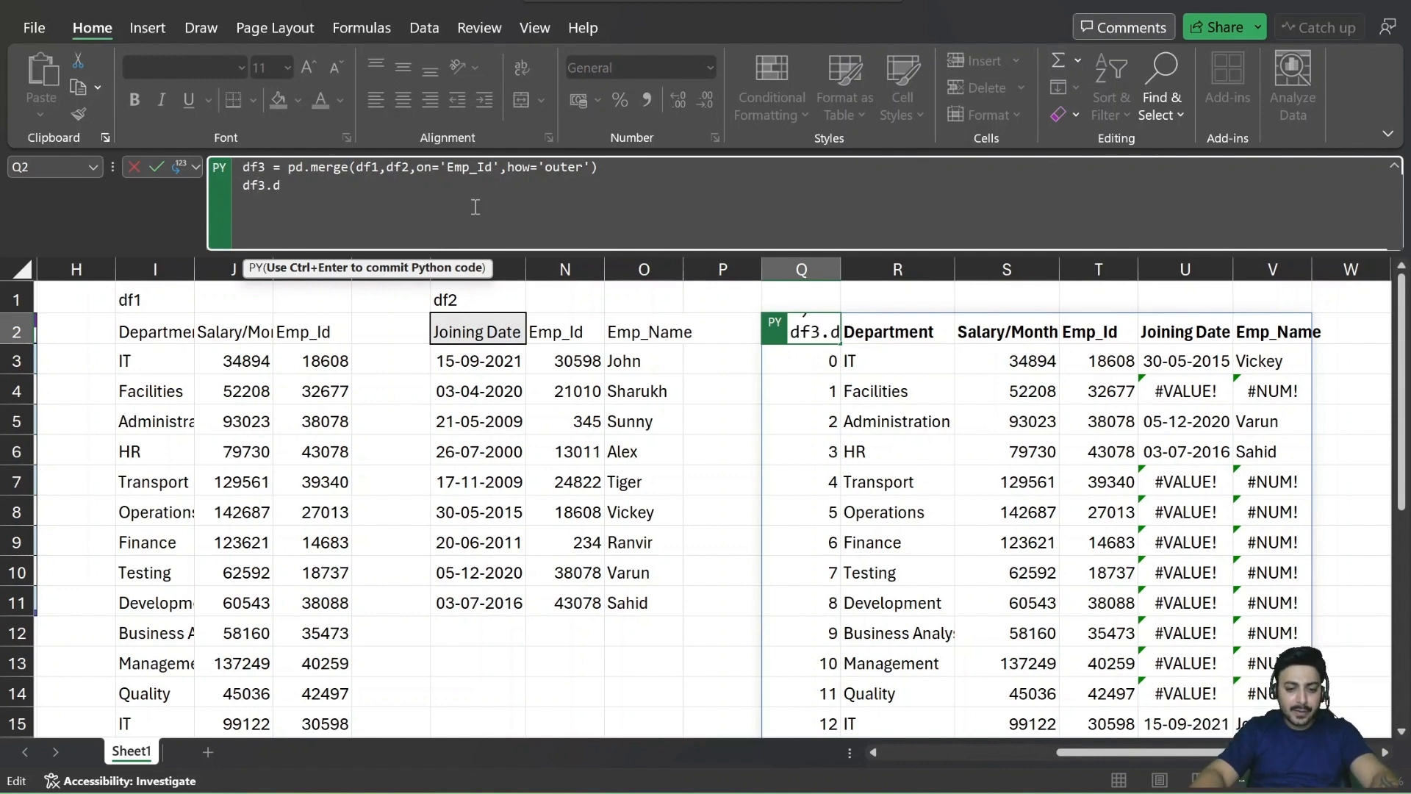
{"action": "type", "text": "ropna"}
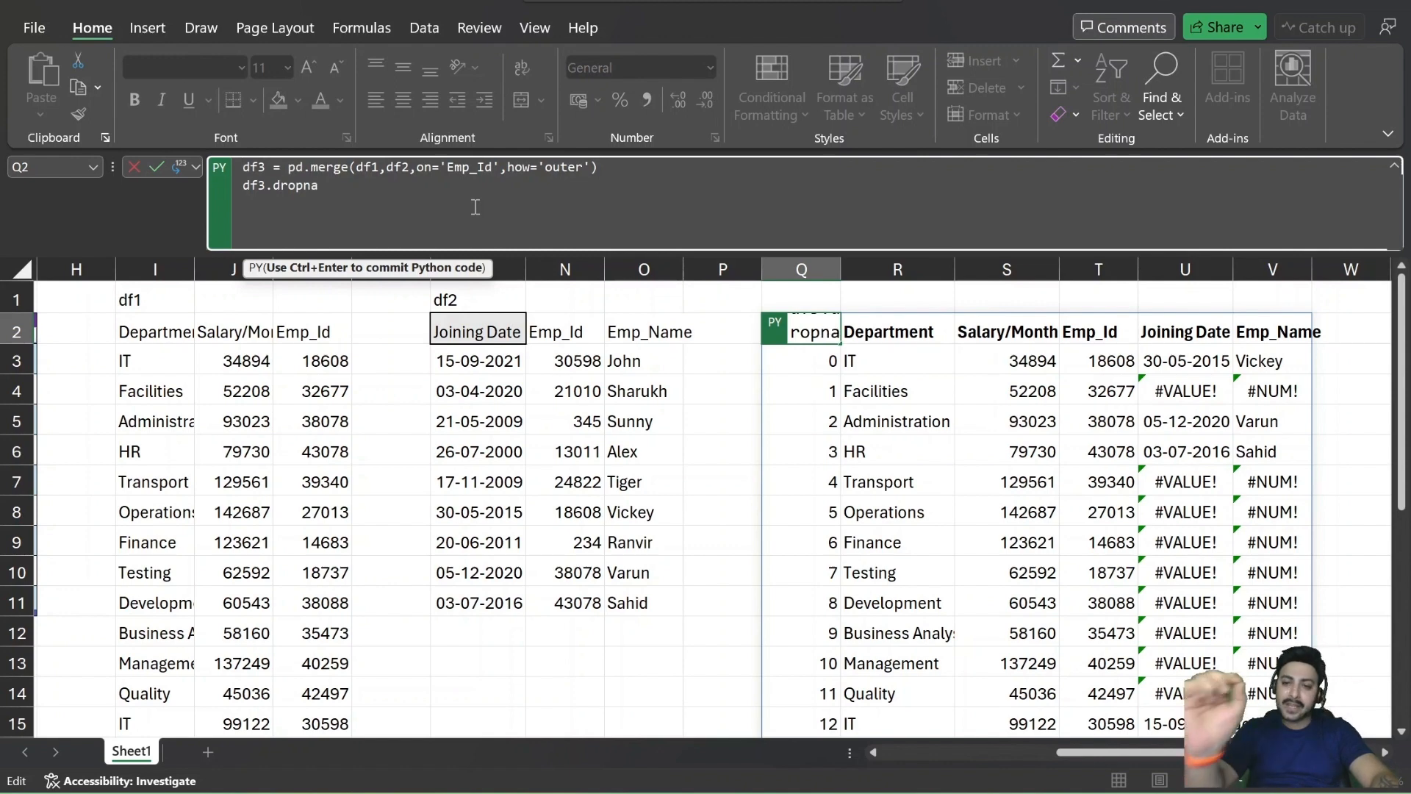
{"action": "type", "text": "("}
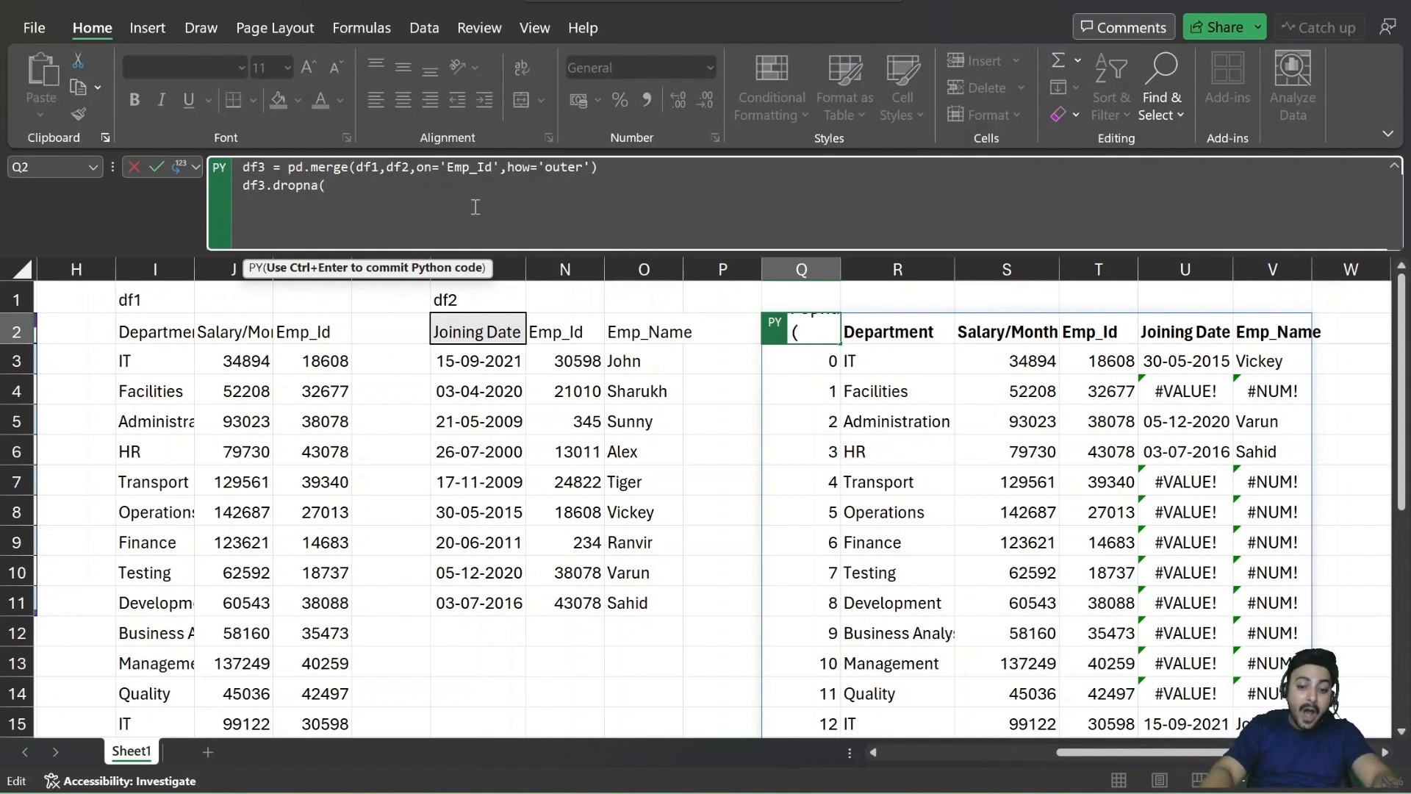
{"action": "type", "text": "how='any"}
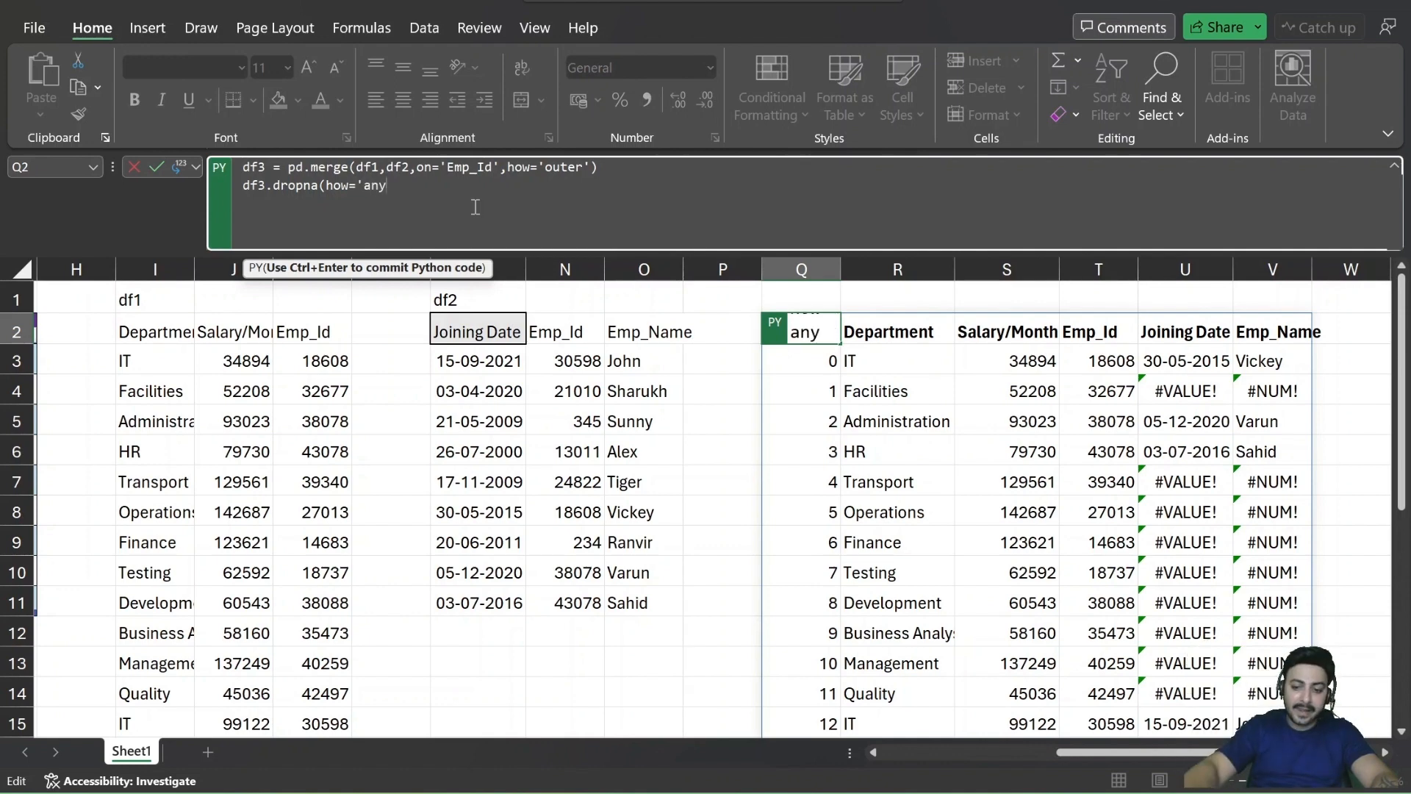
{"action": "type", "text": "')"}
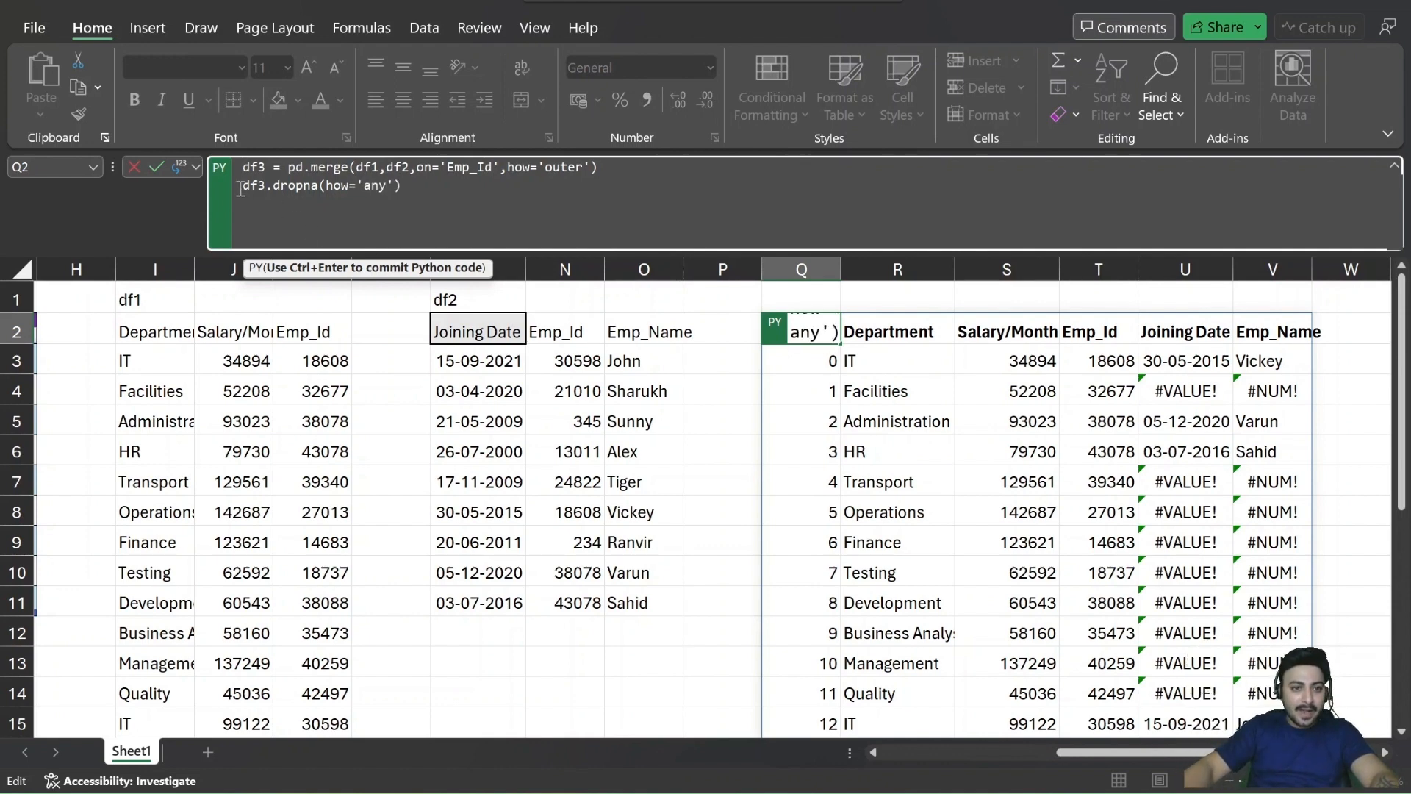
{"action": "type", "text": "df3"}
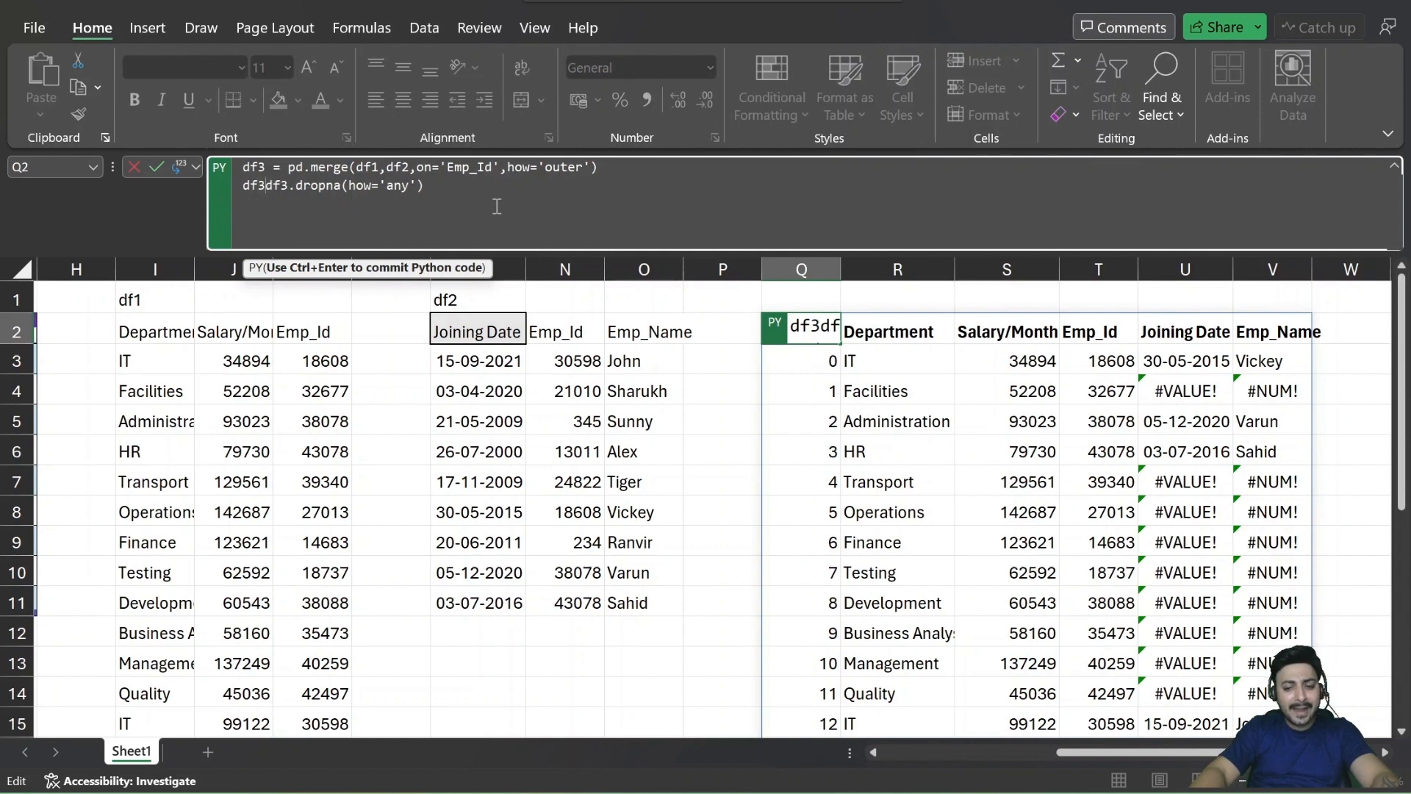
{"action": "type", "text": "="}
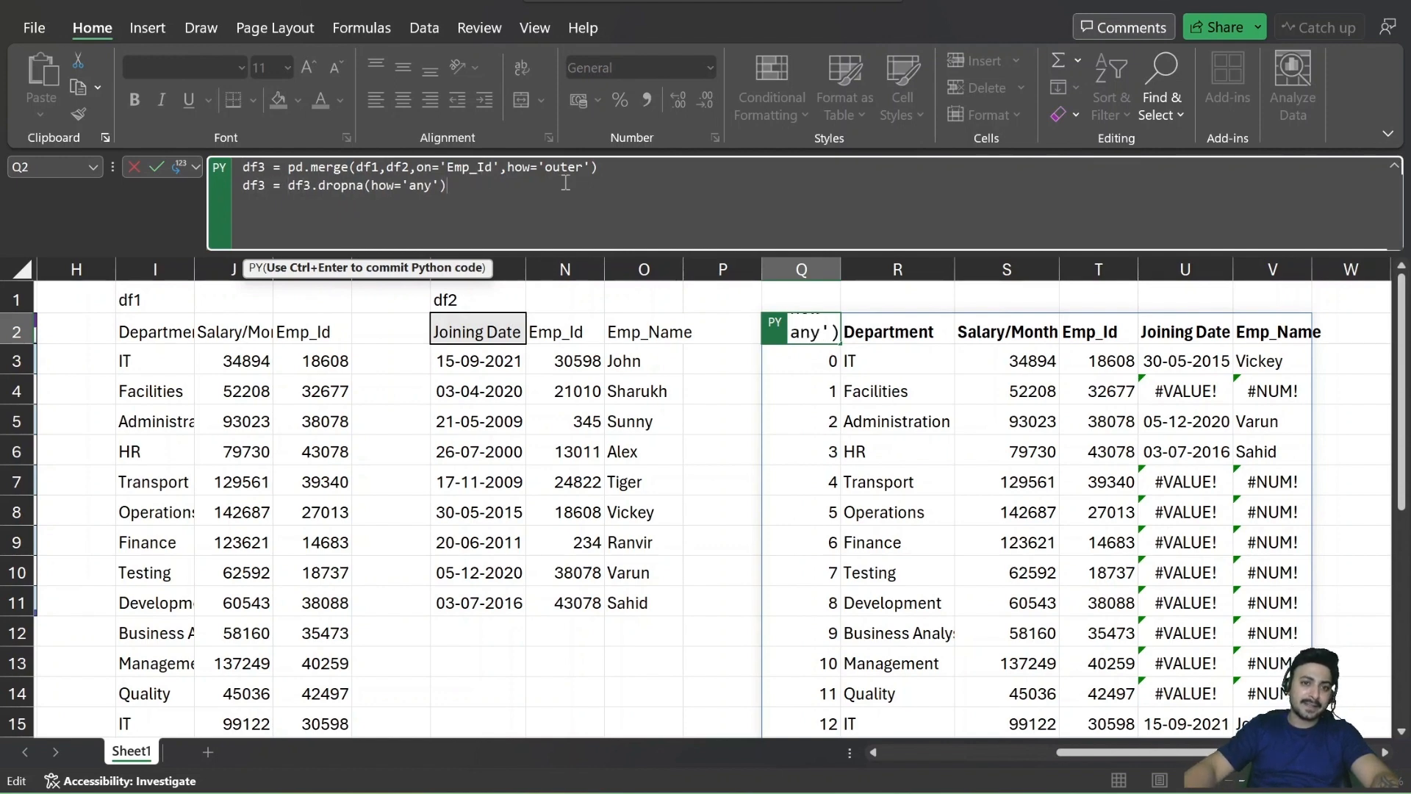
{"action": "type", "text": "df3"}
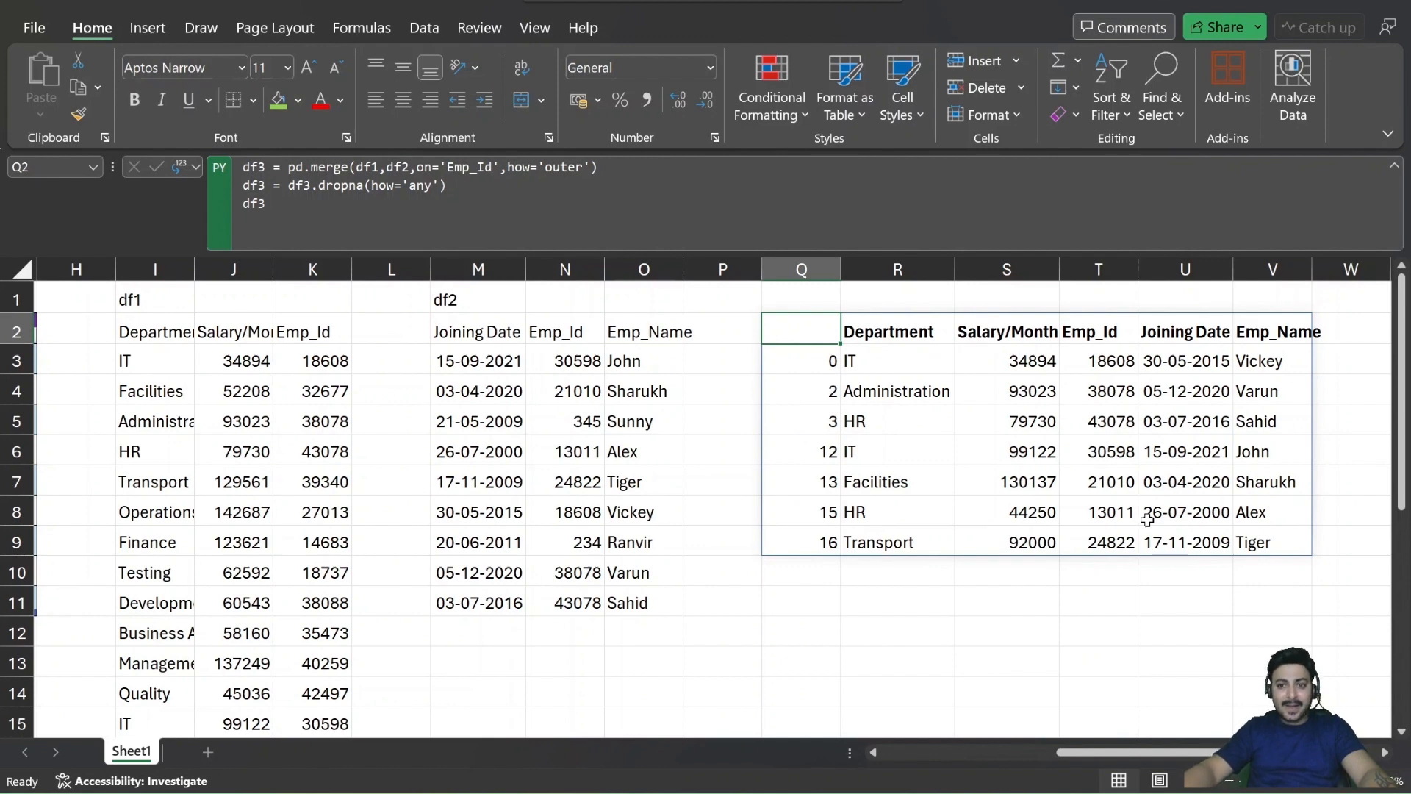
Reopen Q2's Python code in the formula bar for further editing.
{"action": "left_click", "coordinate": [288, 205]}
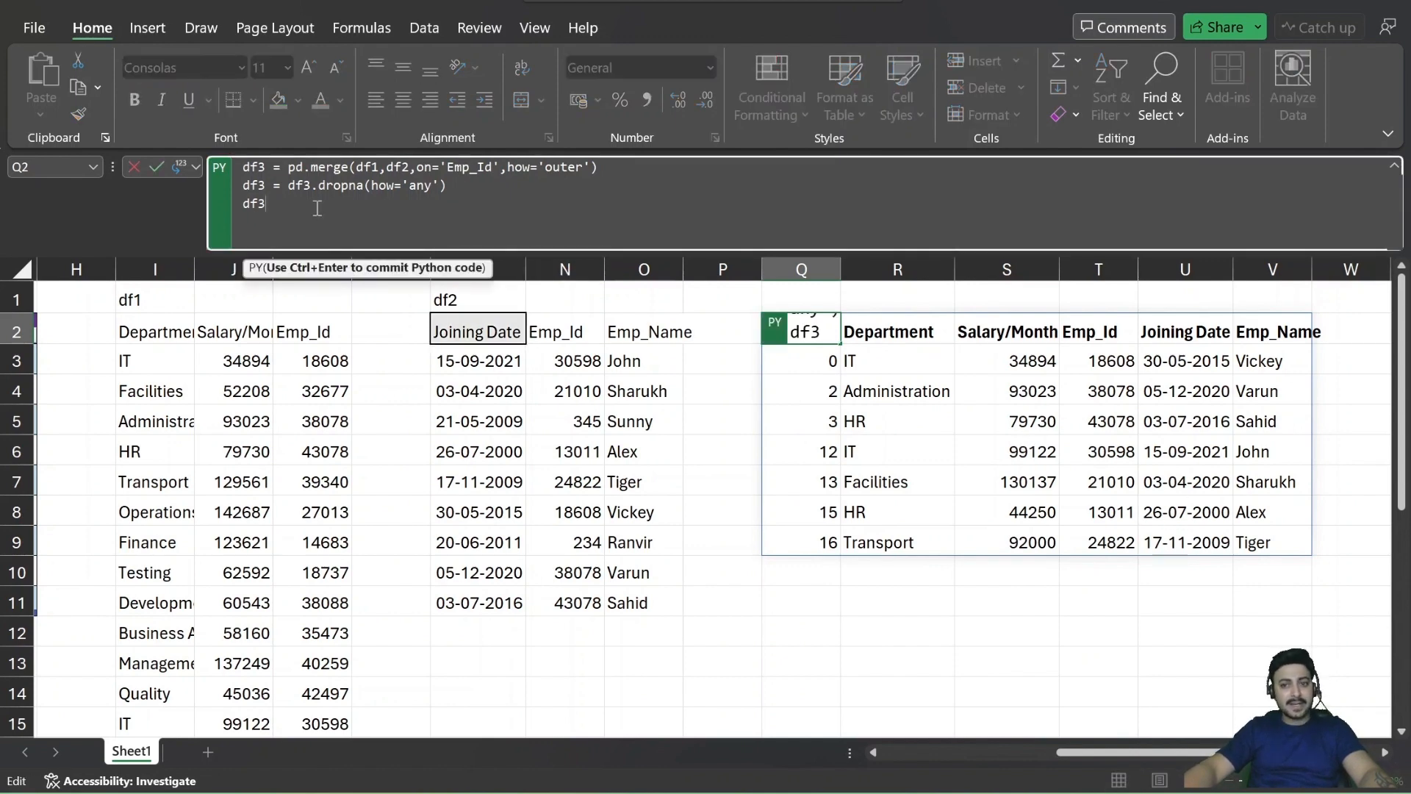
{"action": "mouse_move", "coordinate": [1012, 361]}
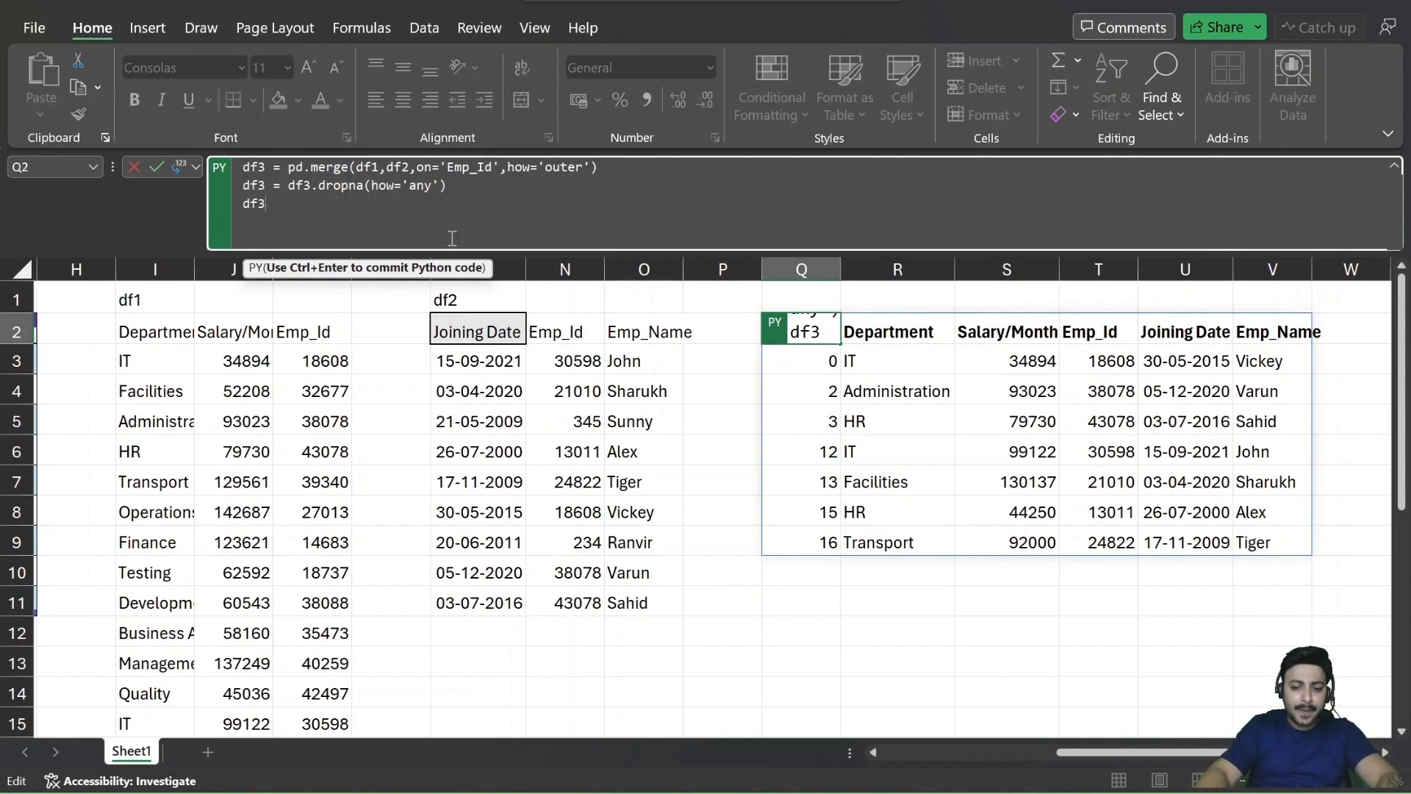
Write newdf = df3['Salary/Month'].sum() as the last line of Q2's Python code.
{"action": "type", "text": "["}
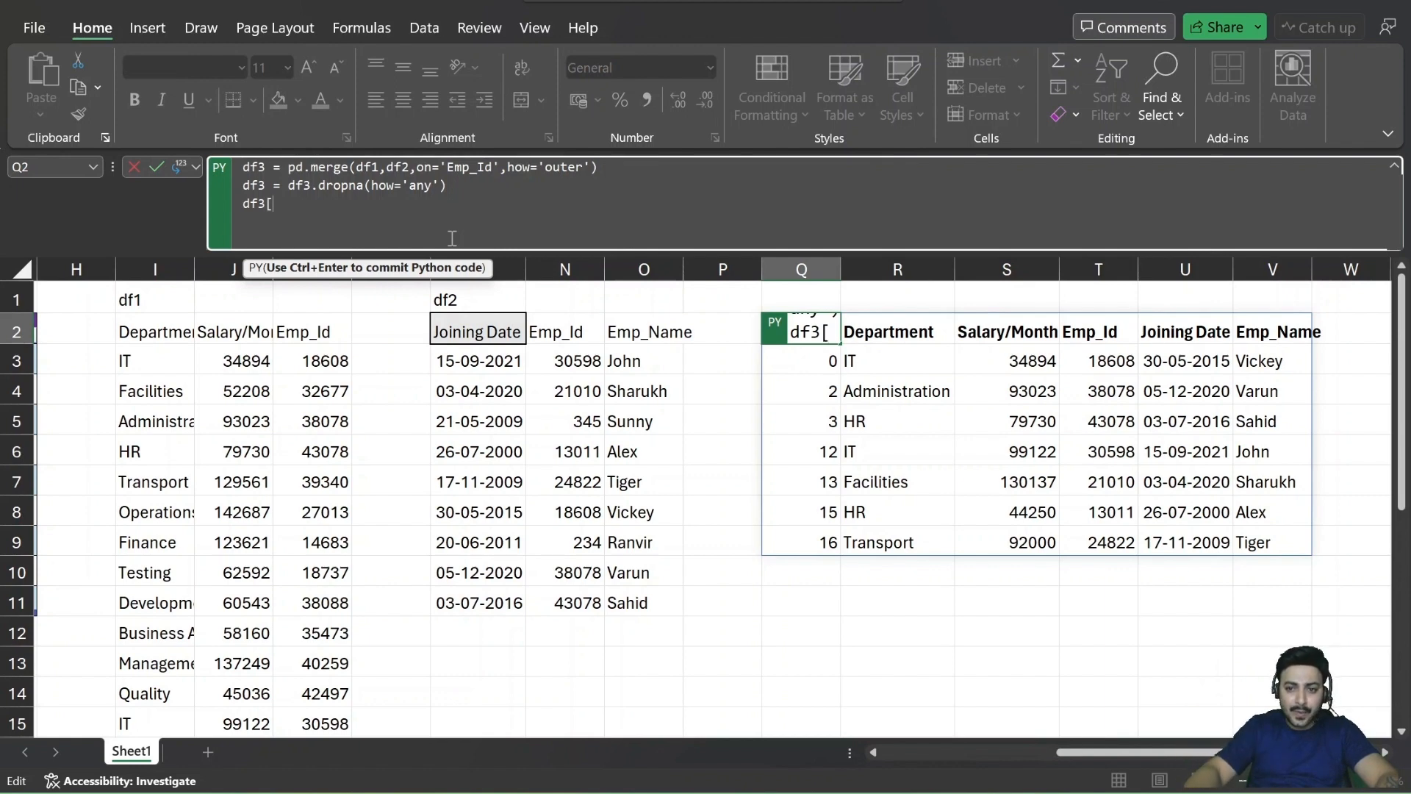
{"action": "type", "text": "'S"}
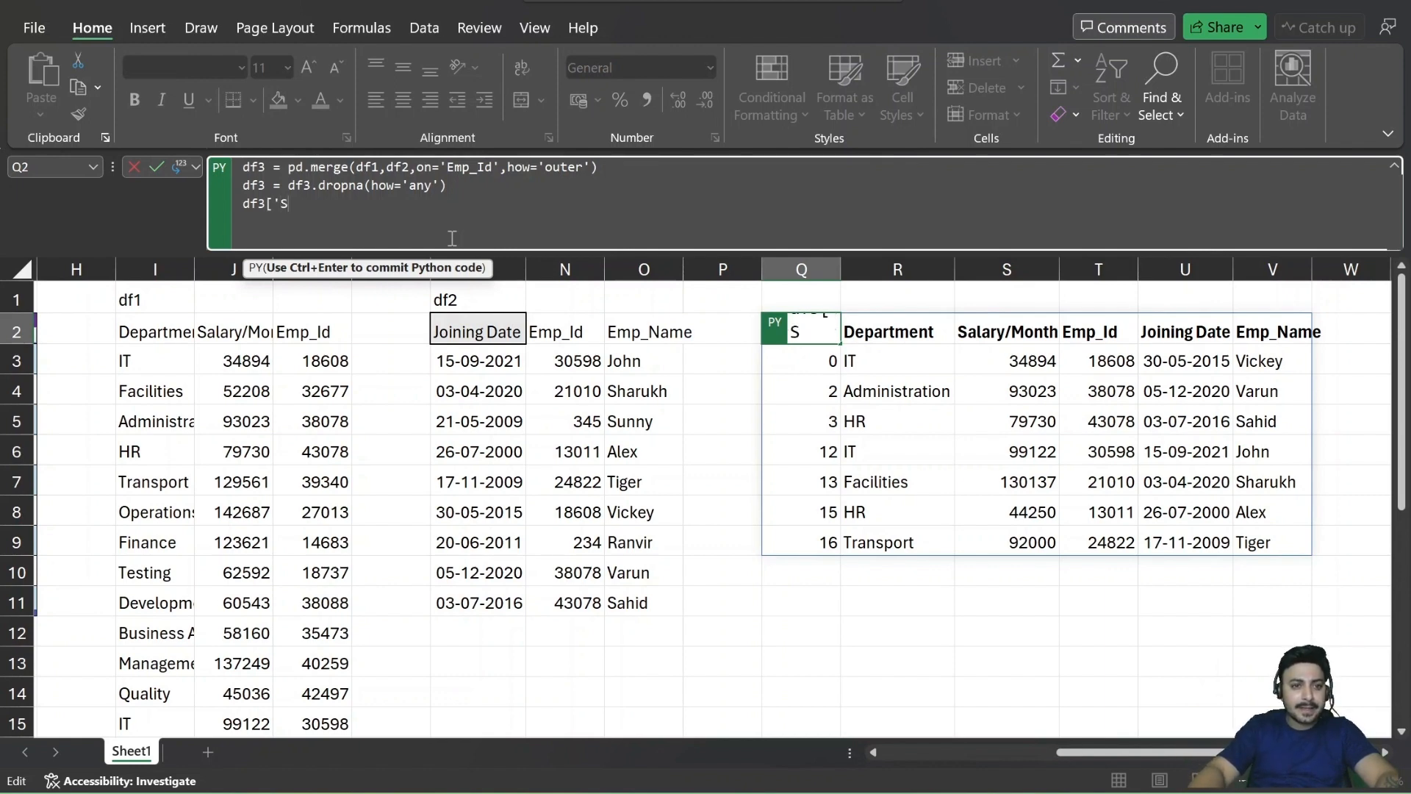
{"action": "type", "text": "alary"}
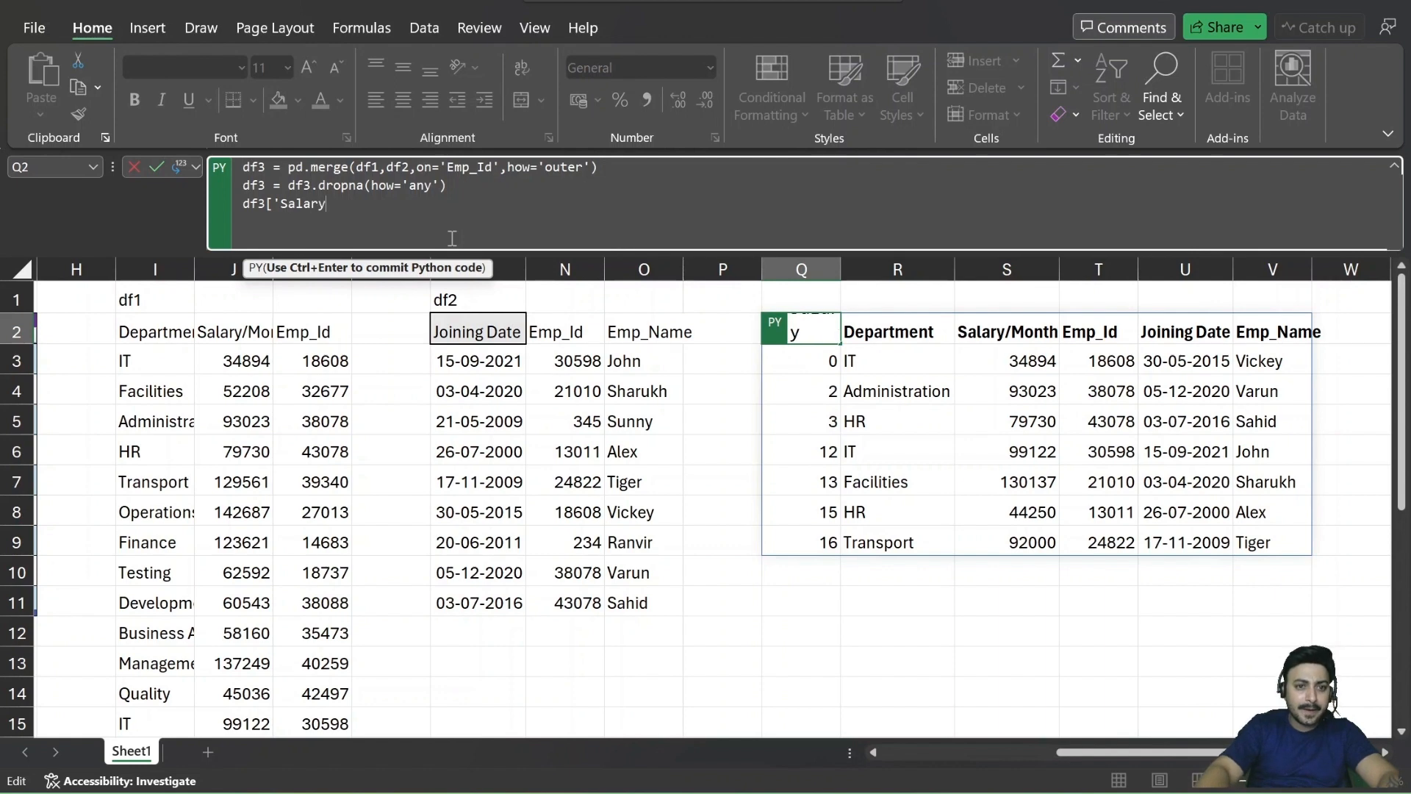
{"action": "type", "text": "/Month"}
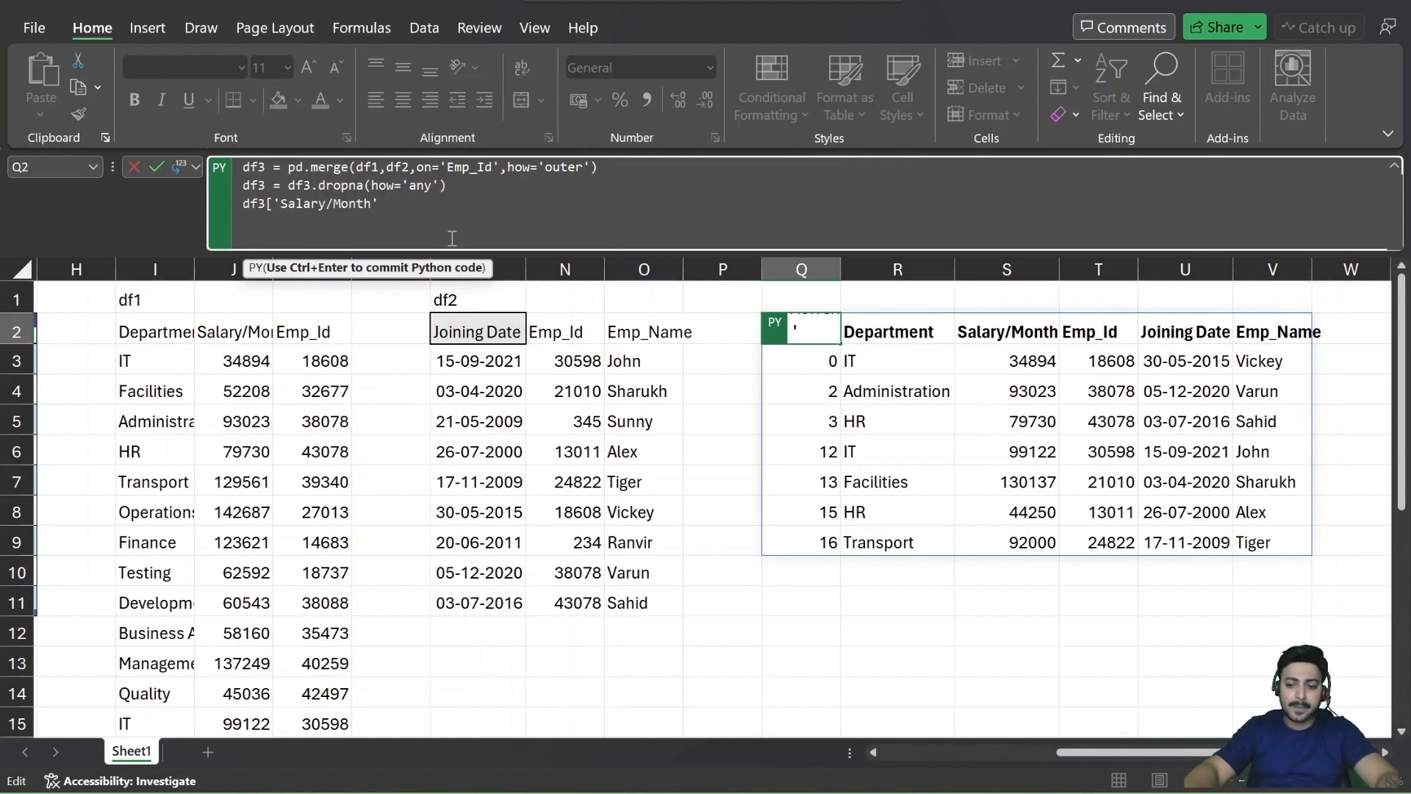
{"action": "type", "text": "]"}
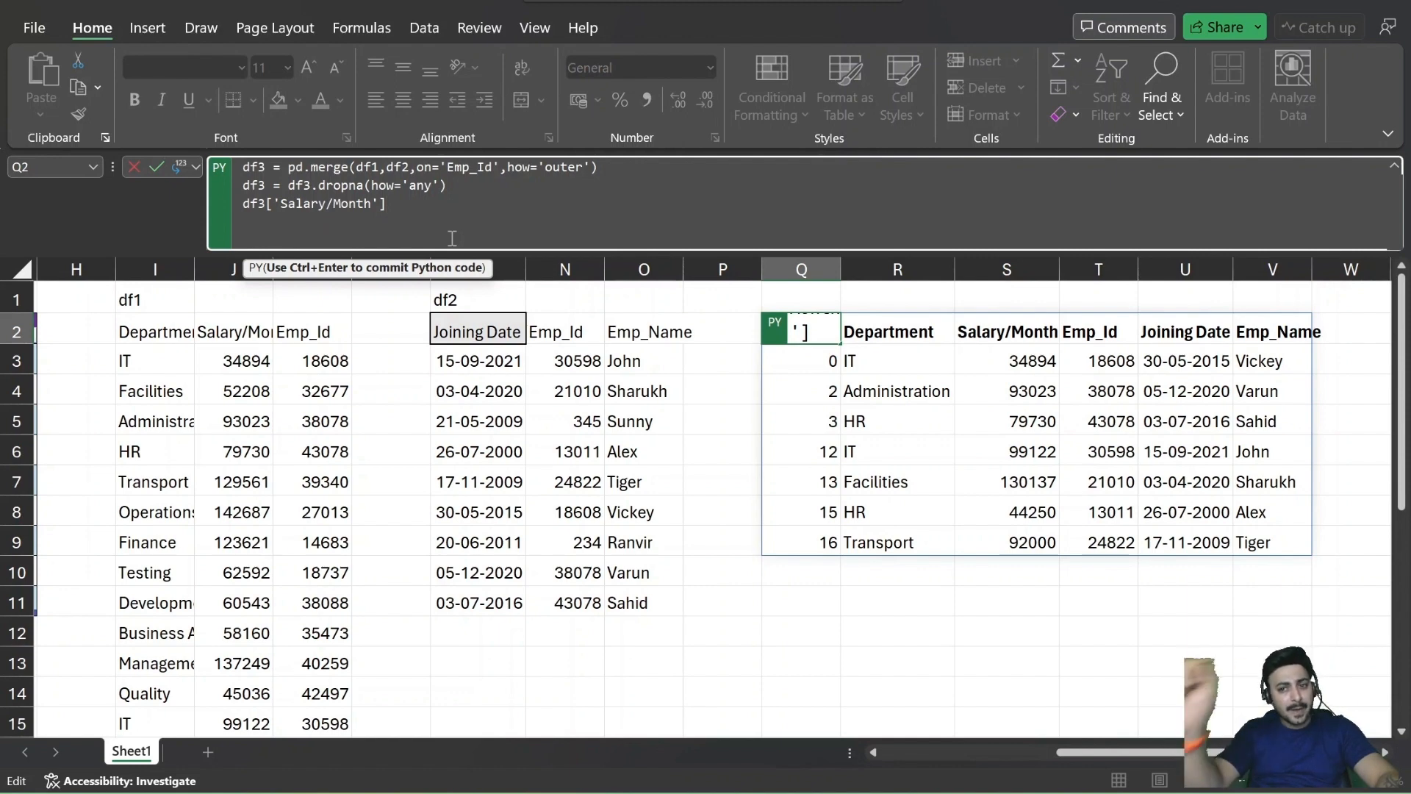
{"action": "type", "text": ".sum"}
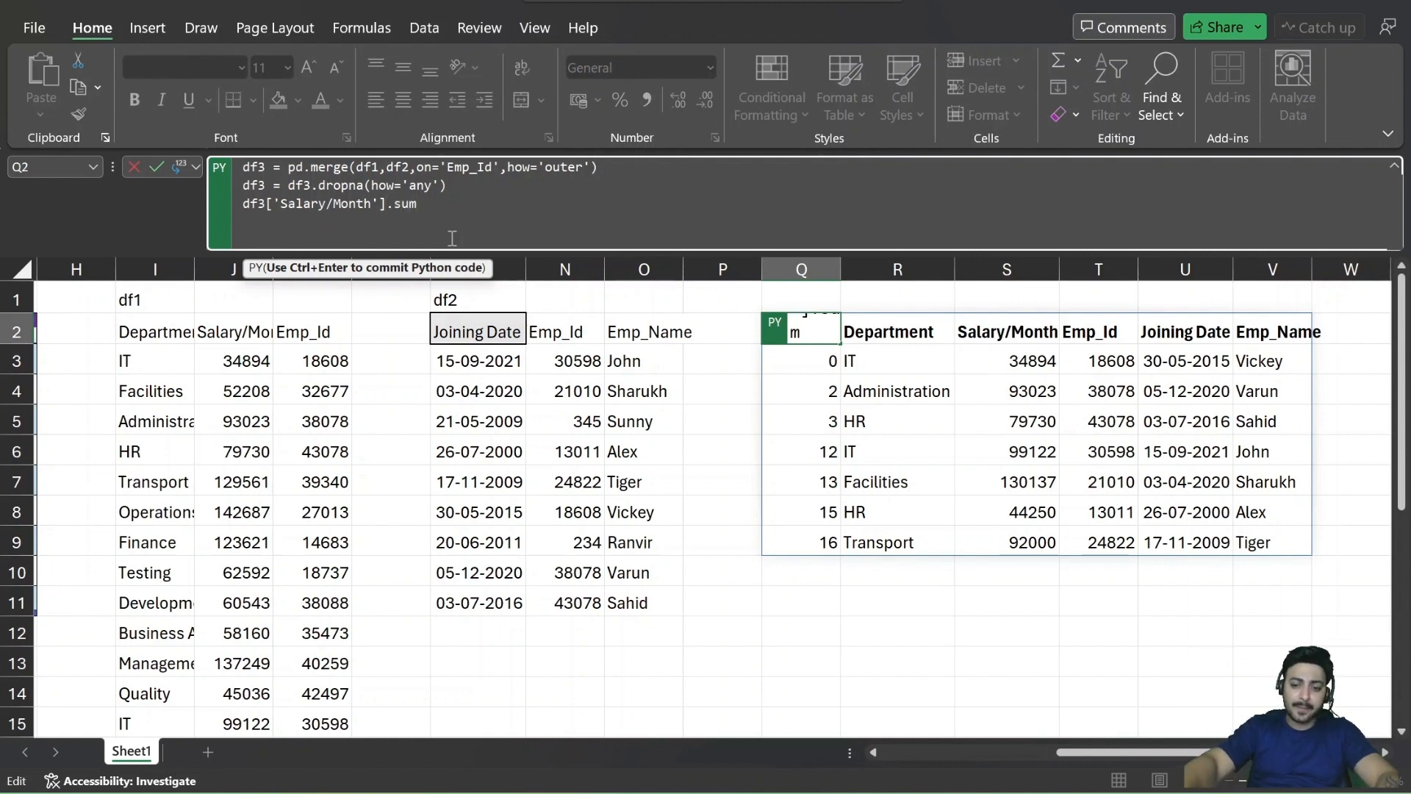
{"action": "type", "text": "()"}
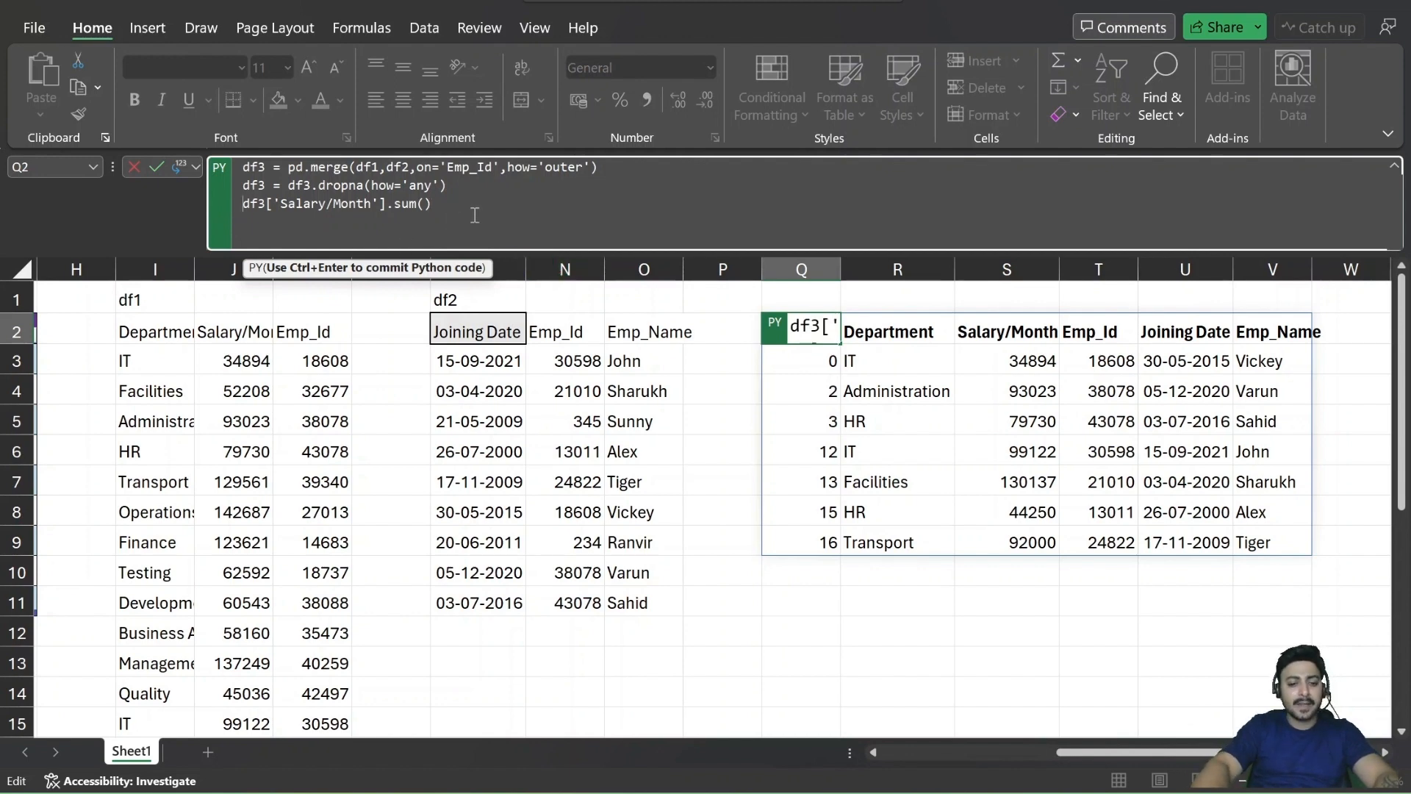
{"action": "type", "text": "newdf"}
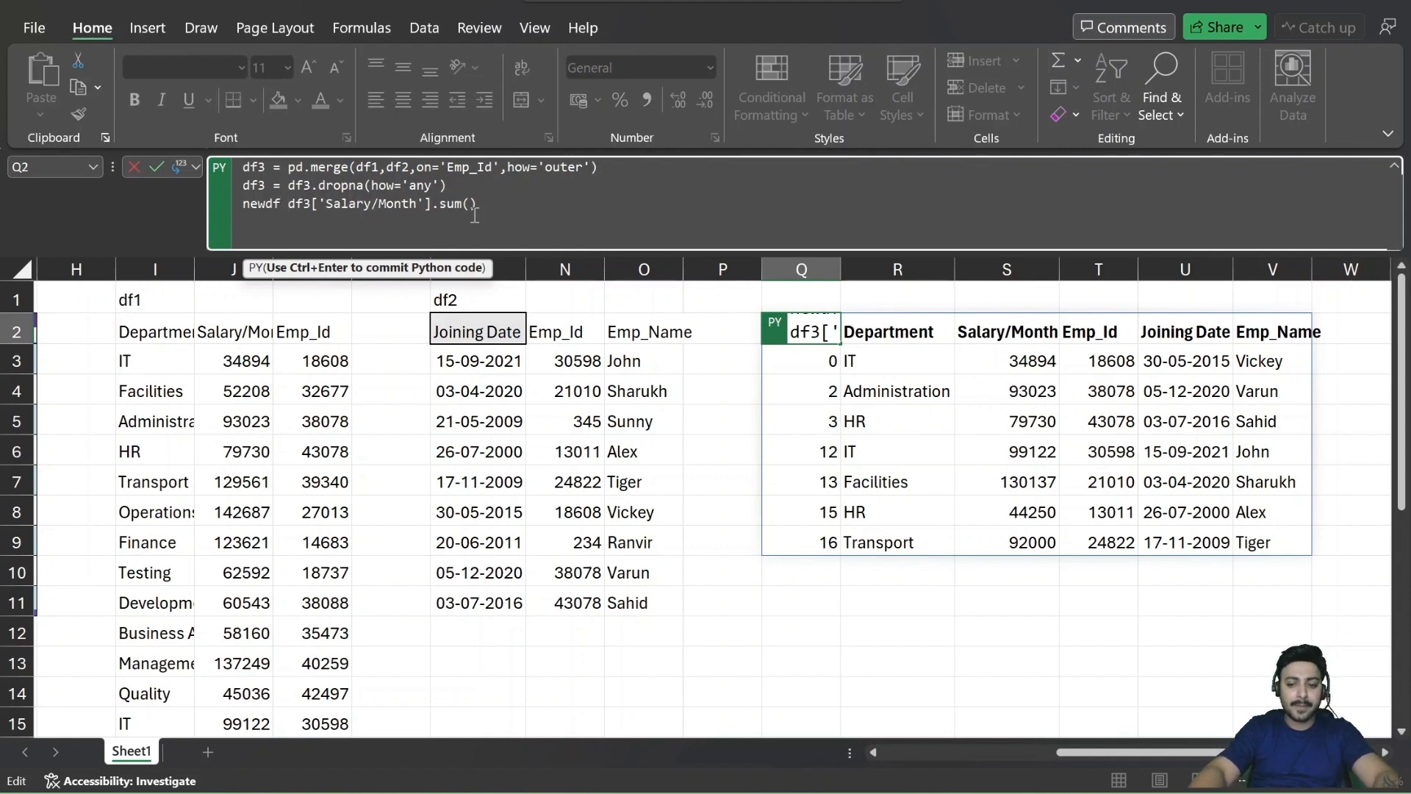
{"action": "type", "text": "="}
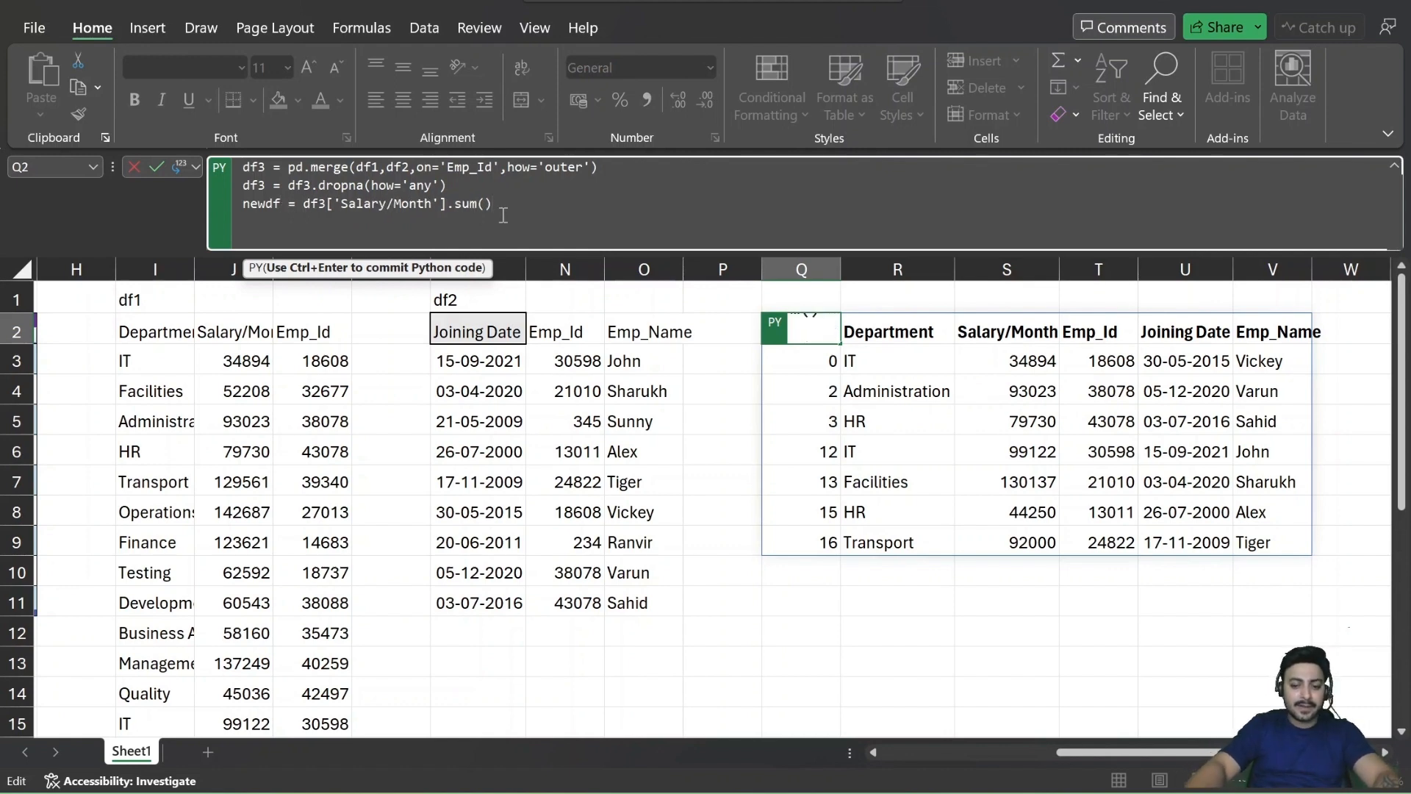
{"action": "type", "text": "newdf"}
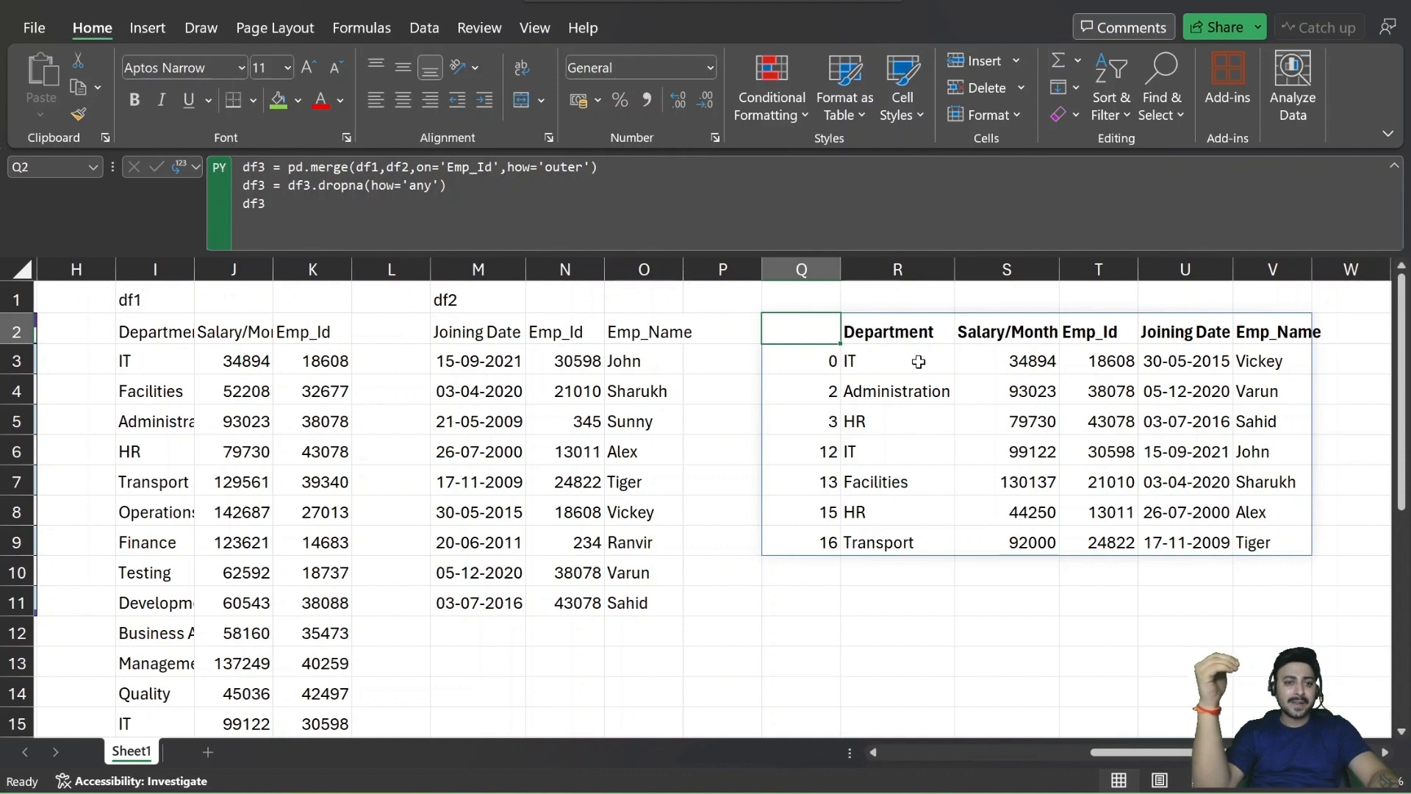
{"action": "mouse_move", "coordinate": [1015, 389]}
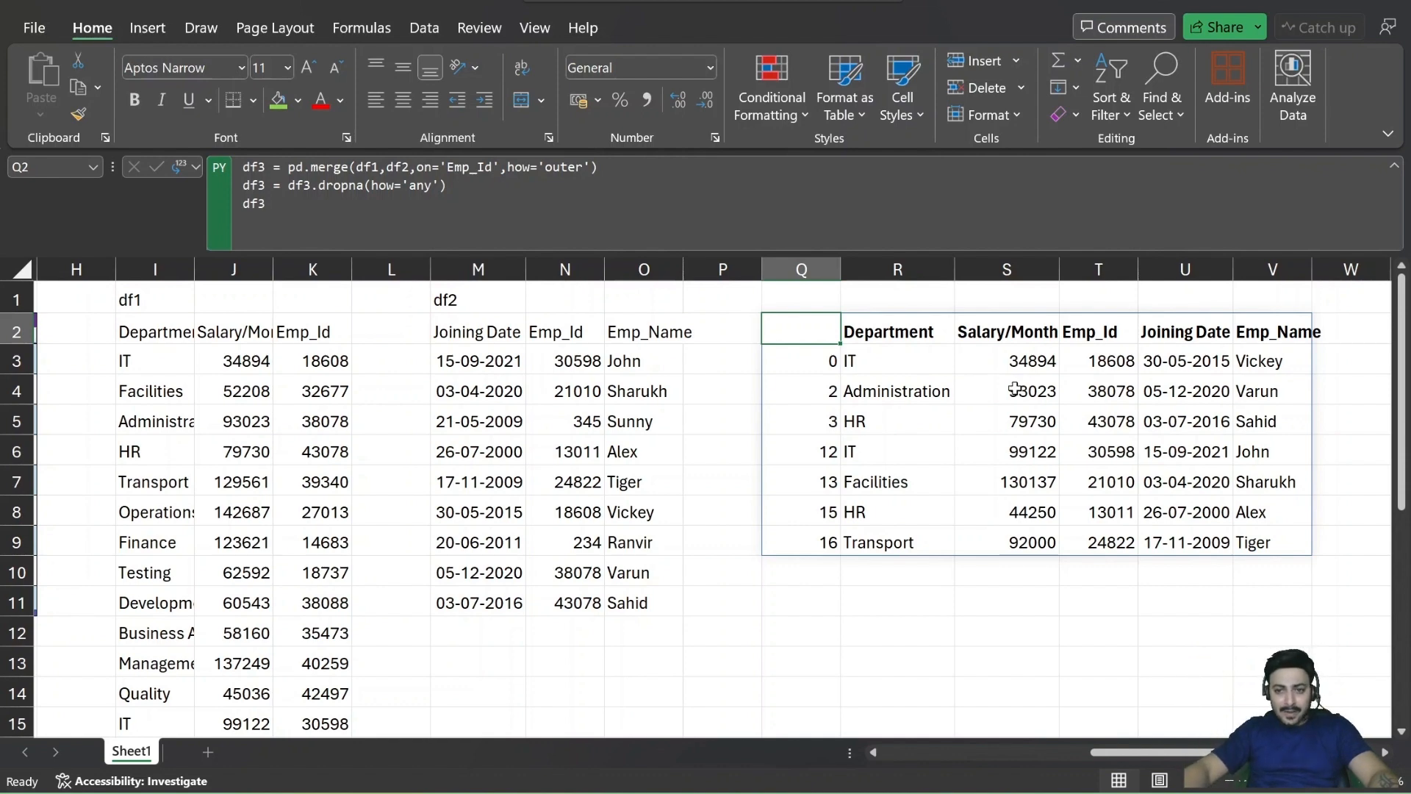
Inspect cells S4, R4 and R6 in the cleaned rows, then reopen Q2's code.
{"action": "left_click", "coordinate": [1006, 390]}
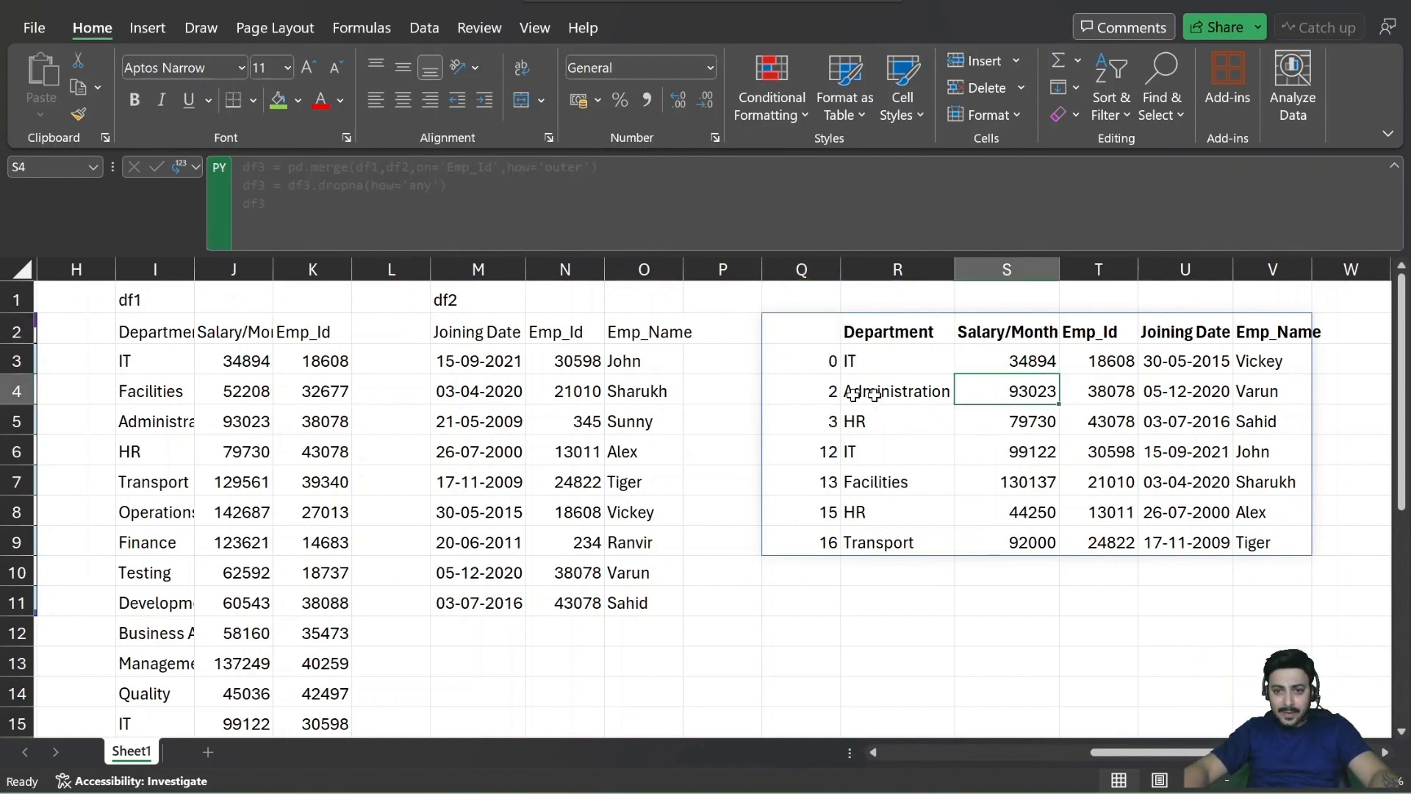
{"action": "left_click", "coordinate": [896, 390]}
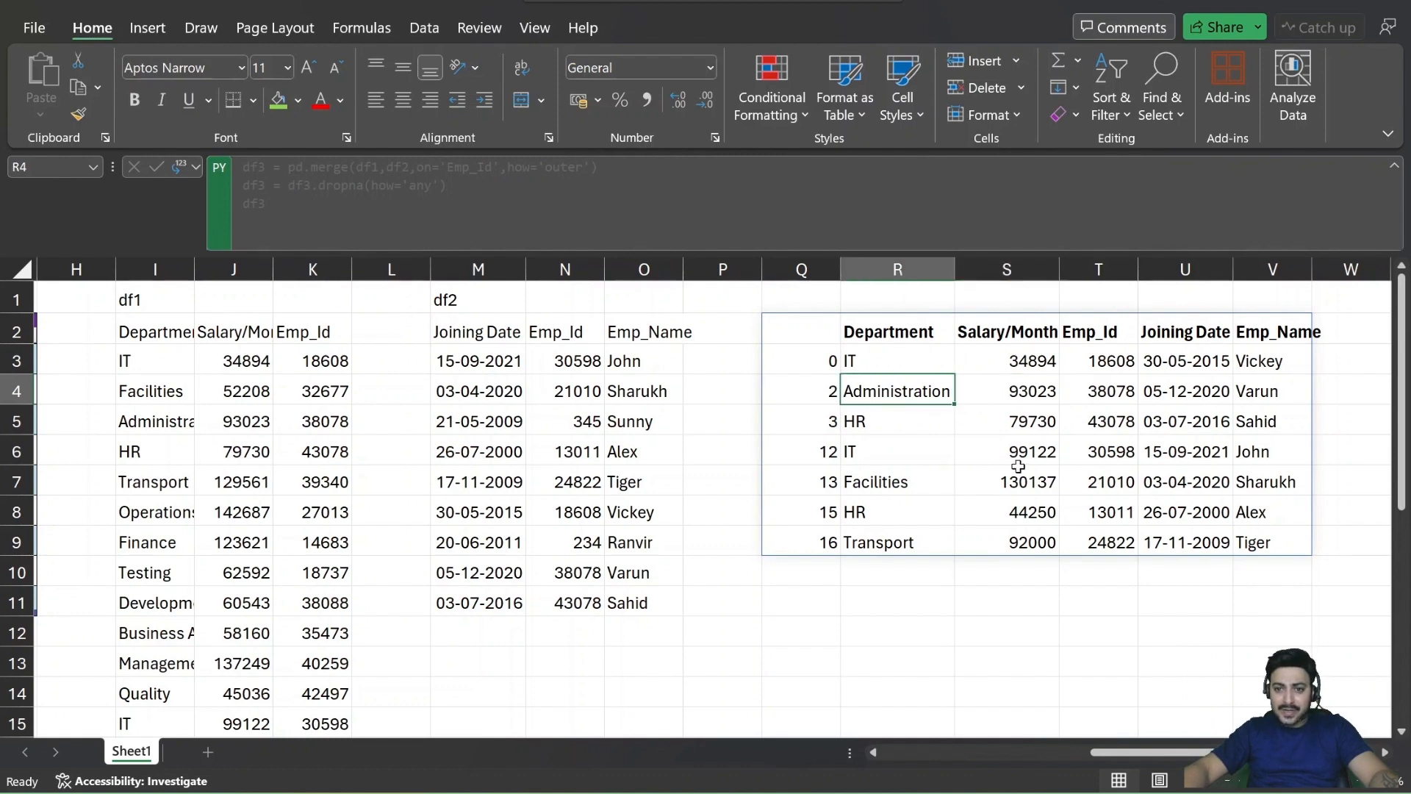
{"action": "left_click", "coordinate": [895, 450]}
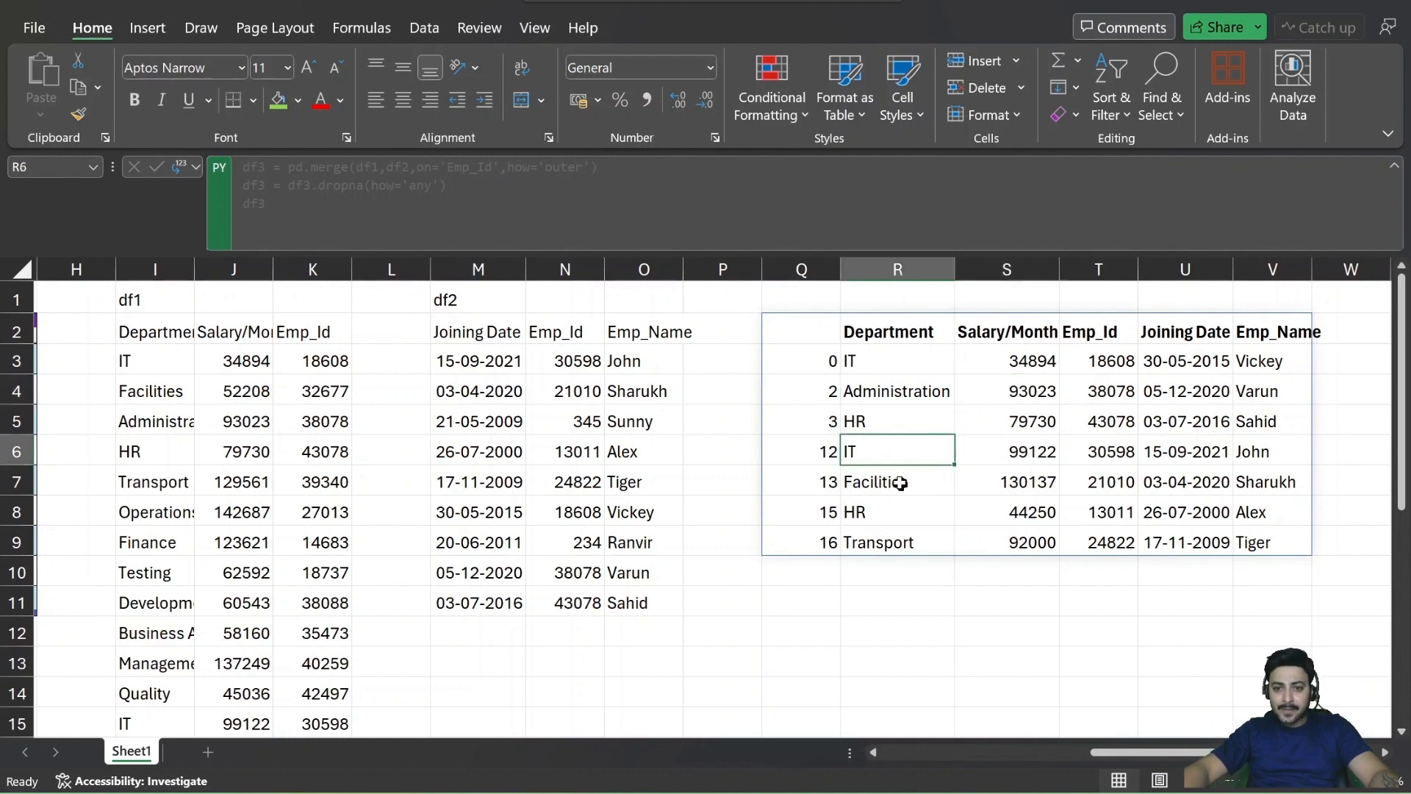
{"action": "left_click", "coordinate": [897, 541]}
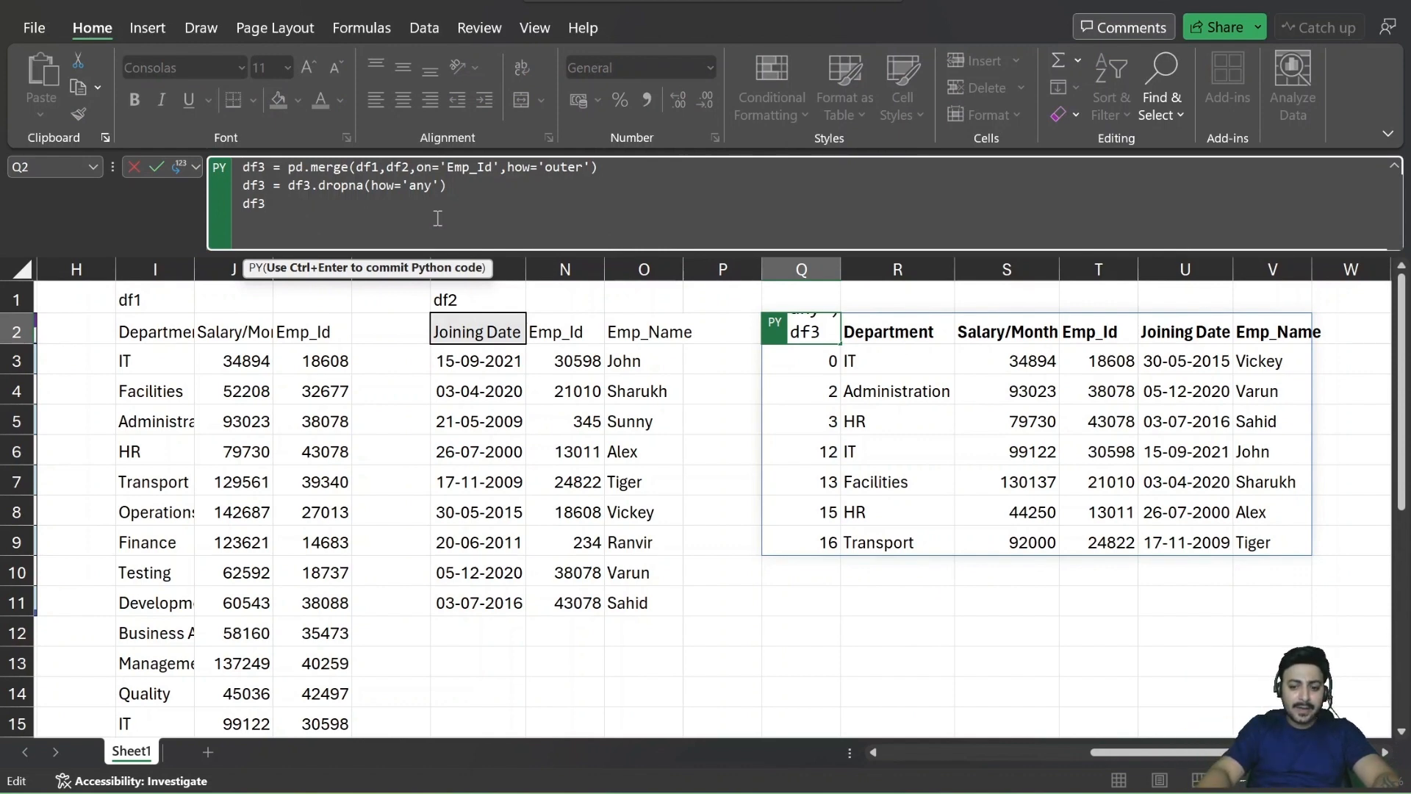
Add df3 = df[df3['Salary/Month']>90000] and a closing df3 line to Q2's code.
{"action": "type", "text": "['"}
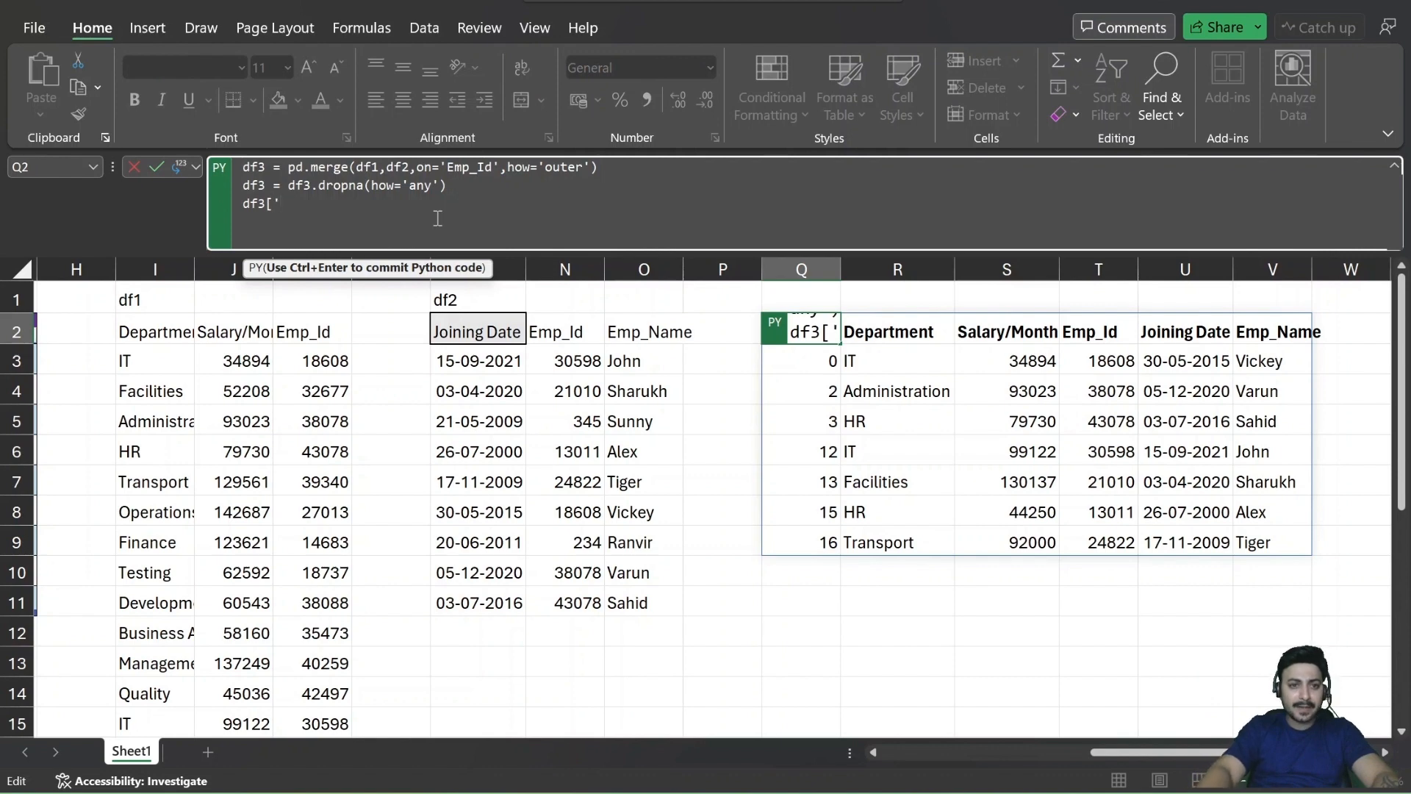
{"action": "type", "text": "Salary/Month"}
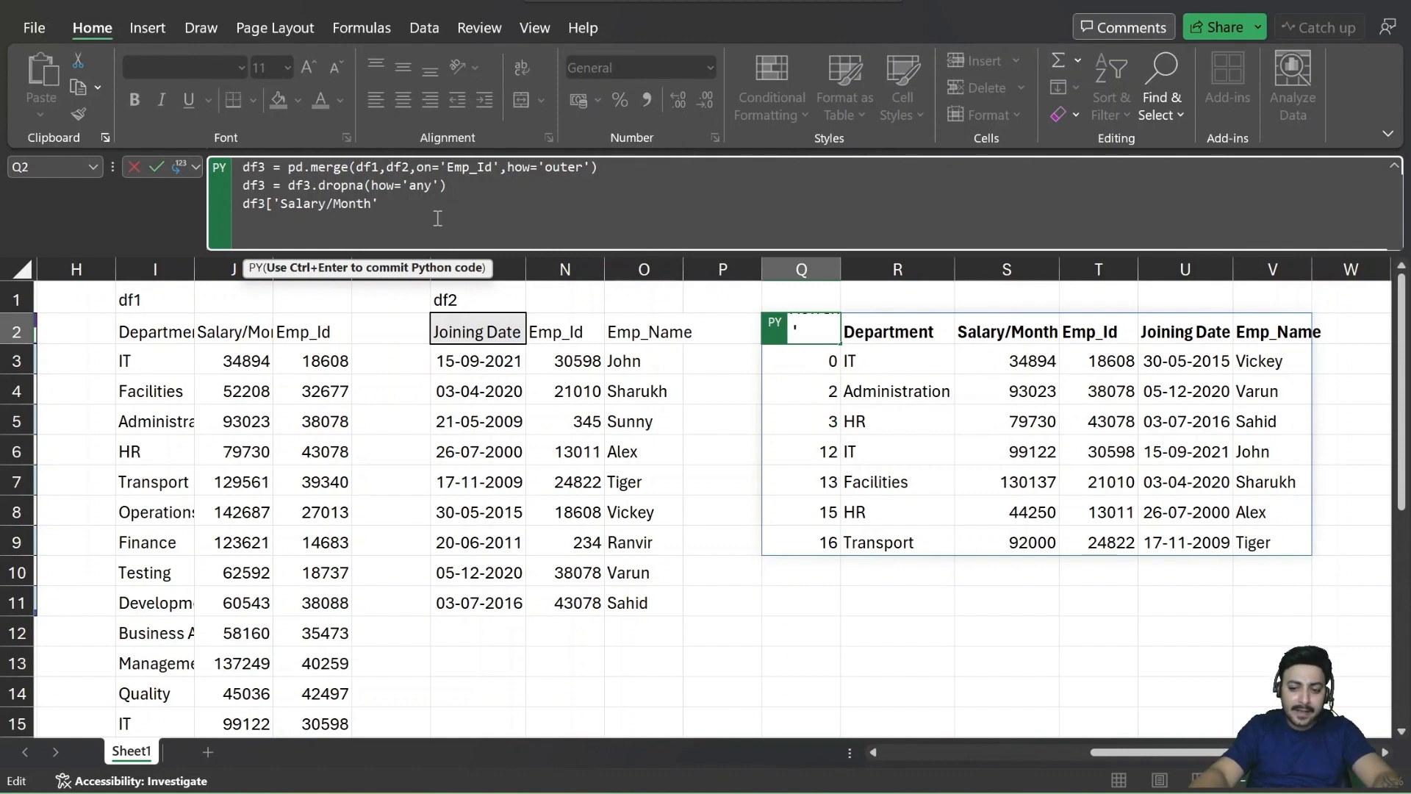
{"action": "type", "text": "]"}
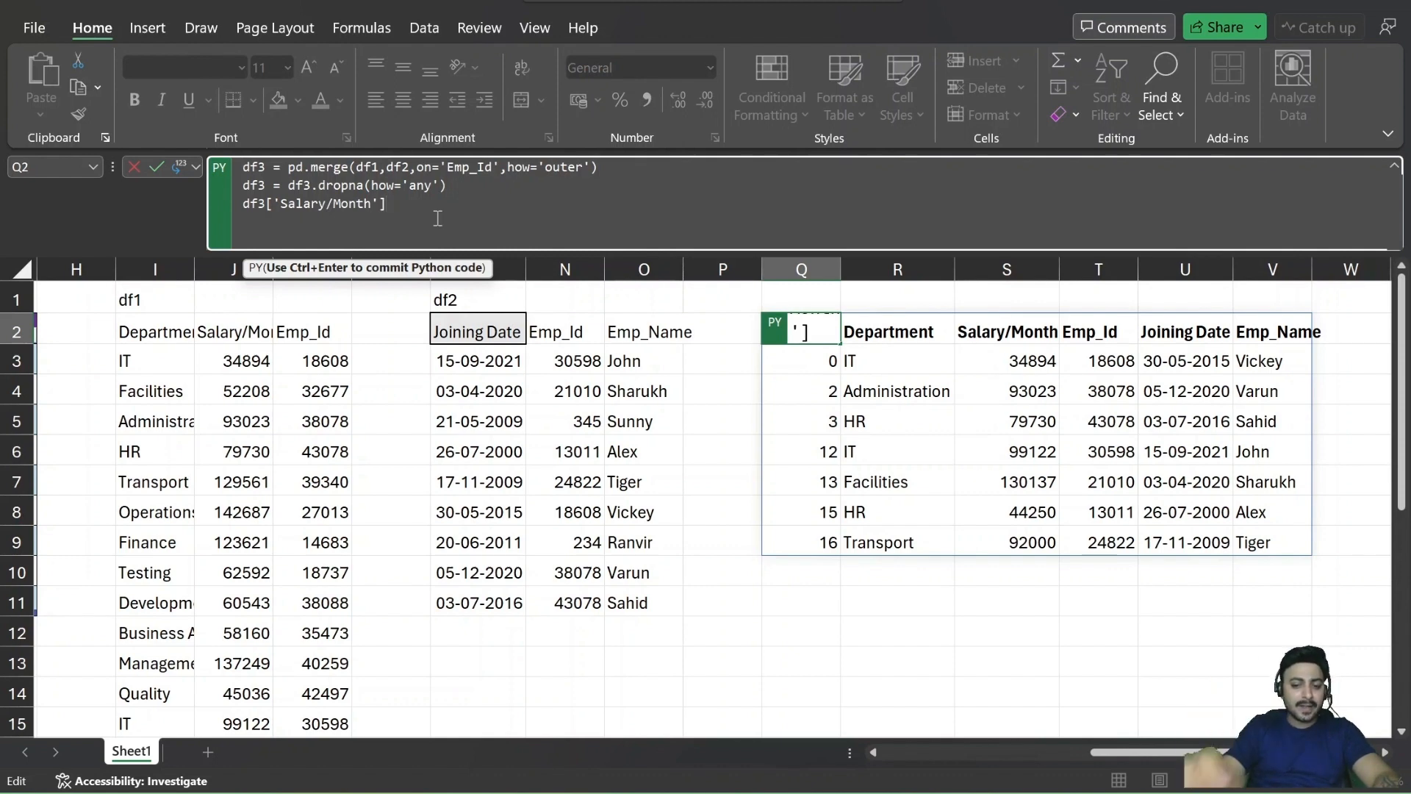
{"action": "type", "text": ">"}
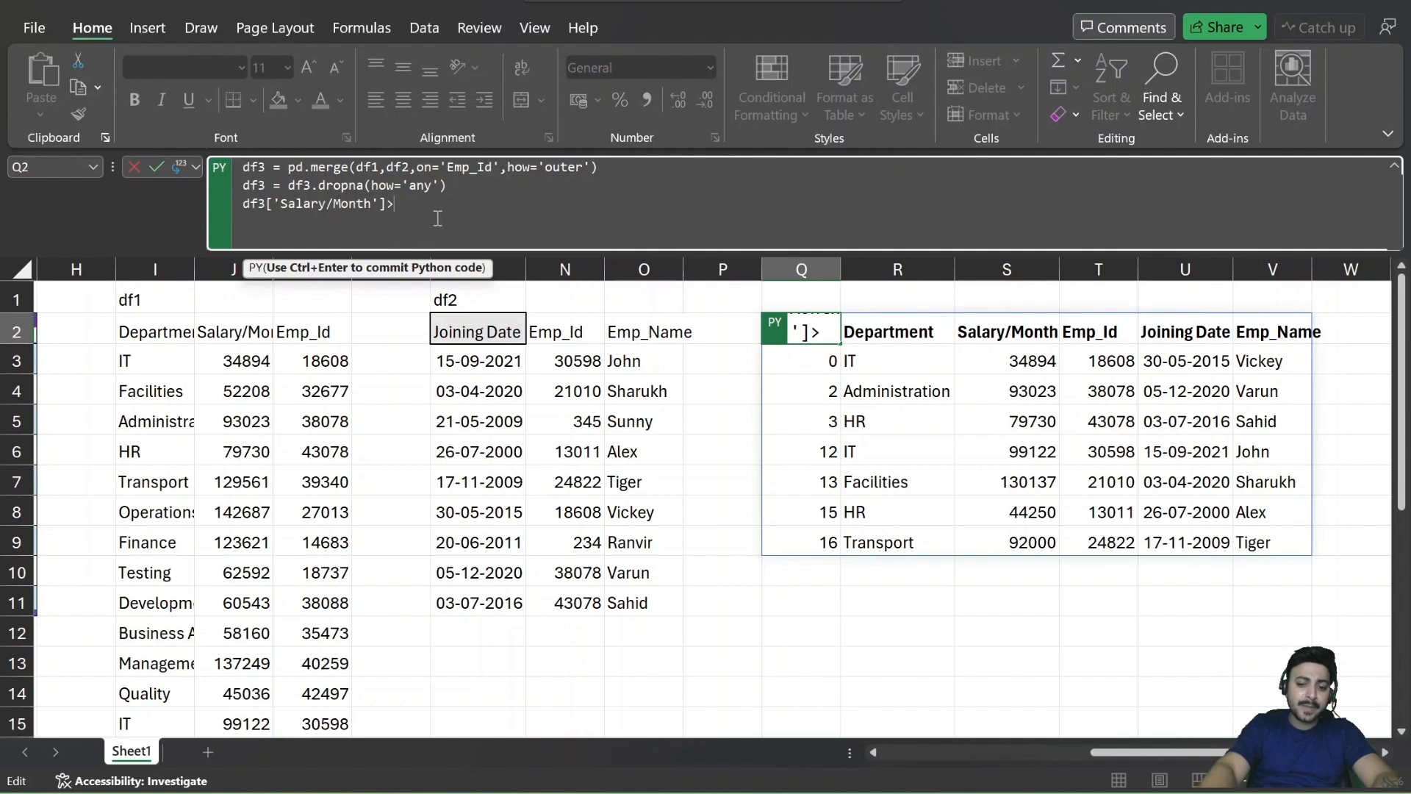
{"action": "type", "text": "90"}
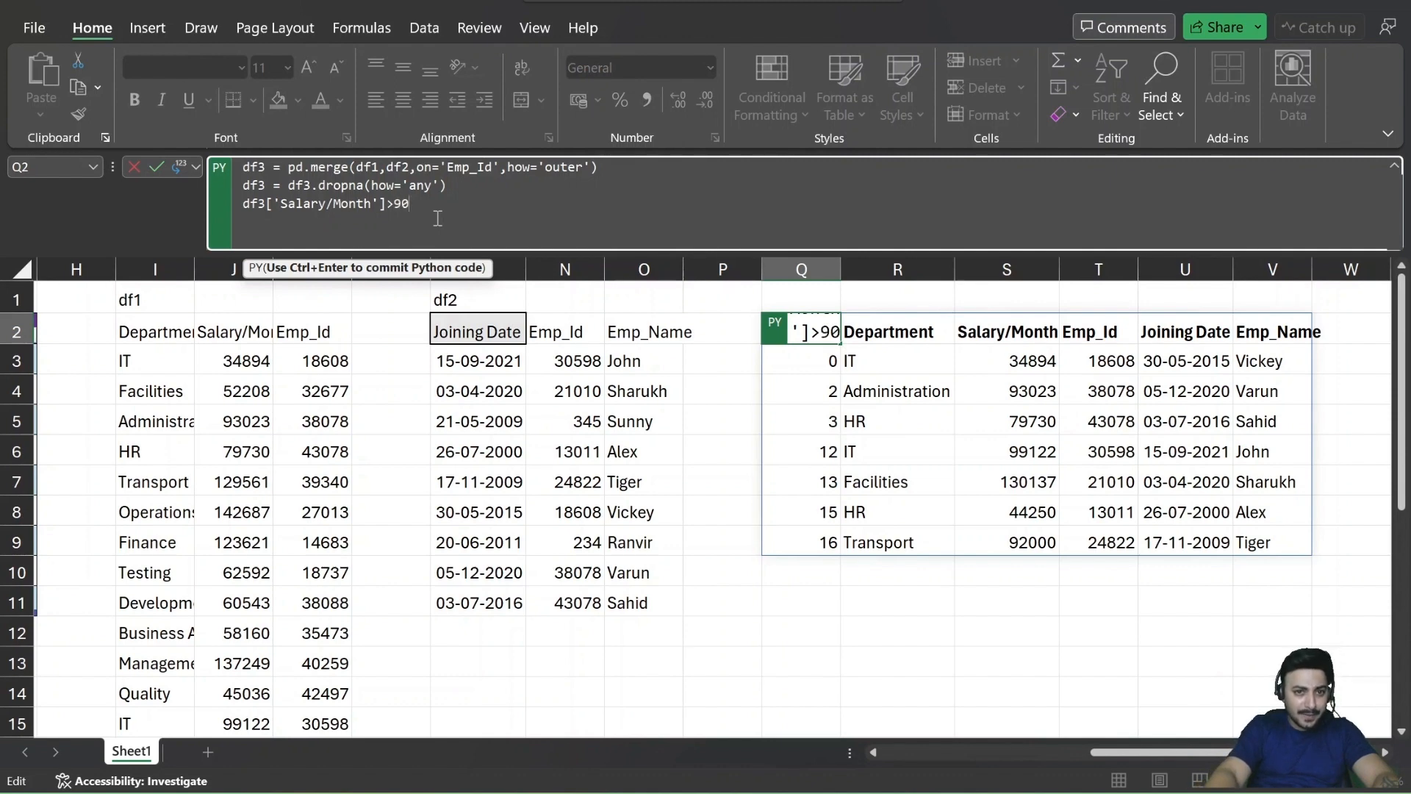
{"action": "type", "text": "00"}
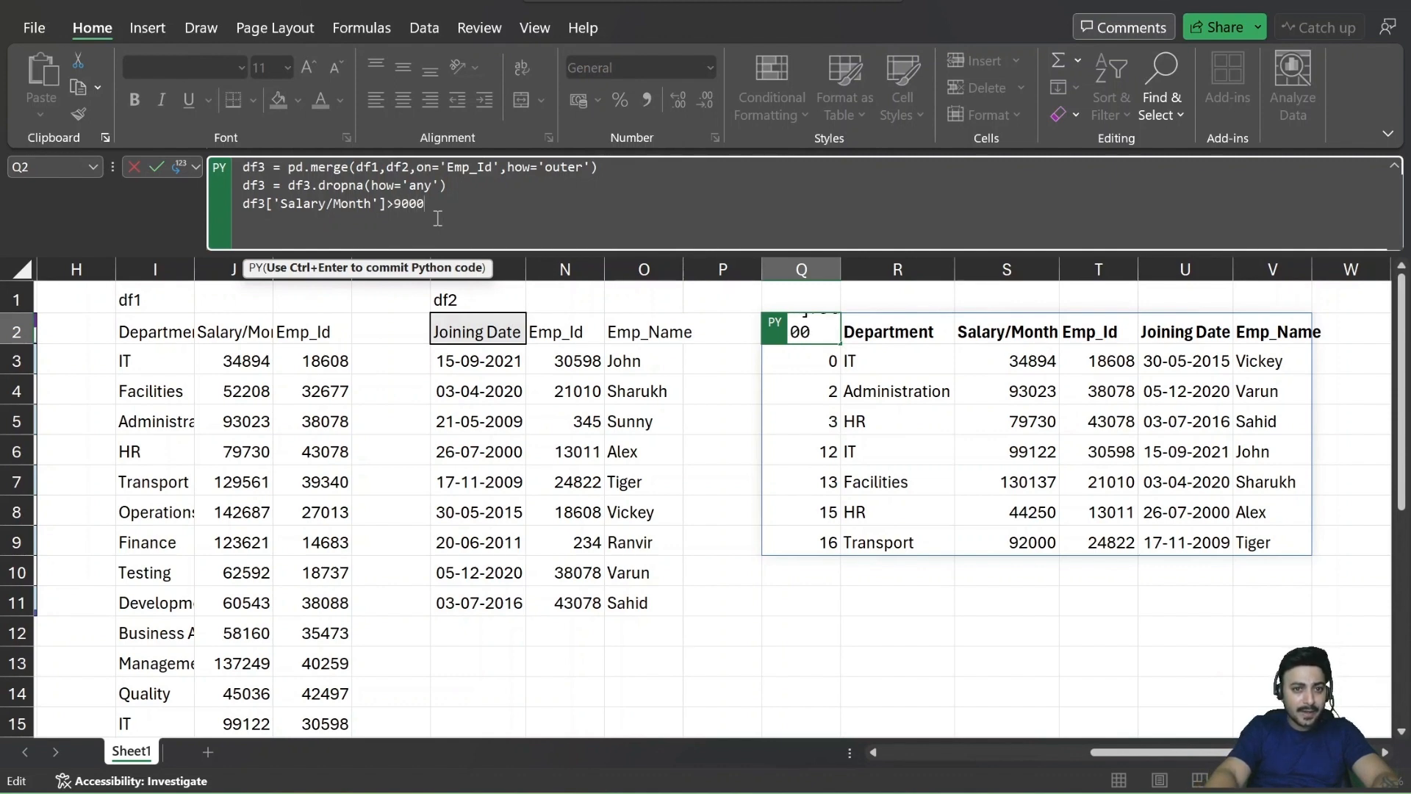
{"action": "type", "text": "0]"}
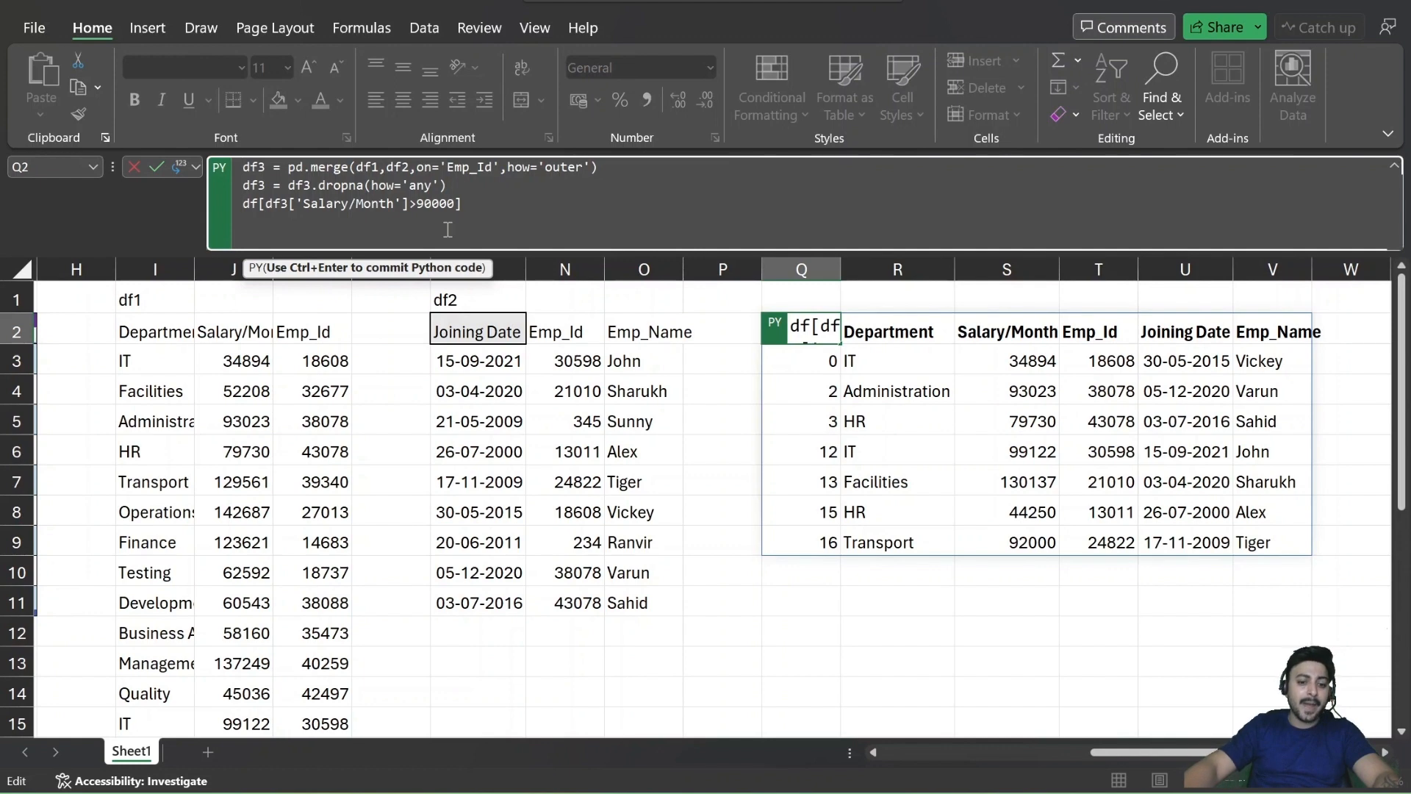
{"action": "type", "text": "df3="}
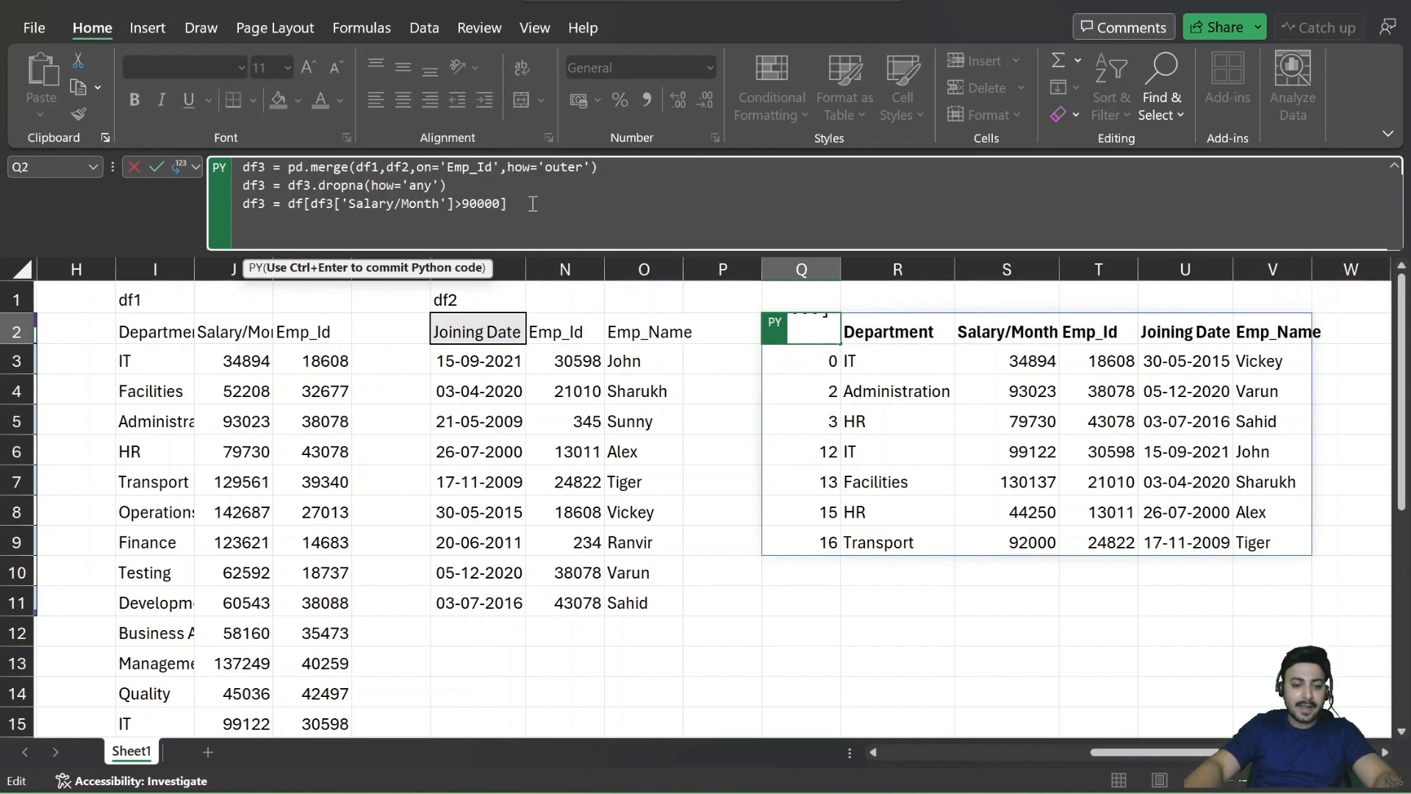
{"action": "type", "text": "df3"}
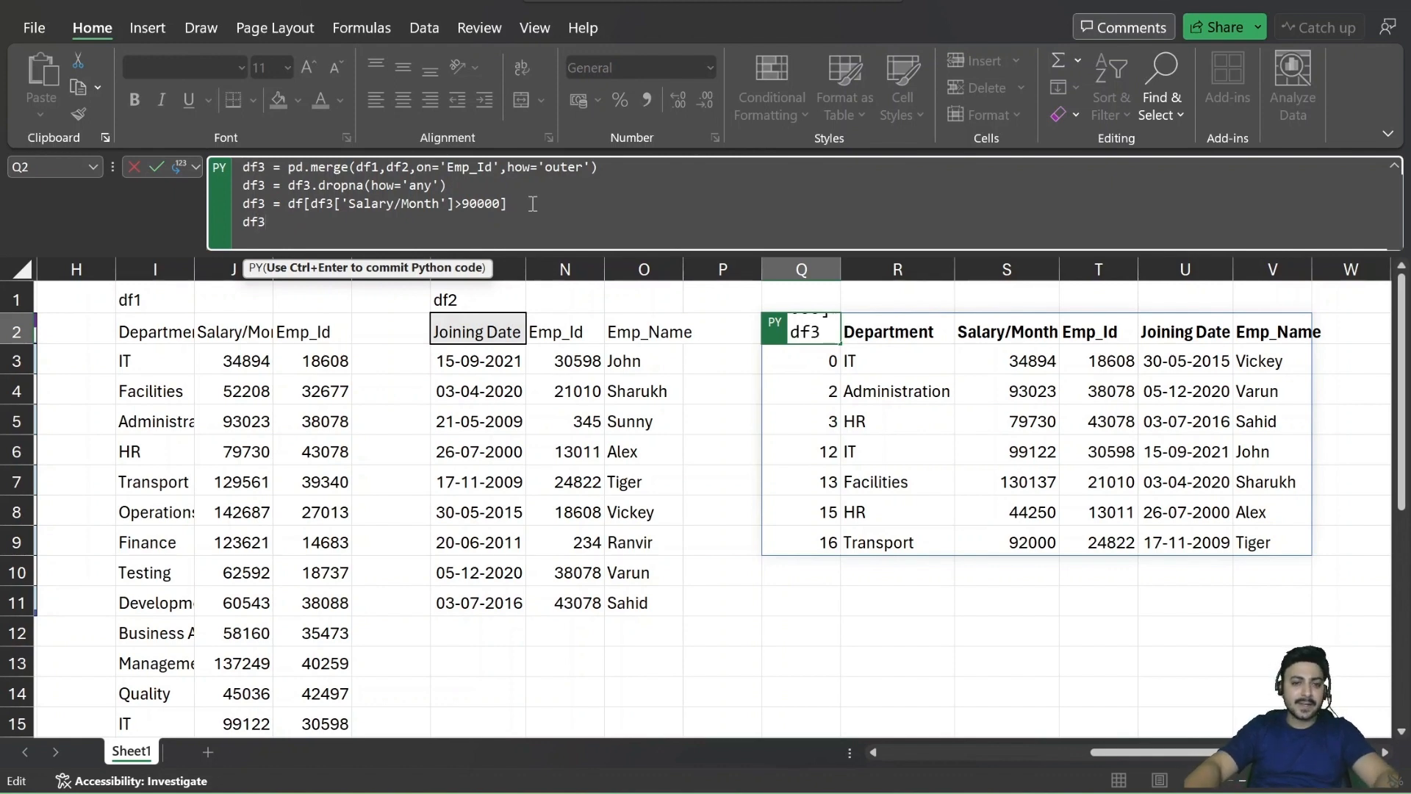